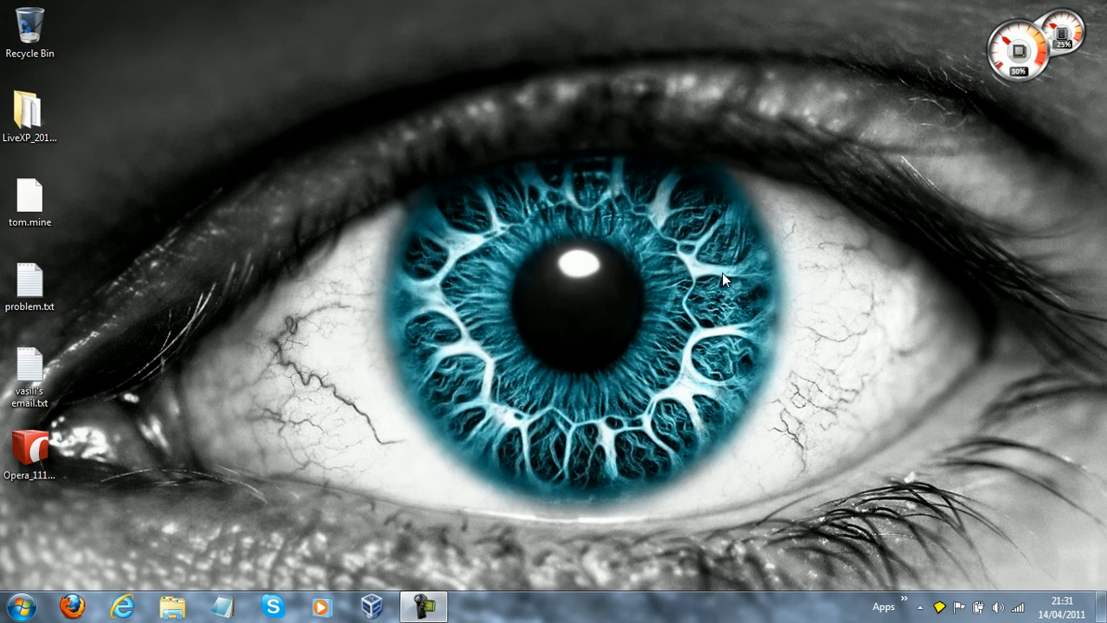
pyautogui.moveTo(613, 147)
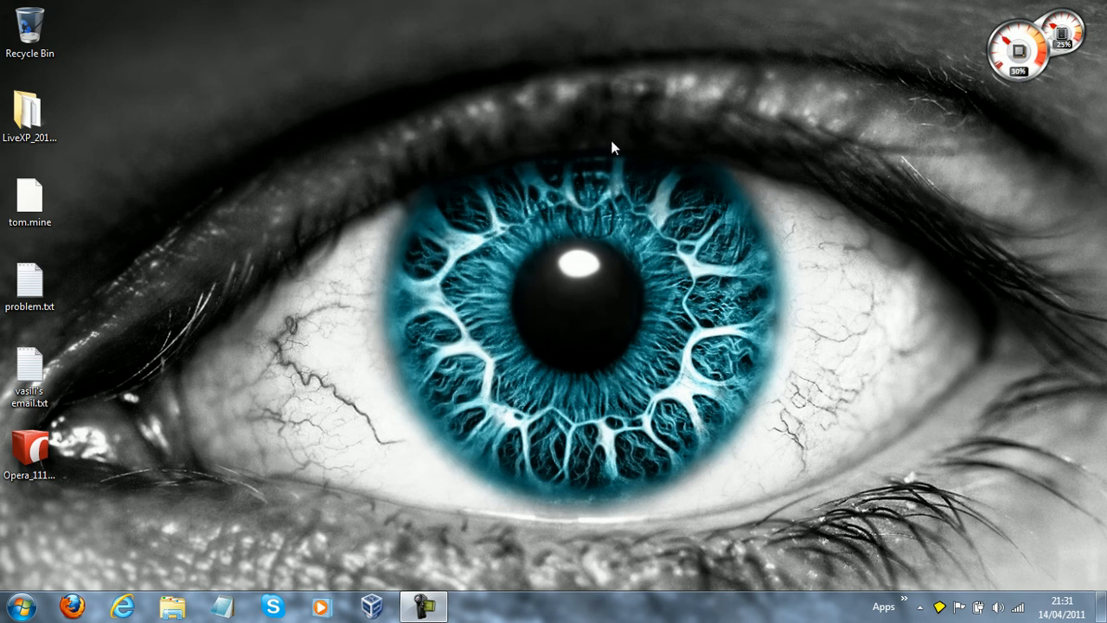
pyautogui.moveTo(432, 83)
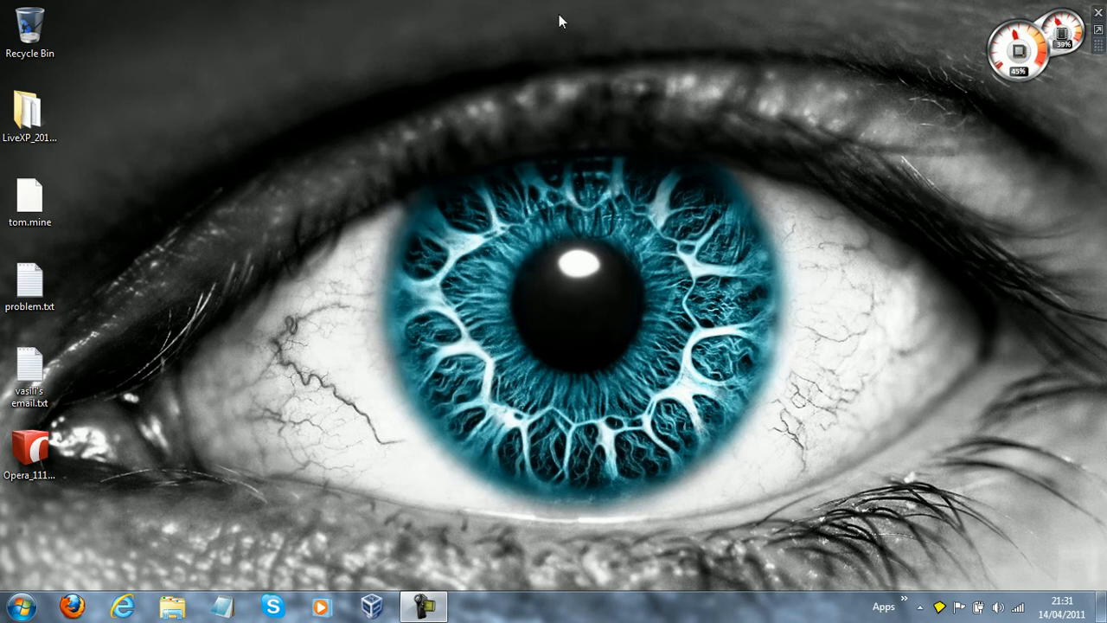
pyautogui.moveTo(467, 276)
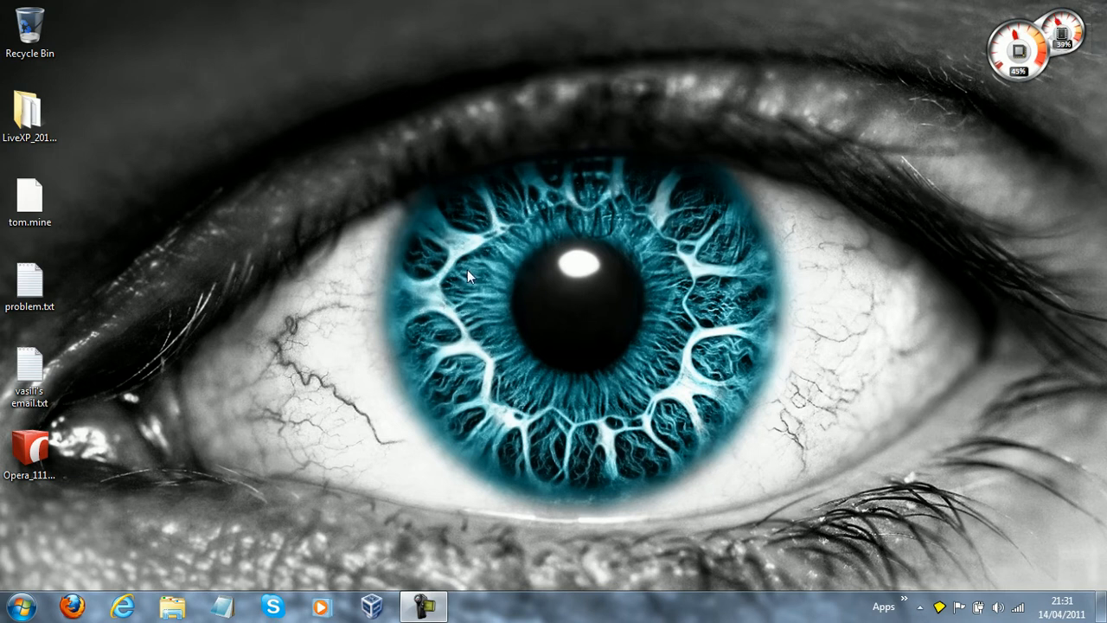
pyautogui.moveTo(472, 335)
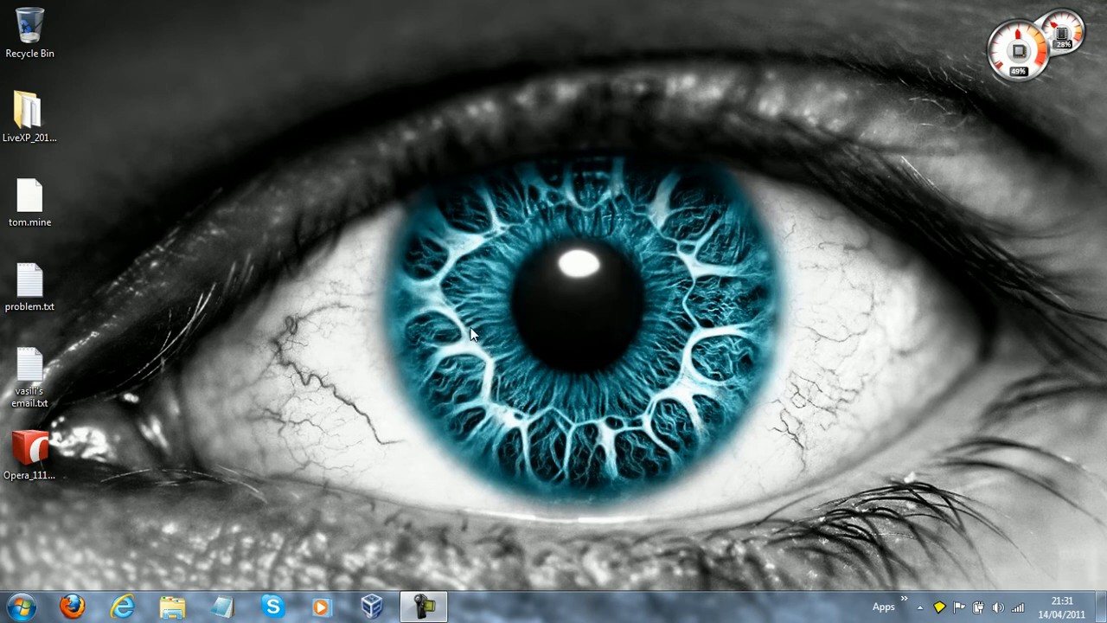
# Bring up Sandboxie Control from the system tray icon
pyautogui.click(32, 31)
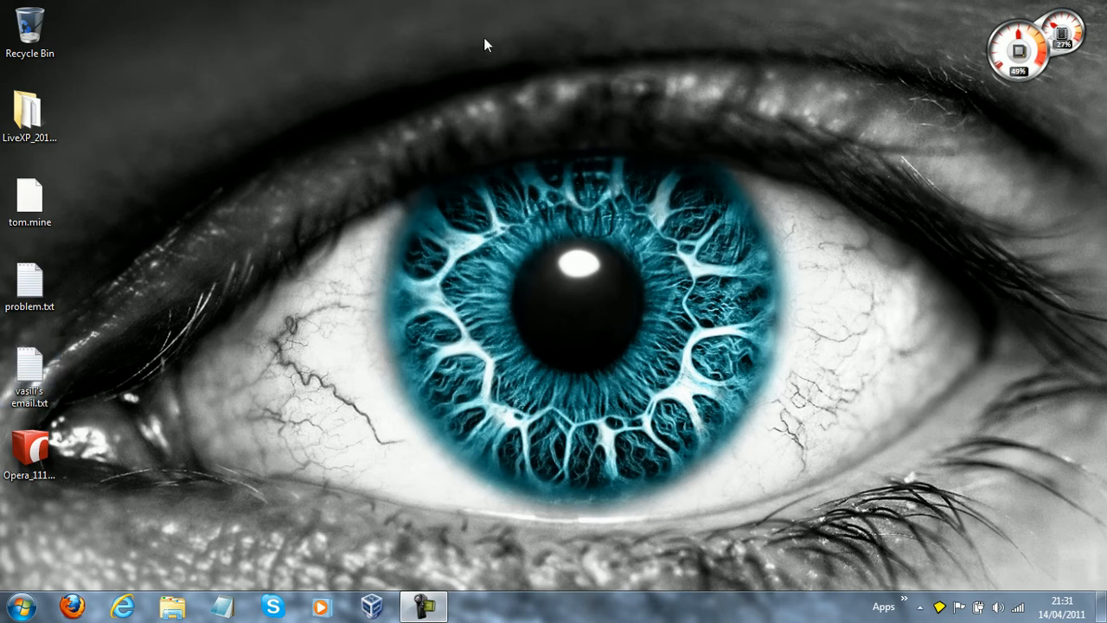
pyautogui.moveTo(871, 550)
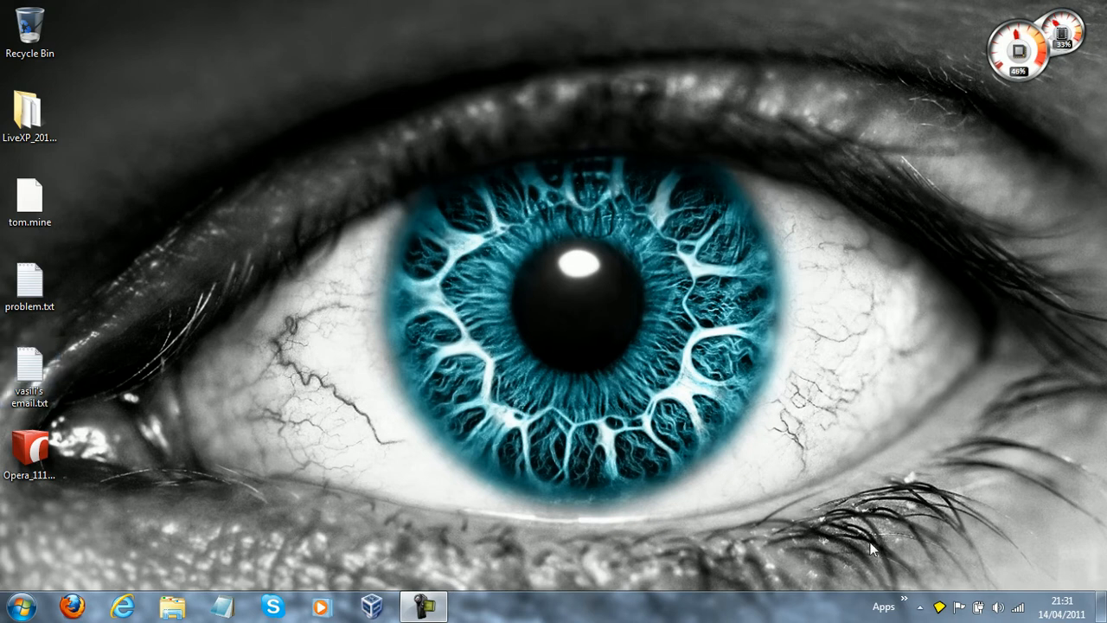
pyautogui.moveTo(920, 471)
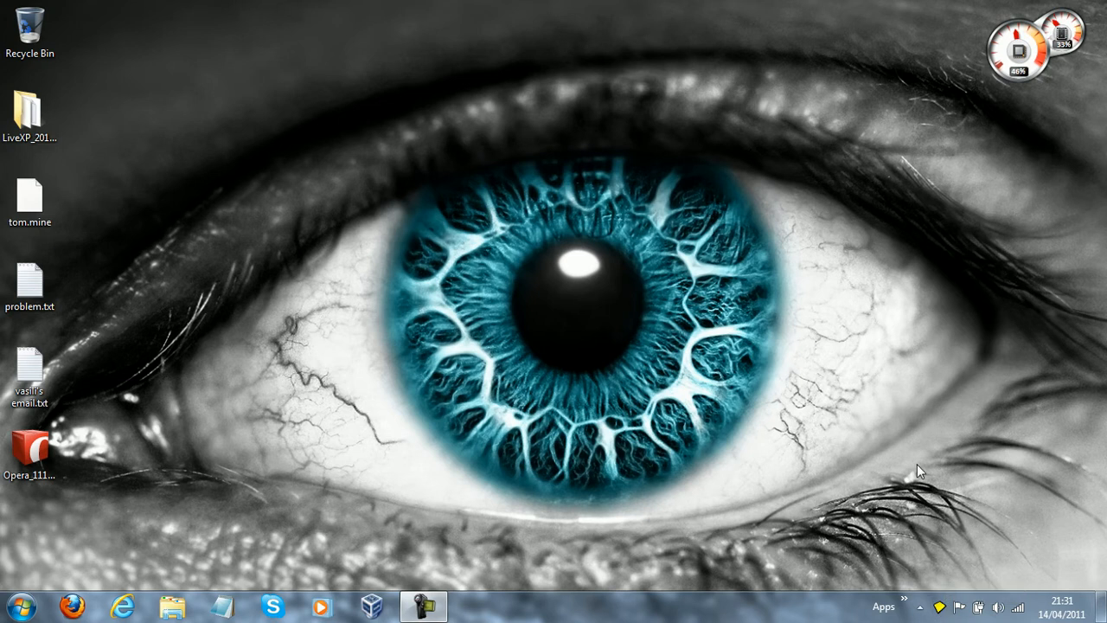
pyautogui.moveTo(965, 500)
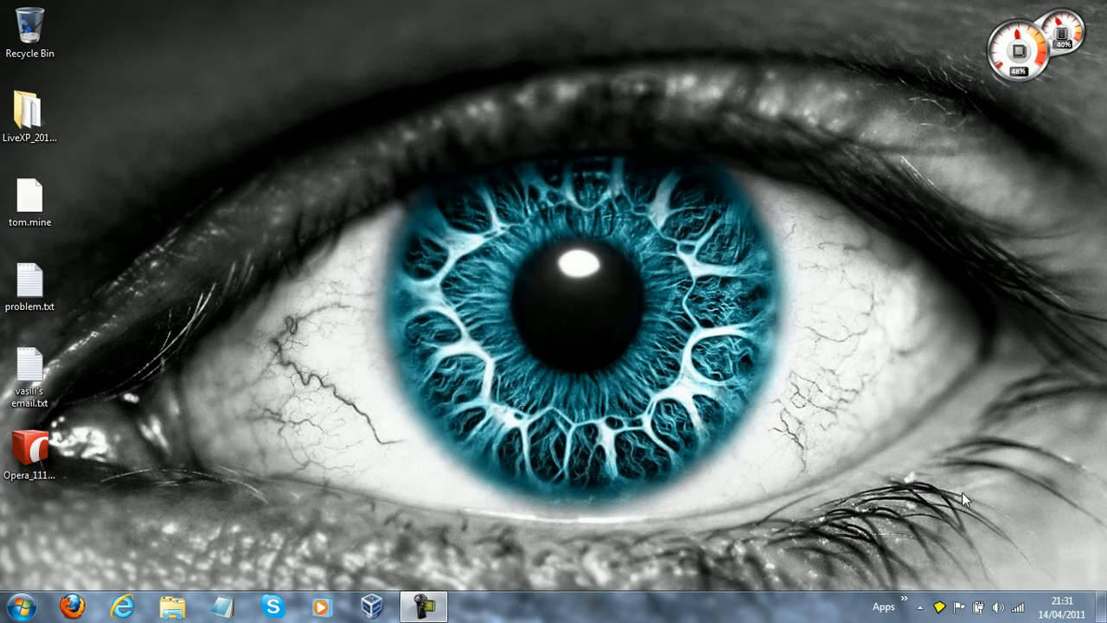
pyautogui.moveTo(933, 562)
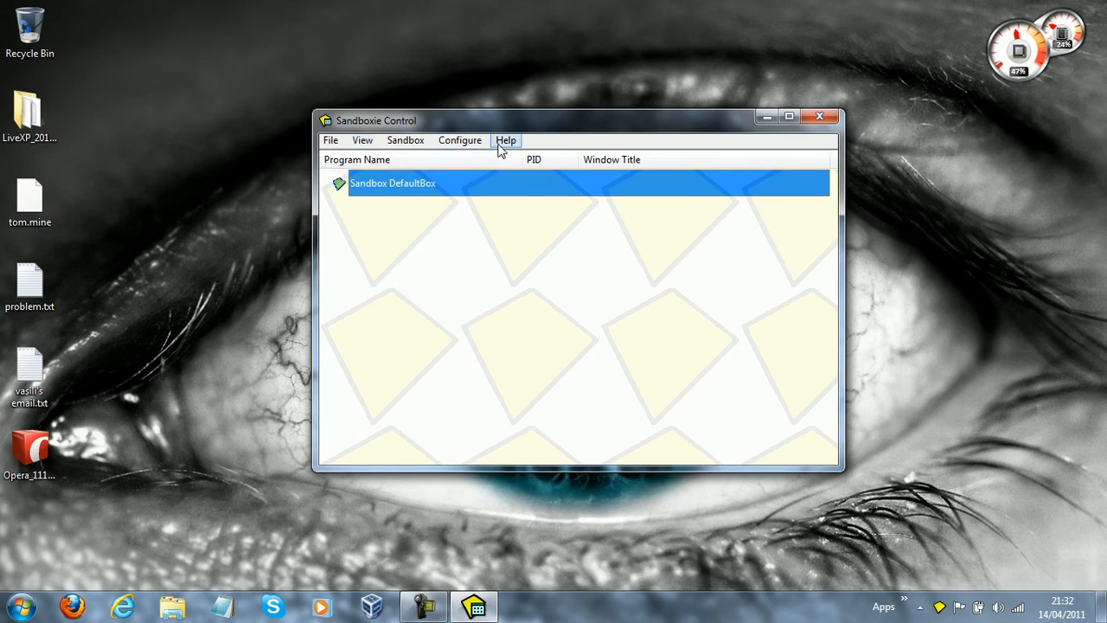
pyautogui.click(505, 138)
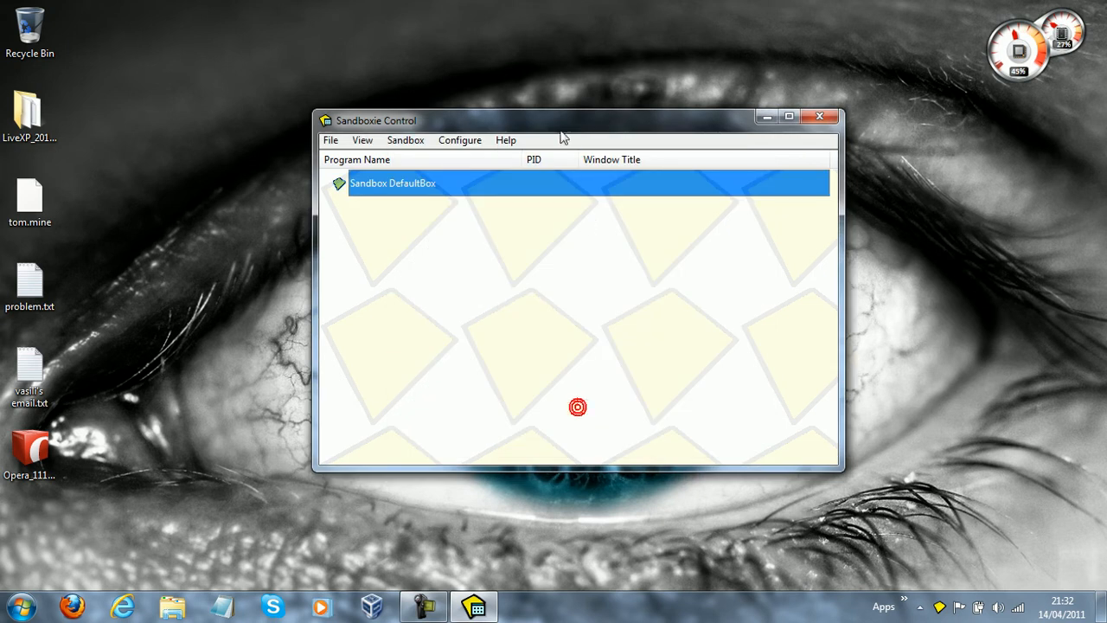
pyautogui.click(505, 140)
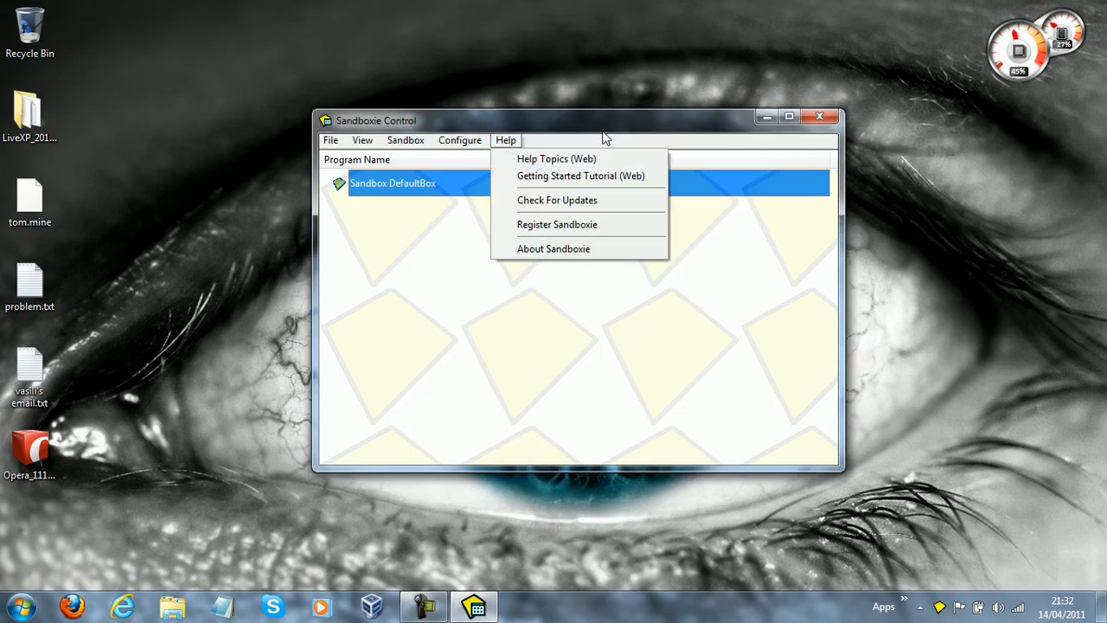
pyautogui.click(460, 139)
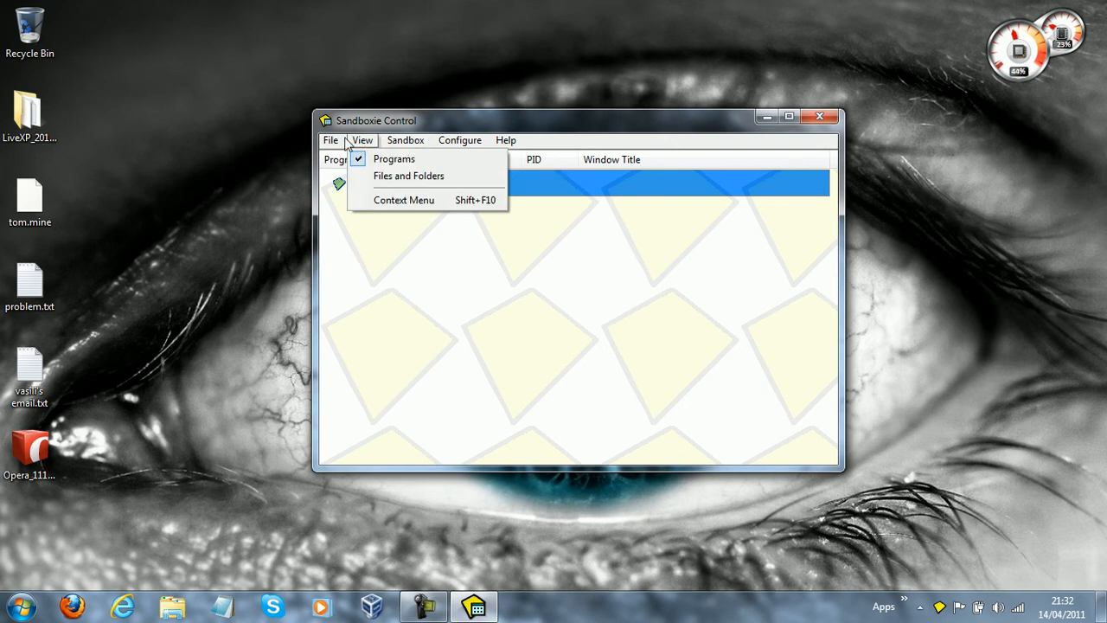
pyautogui.click(394, 159)
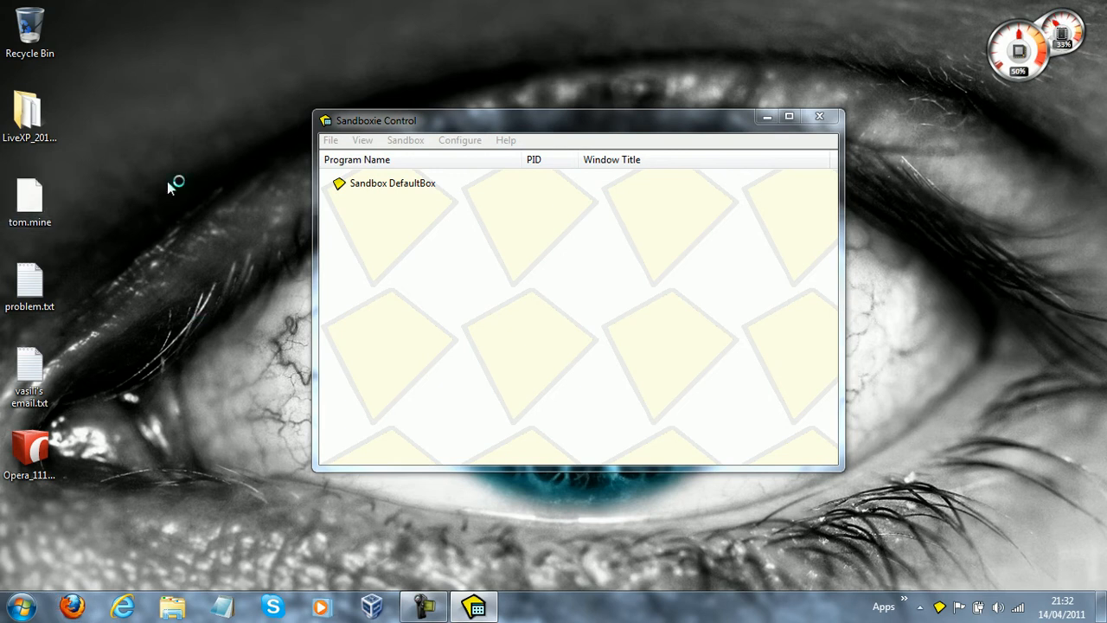
pyautogui.moveTo(838, 97)
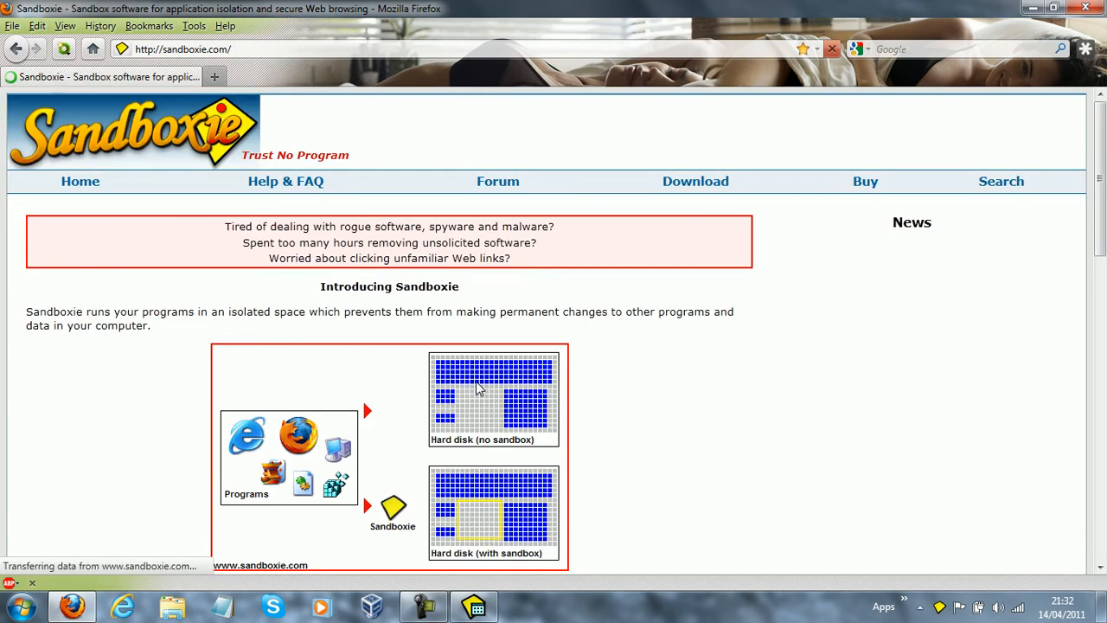
# Scroll through the Introducing Sandboxie section and its animation on sandboxie.com
pyautogui.scroll(-3)
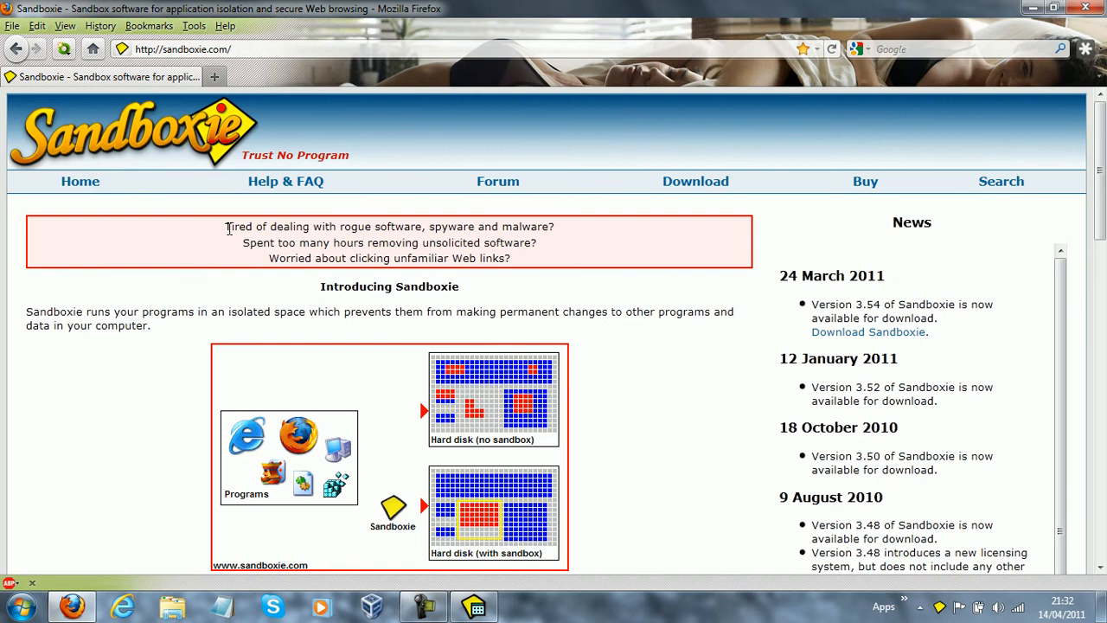
pyautogui.moveTo(258, 225); pyautogui.dragTo(493, 225)
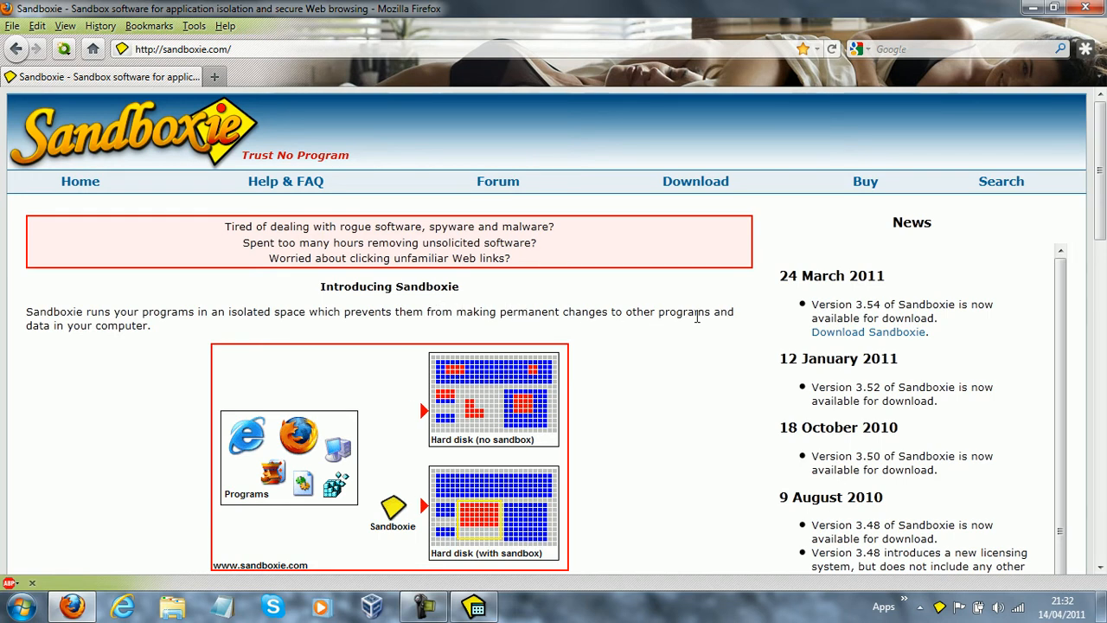
pyautogui.scroll(-3)
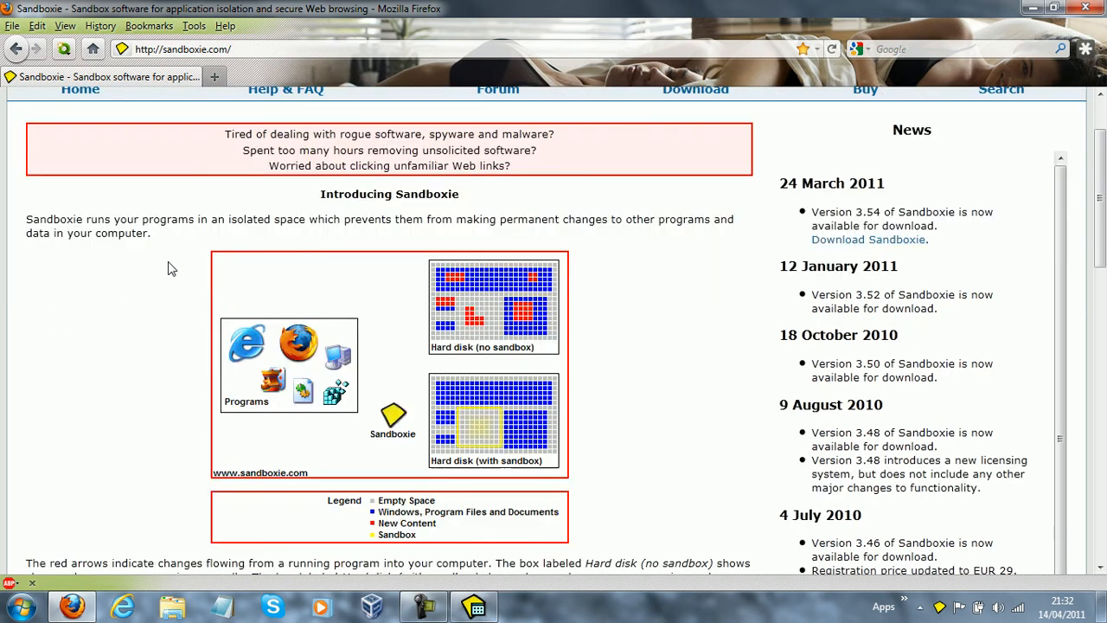
pyautogui.scroll(-3)
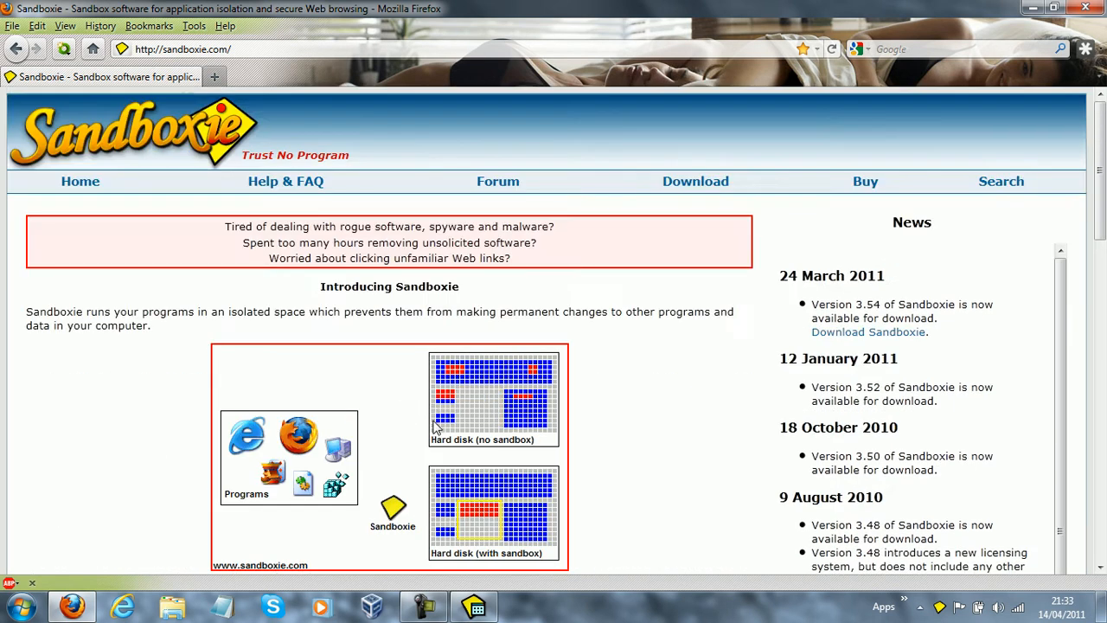
pyautogui.scroll(-3)
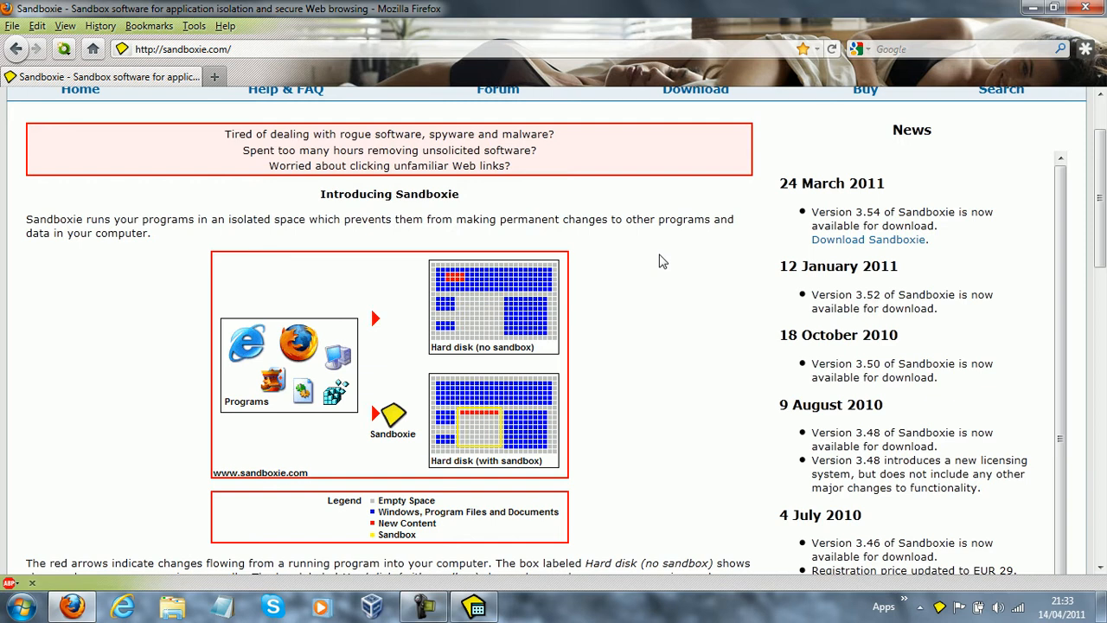
pyautogui.moveTo(638, 181)
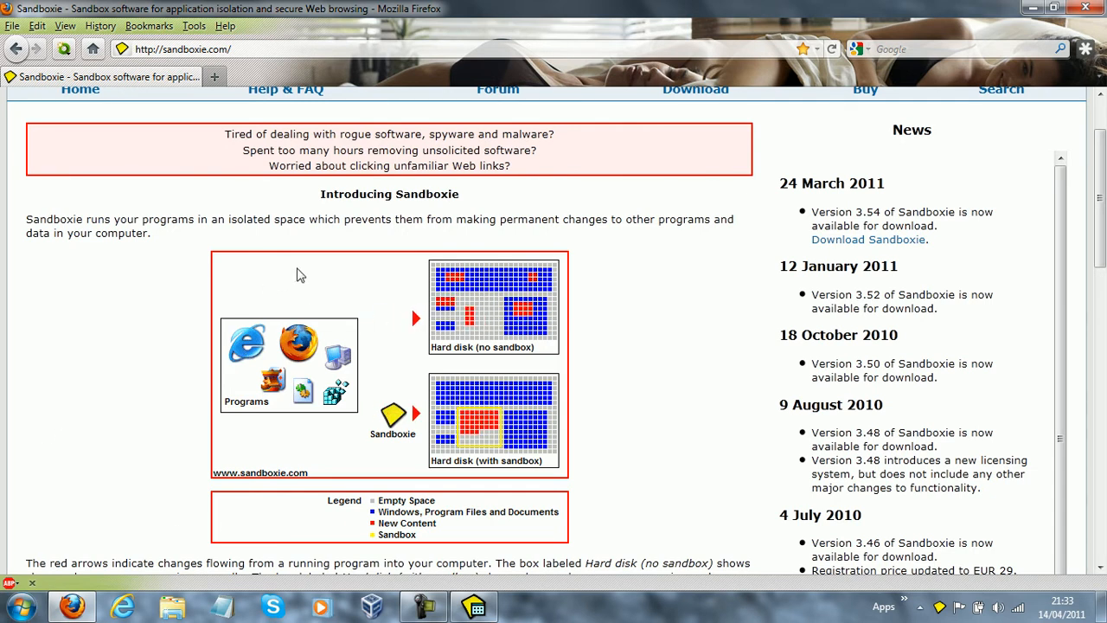
pyautogui.moveTo(360, 337)
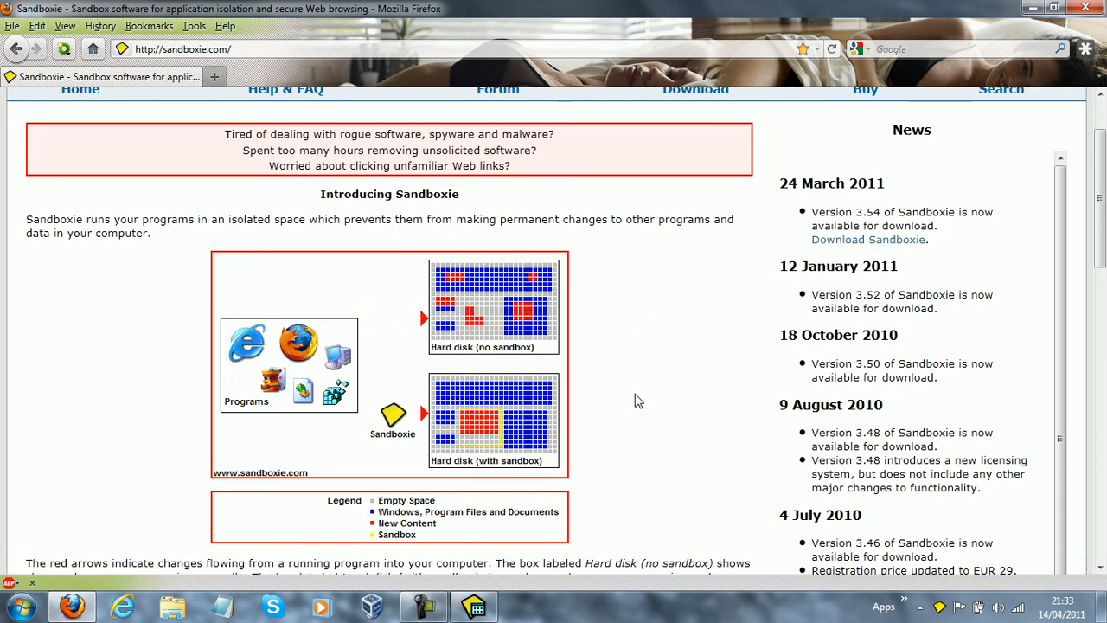
pyautogui.scroll(-3)
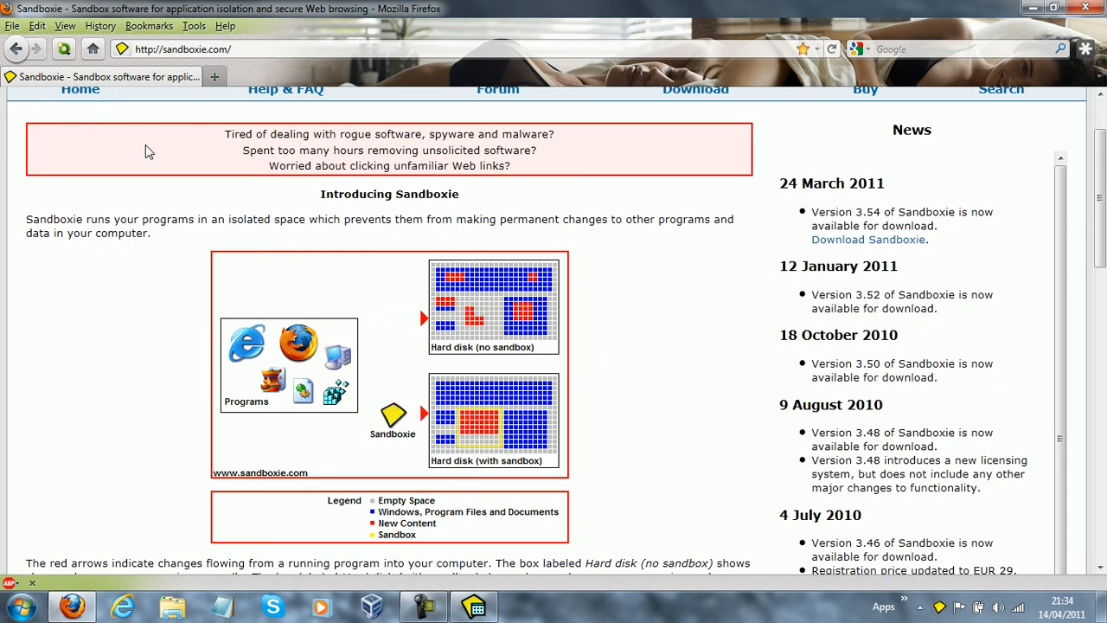
pyautogui.moveTo(315, 140)
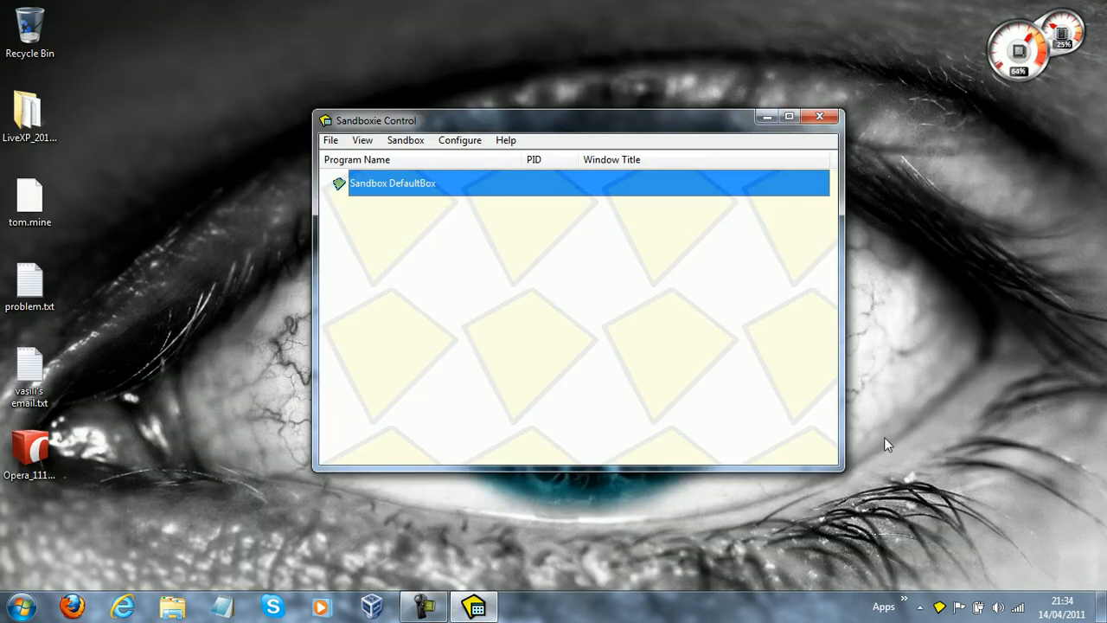
# Launch the Sandboxed Web Browser from the taskbar Apps toolbar into DefaultBox
pyautogui.click(902, 605)
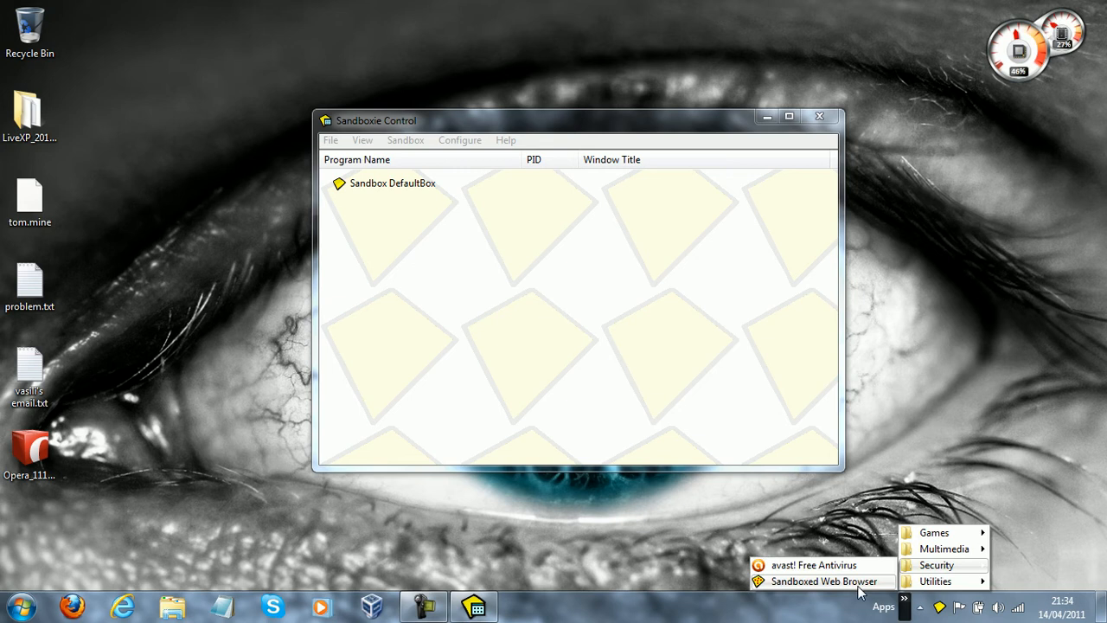
pyautogui.click(827, 581)
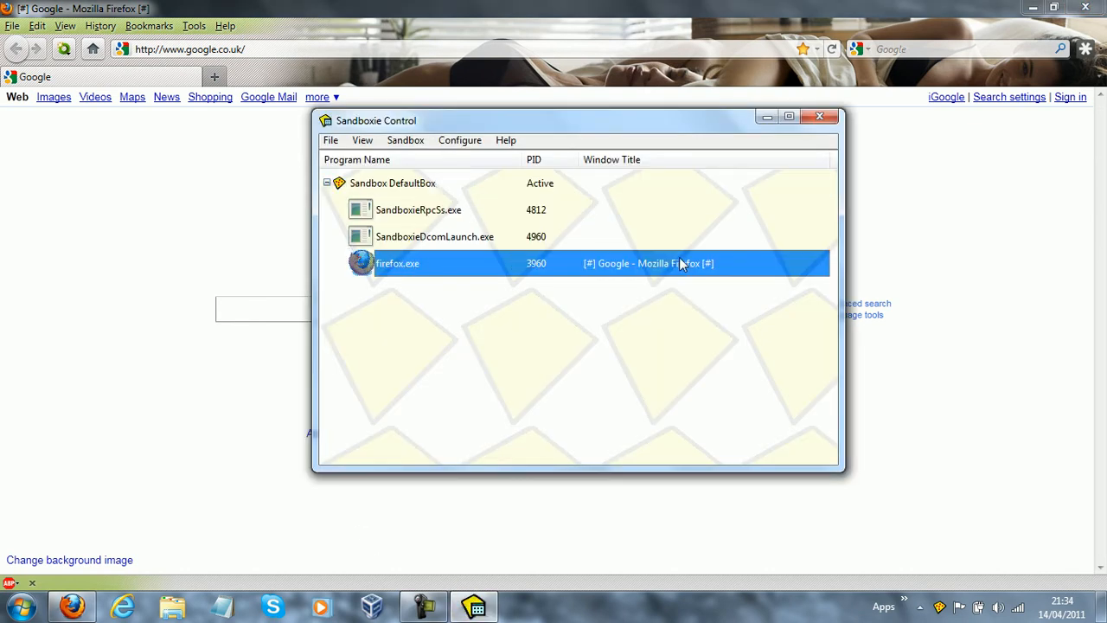
pyautogui.moveTo(474, 182)
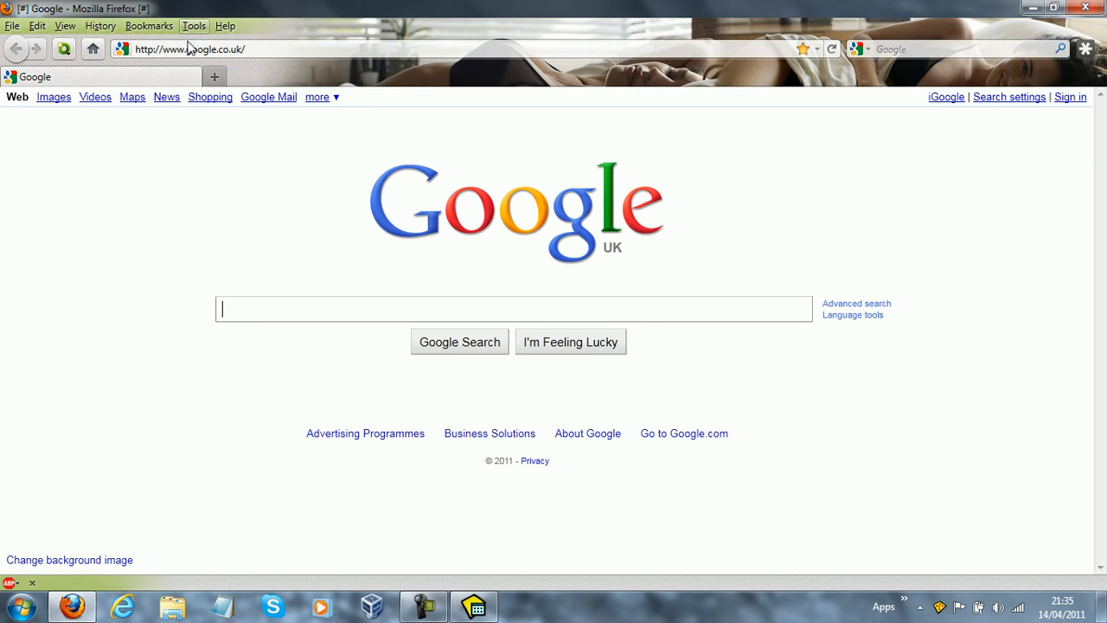
pyautogui.moveTo(232, 145)
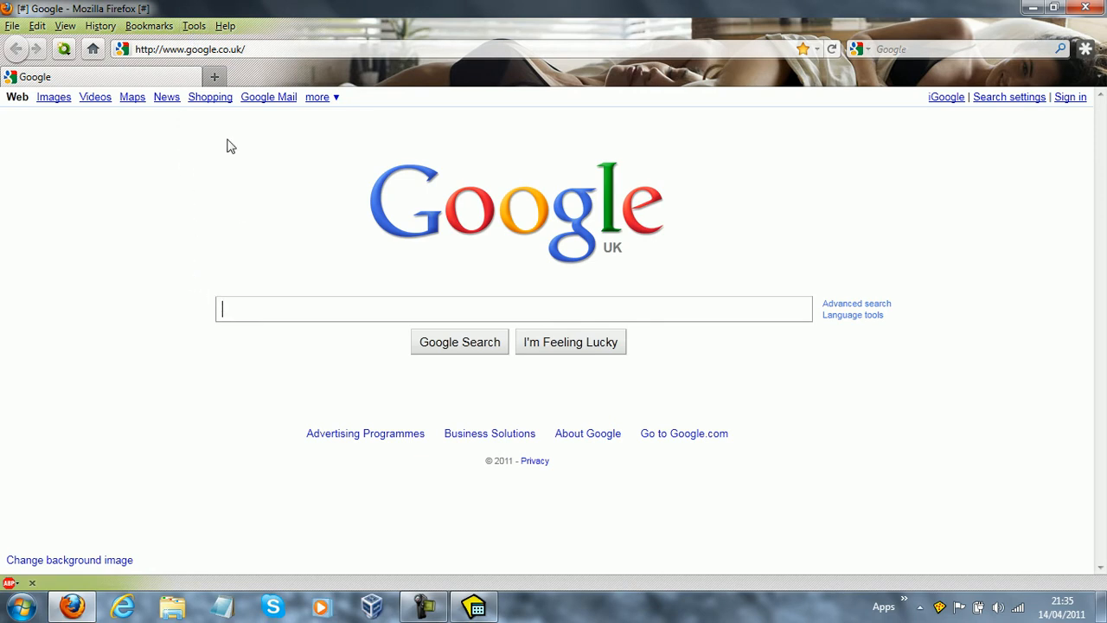
pyautogui.moveTo(194, 26)
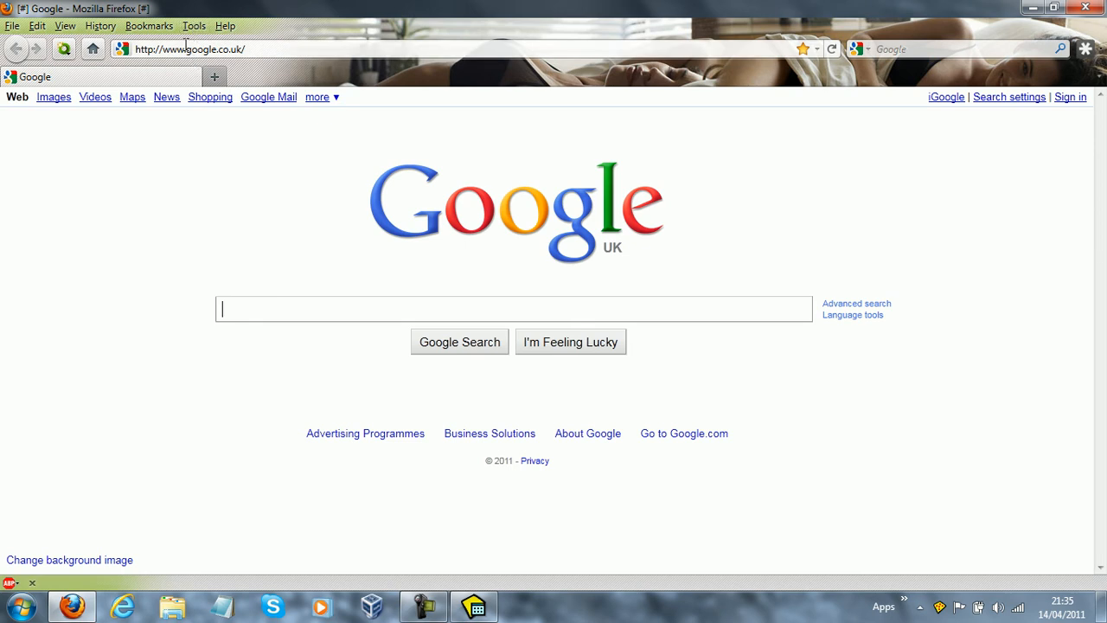
# Navigate the sandboxed Firefox to filehippo.com
pyautogui.click(189, 48)
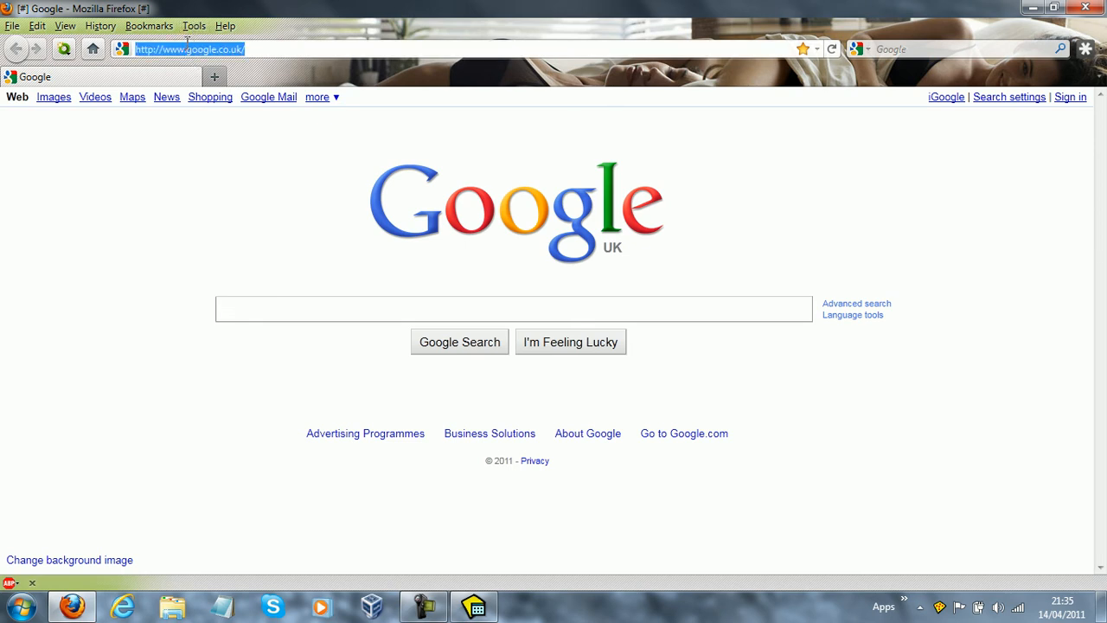
pyautogui.write('filehippo')
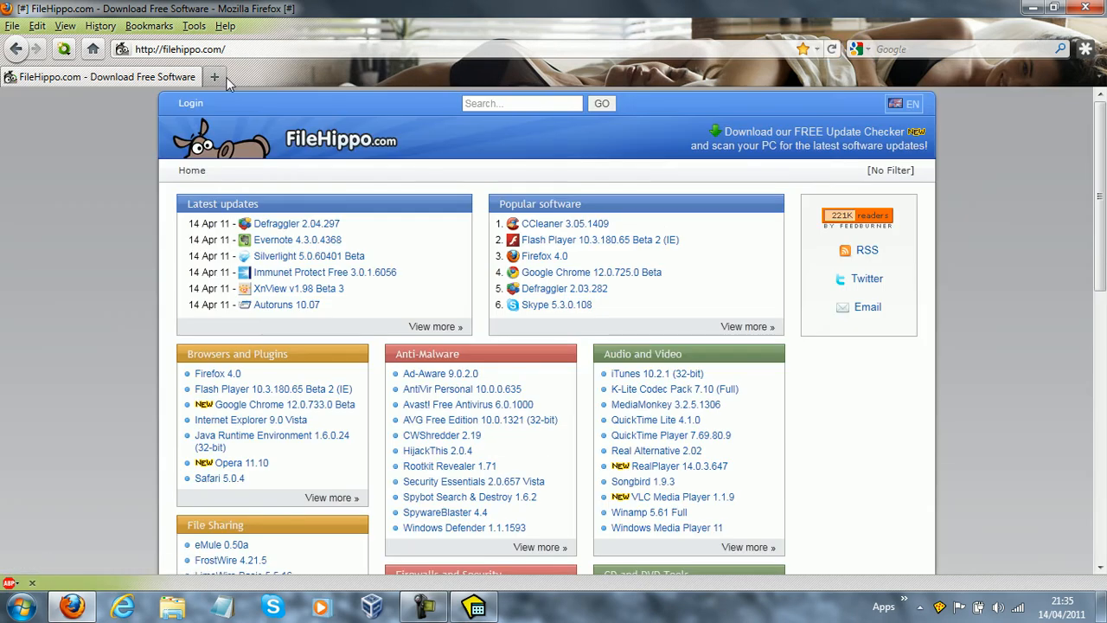
pyautogui.moveTo(401, 183)
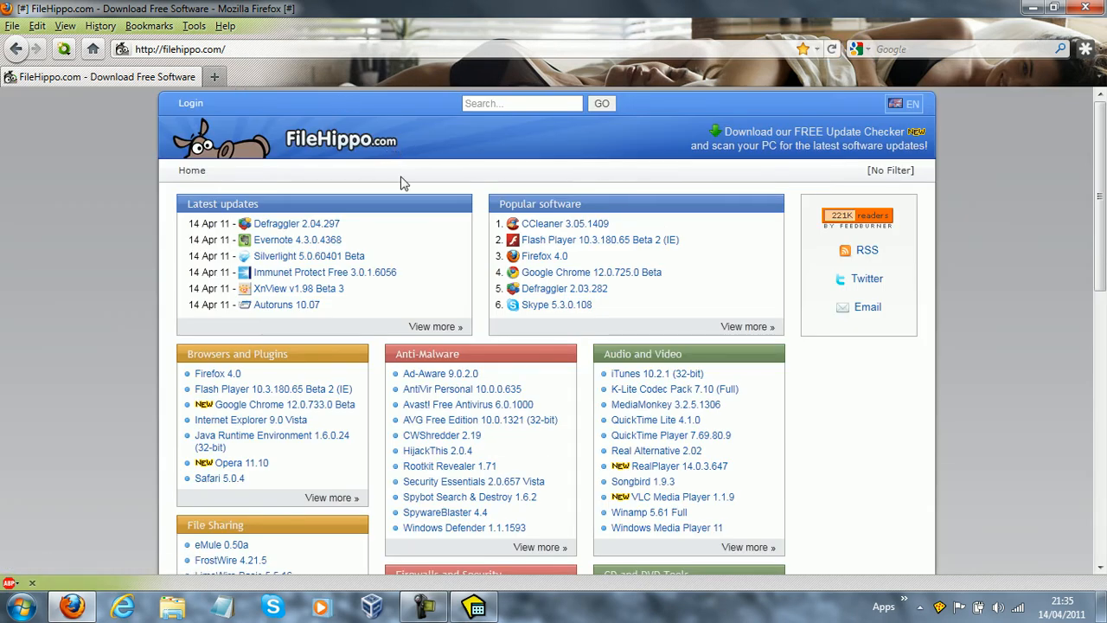
pyautogui.moveTo(557, 287)
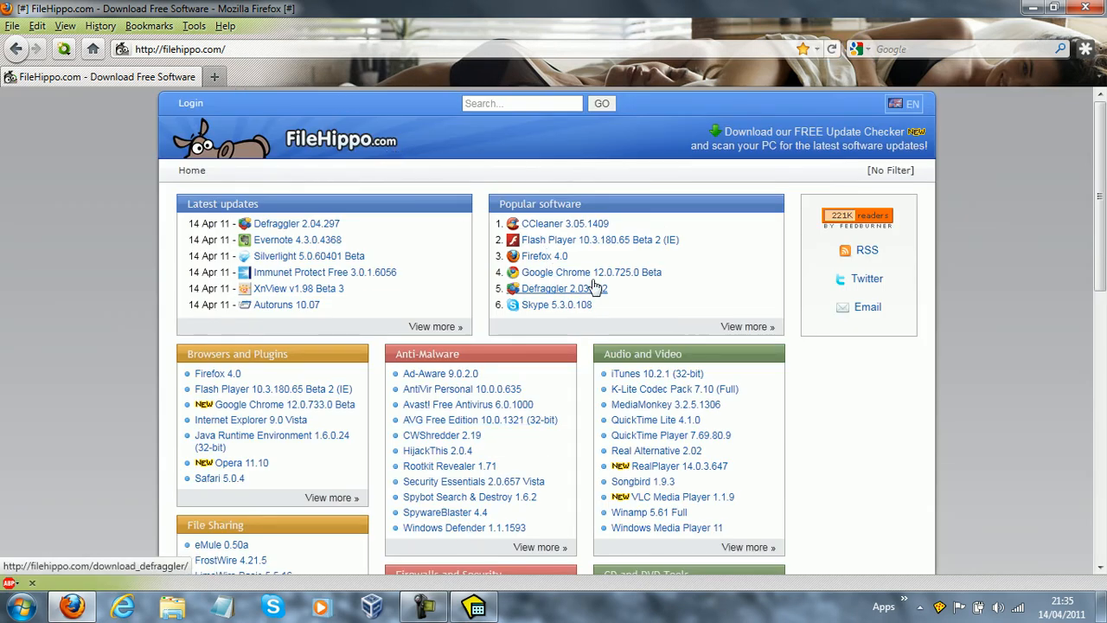
# Download the latest CCleaner installer ccsetup305.exe from FileHippo and save the file
pyautogui.click(563, 223)
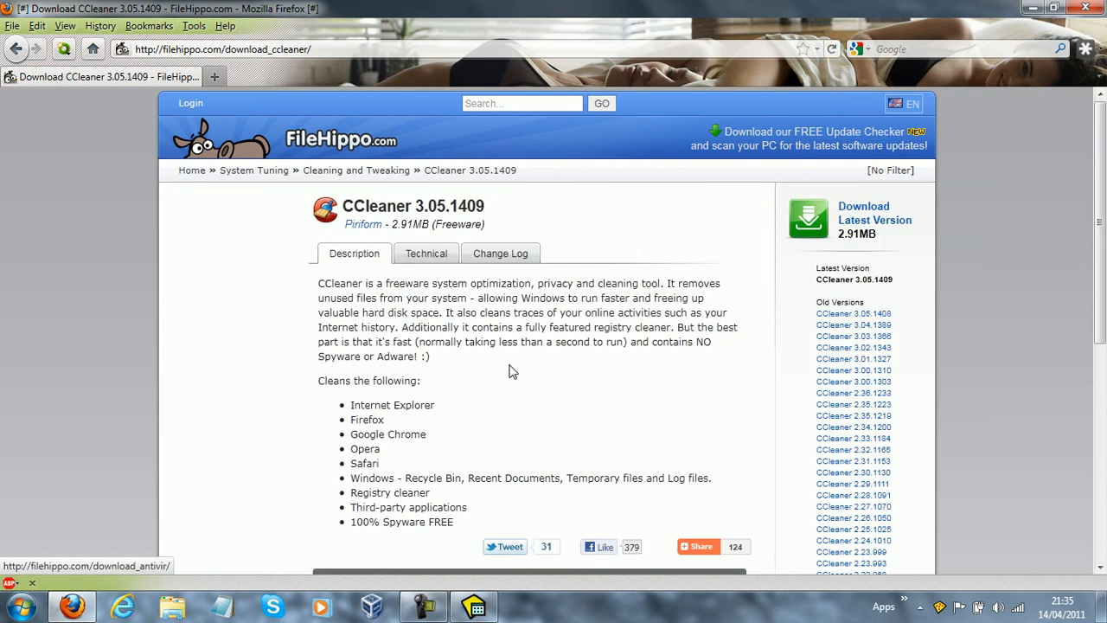
pyautogui.moveTo(194, 26)
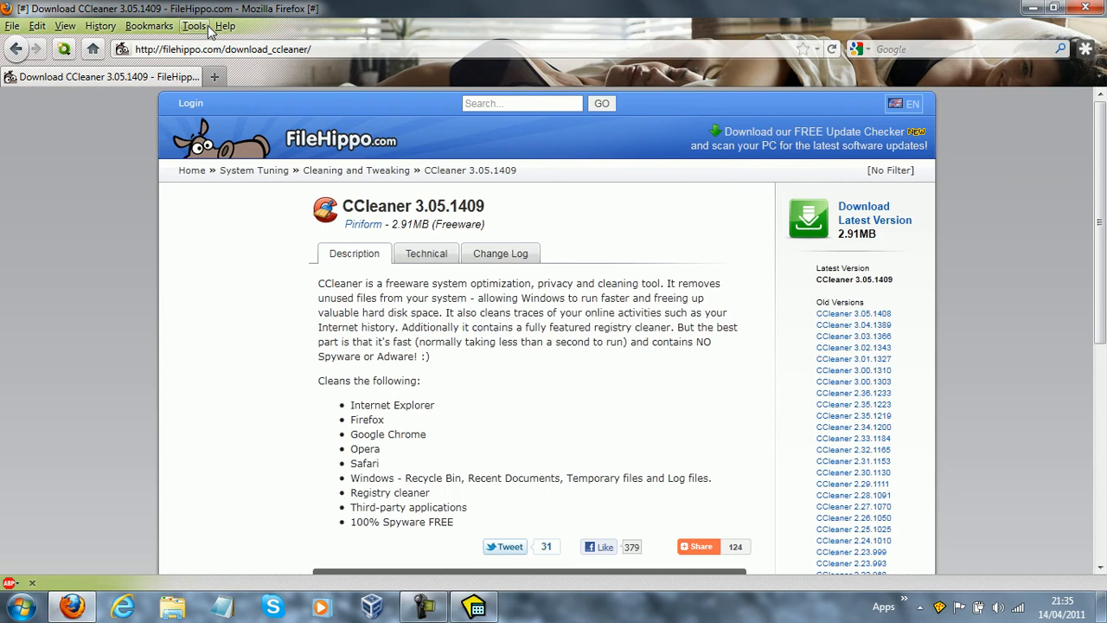
pyautogui.moveTo(689, 194)
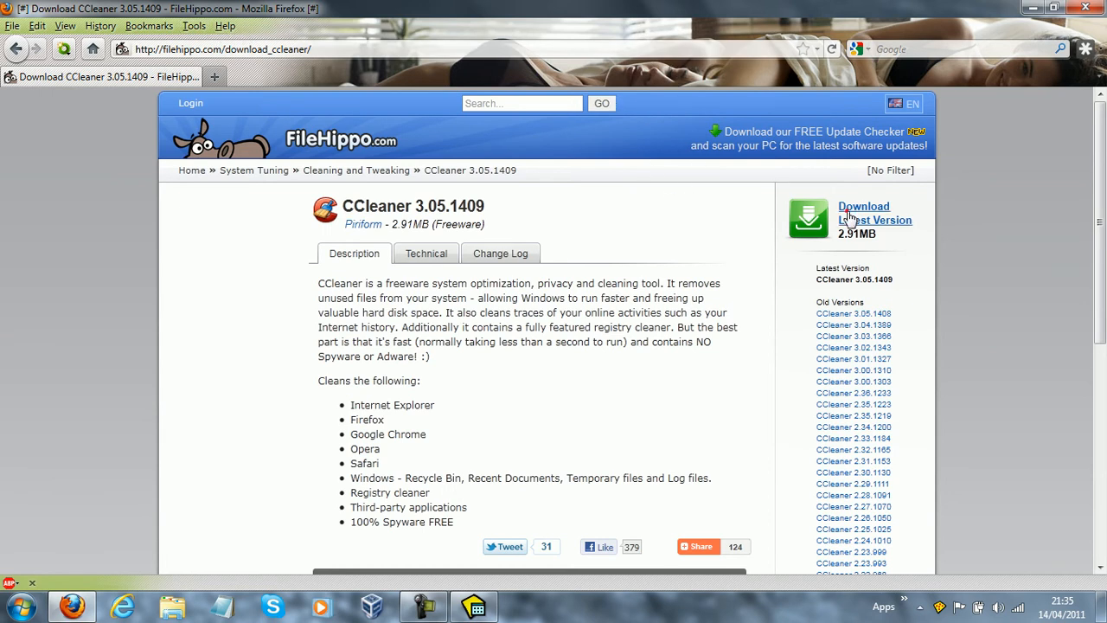
pyautogui.click(863, 211)
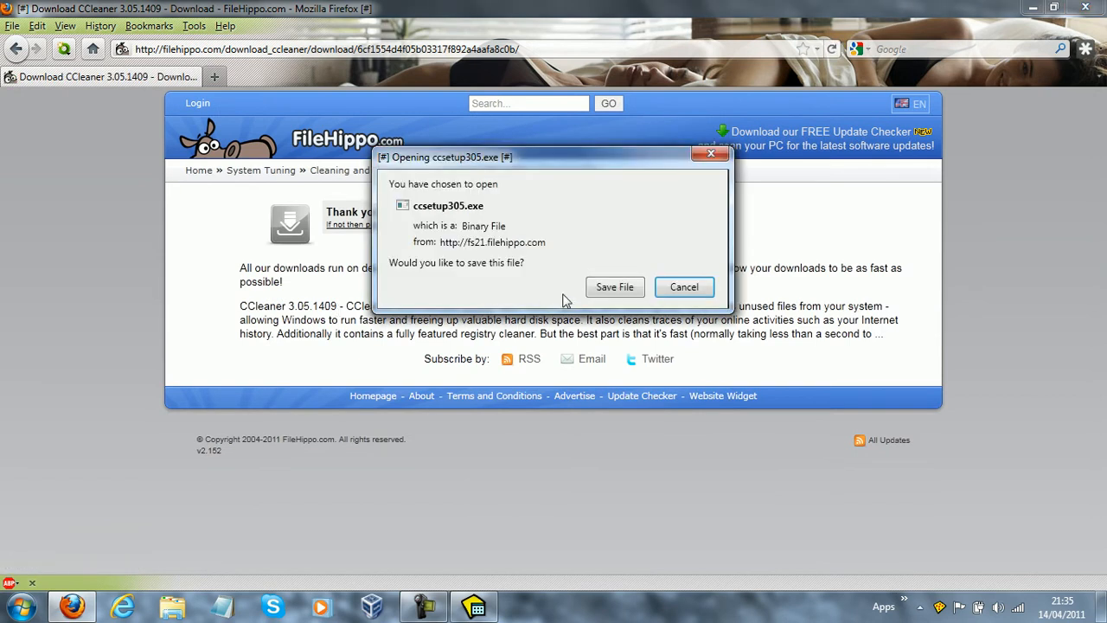
pyautogui.click(614, 287)
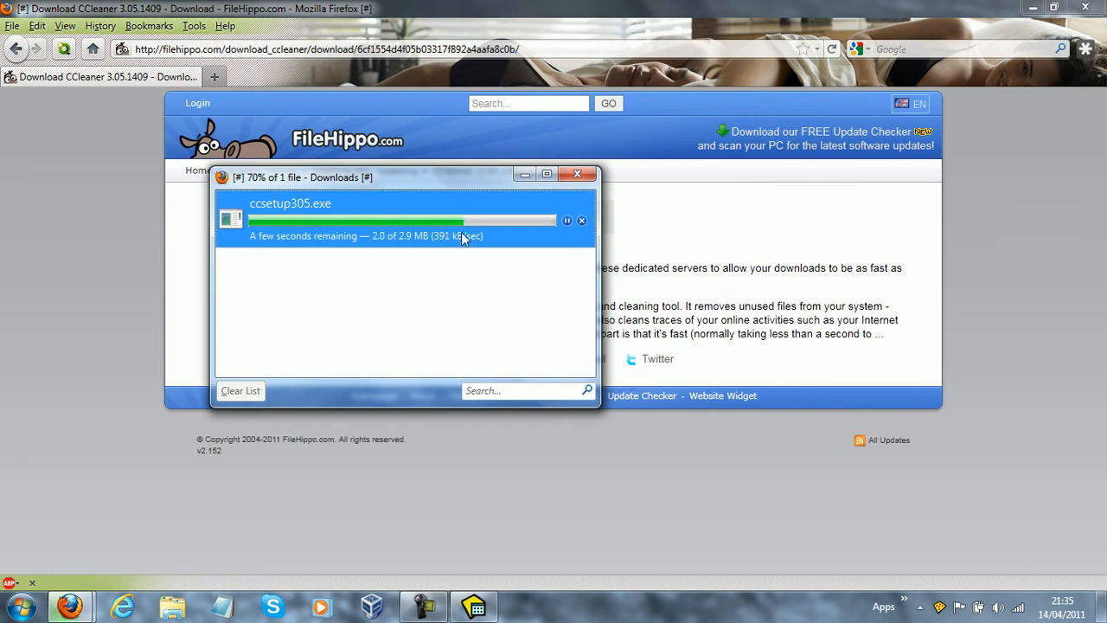
pyautogui.moveTo(349, 243)
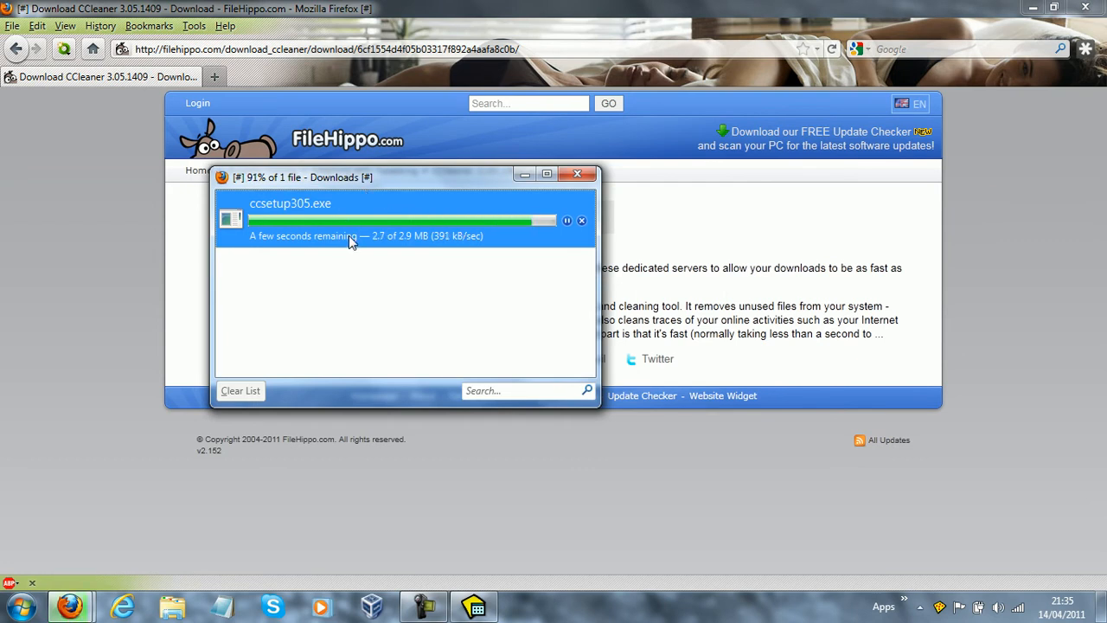
pyautogui.moveTo(365, 315)
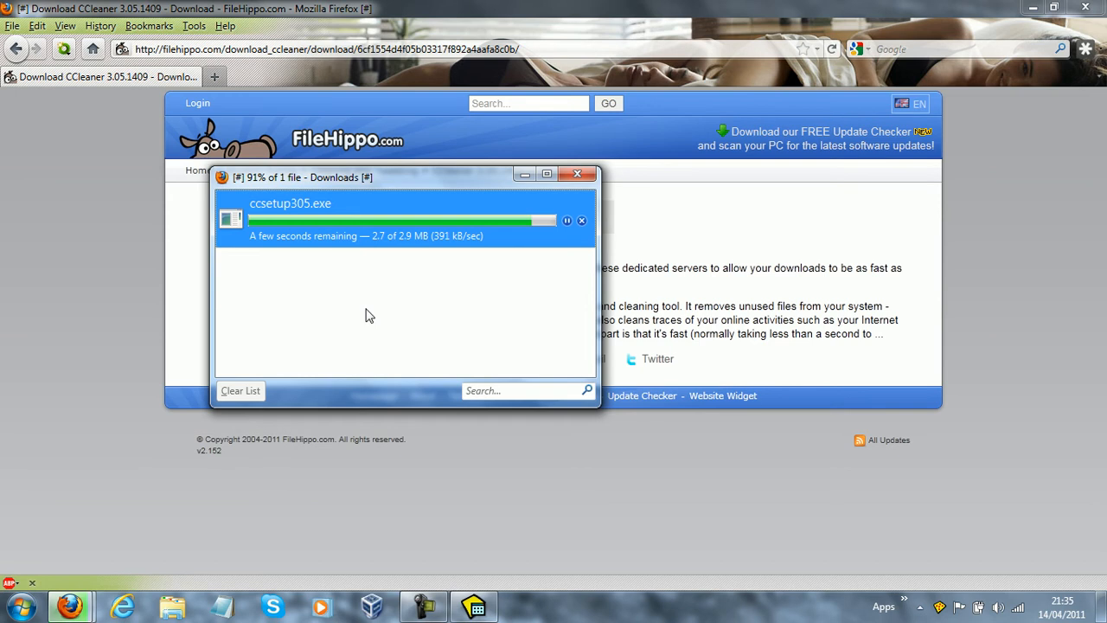
pyautogui.moveTo(377, 242)
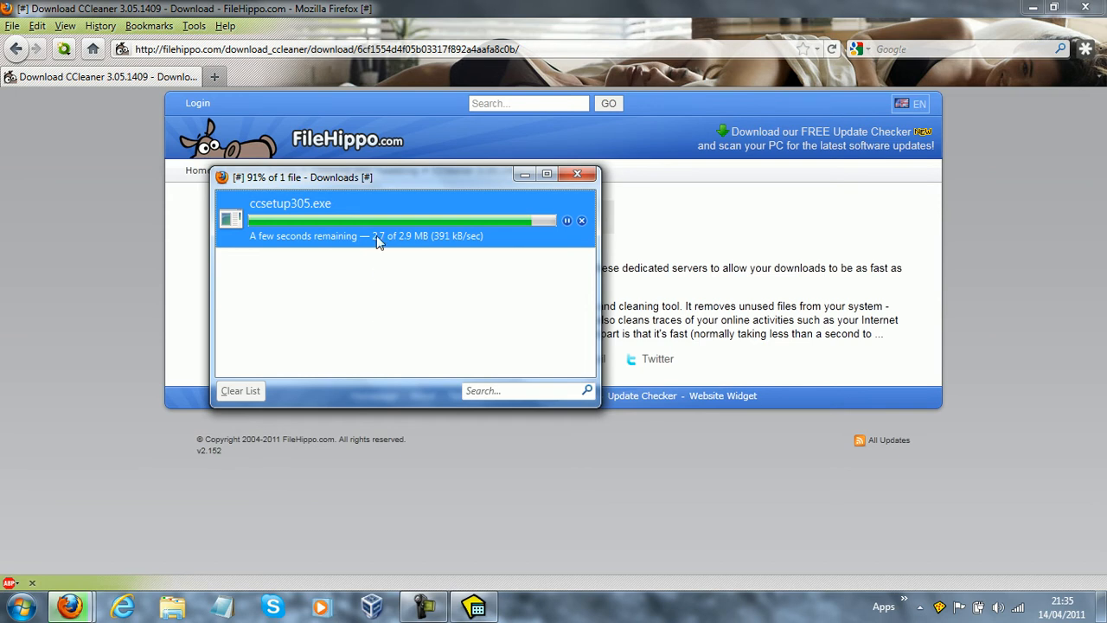
pyautogui.moveTo(574, 218)
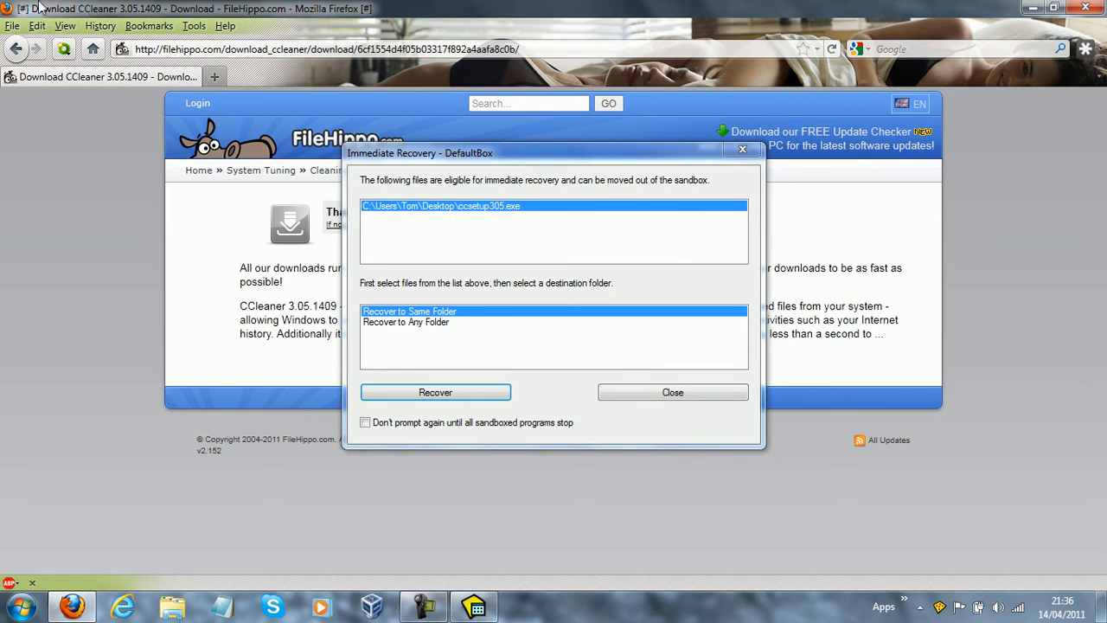
# Close Firefox and recover ccsetup305.exe to the same folder on the real desktop
pyautogui.click(9, 9)
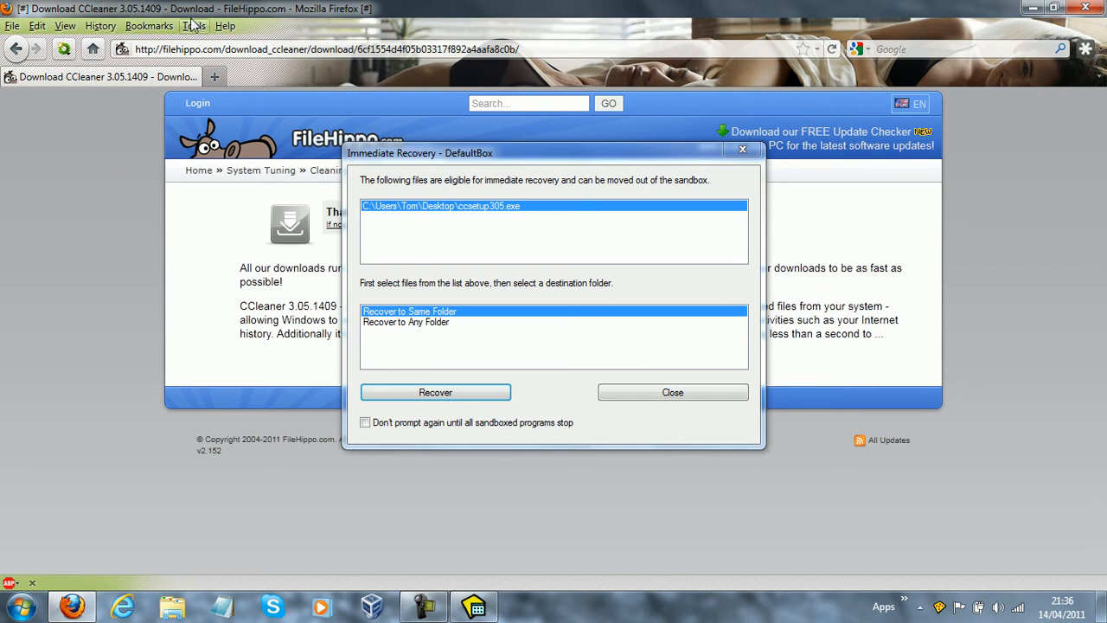
pyautogui.moveTo(287, 7)
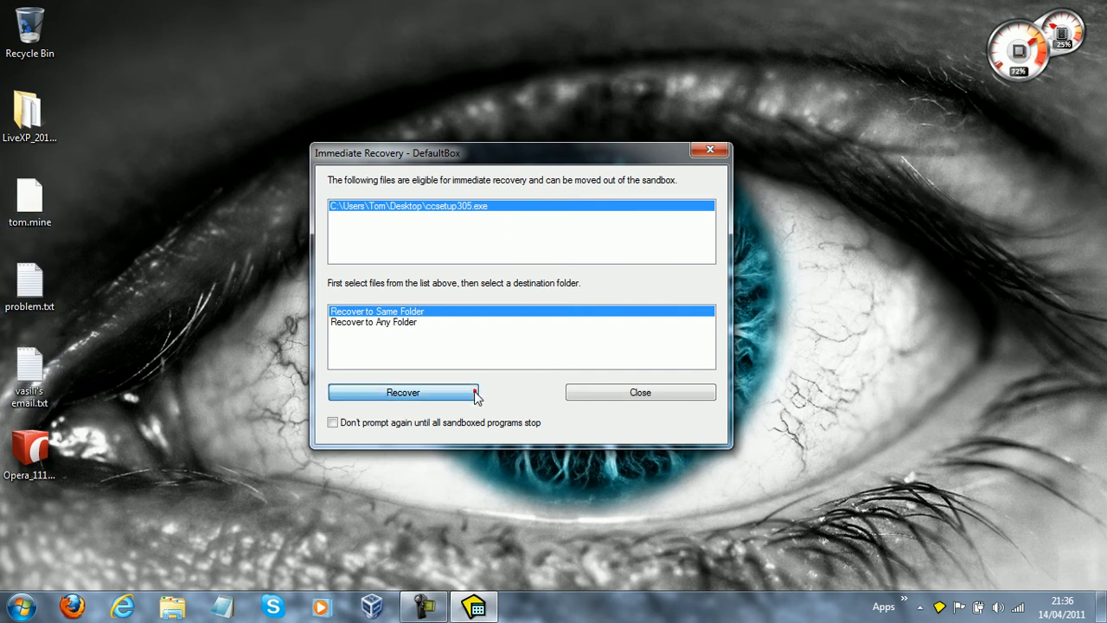
pyautogui.click(401, 391)
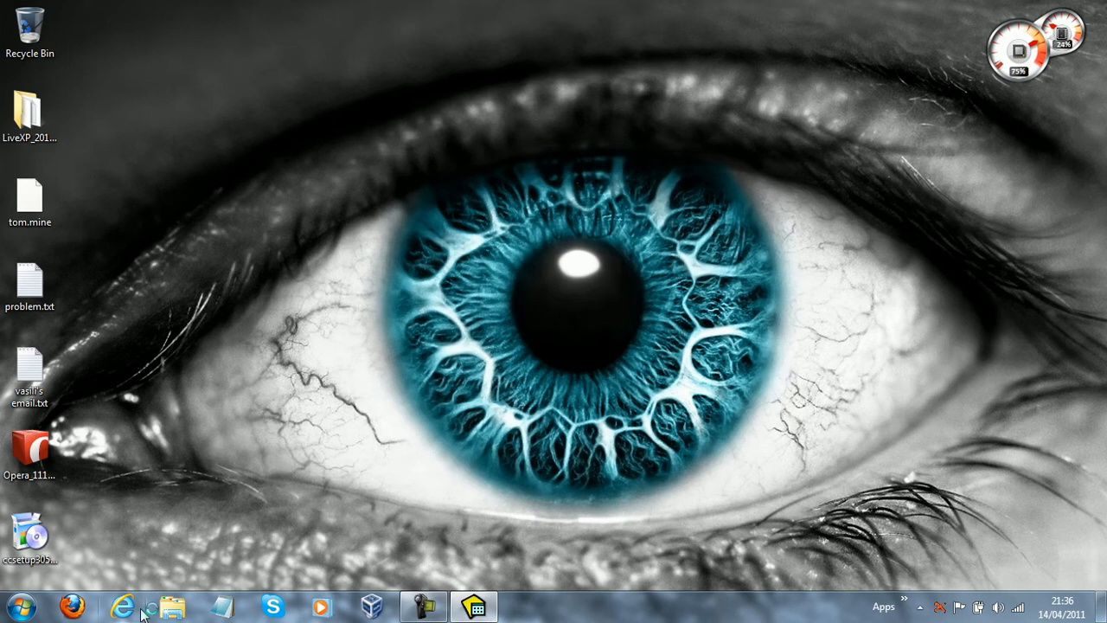
# Move the installer icon up, launch ccsetup305.exe and accept English as the language
pyautogui.moveTo(32, 536); pyautogui.dragTo(377, 86)
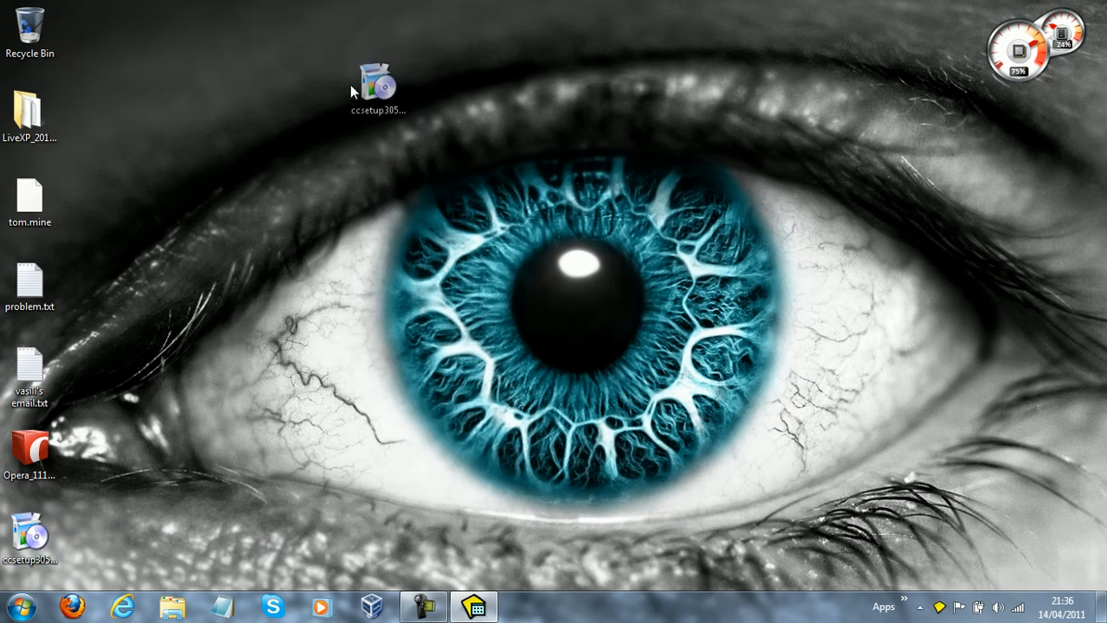
pyautogui.doubleClick(394, 84)
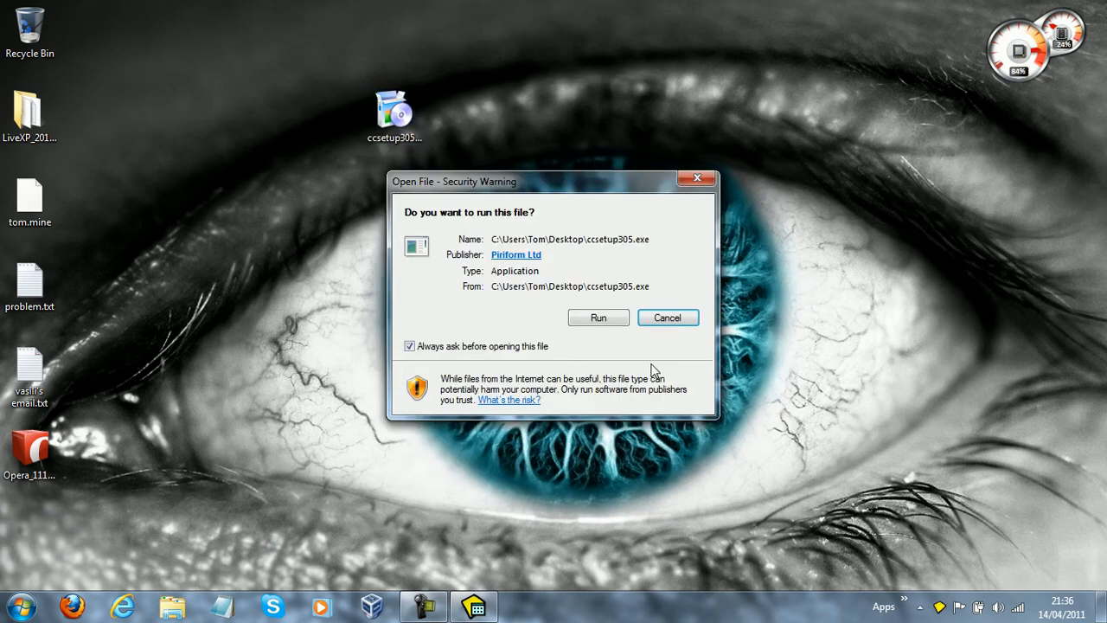
pyautogui.click(668, 319)
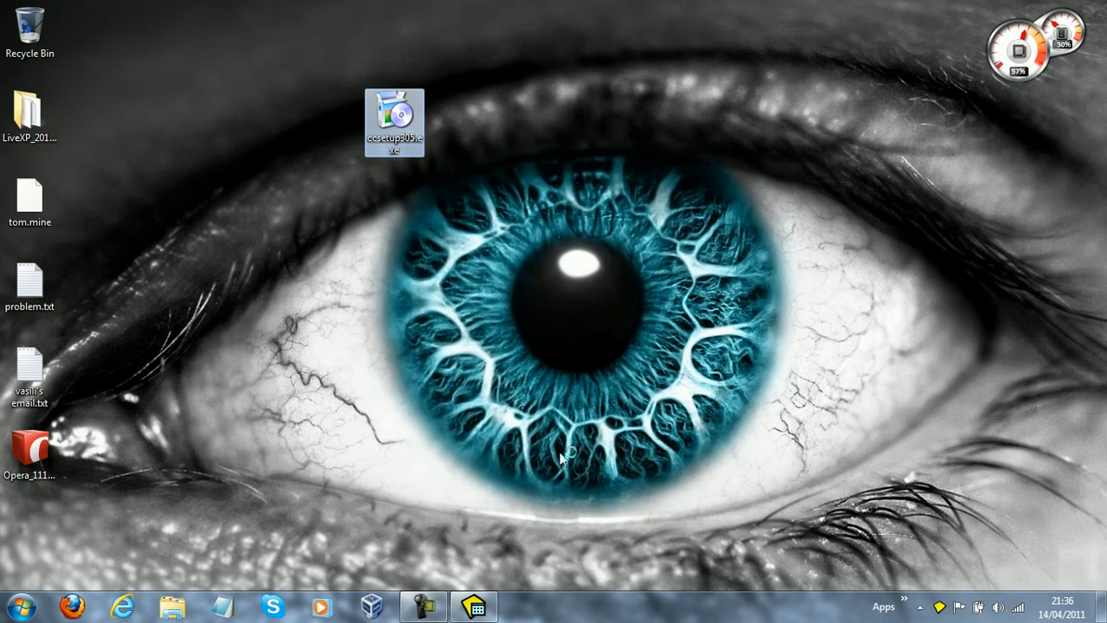
pyautogui.doubleClick(394, 122)
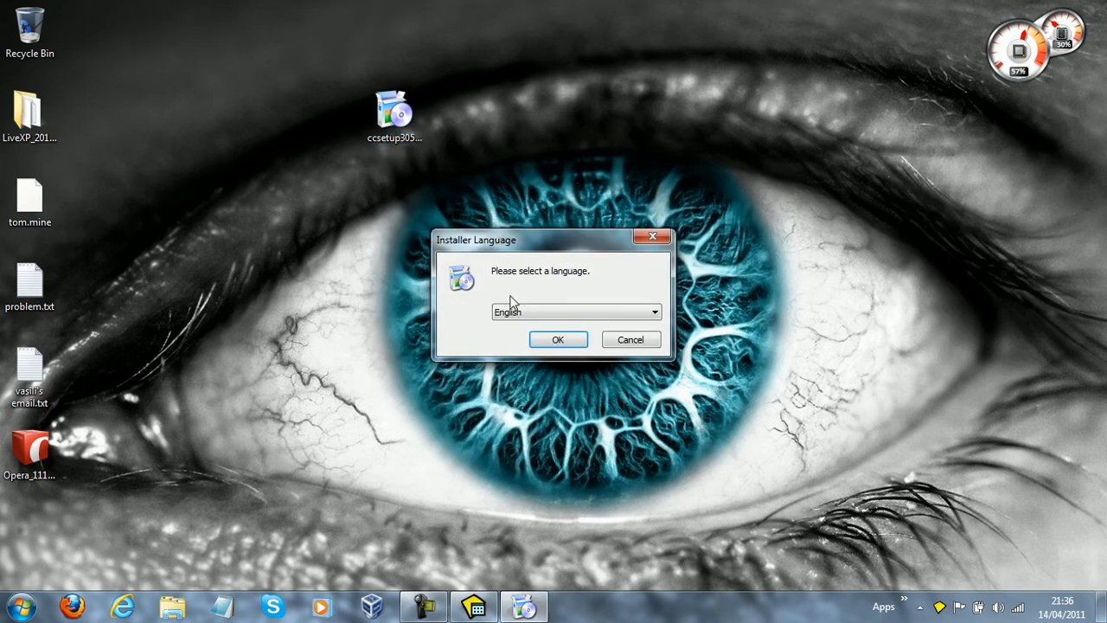
pyautogui.click(556, 339)
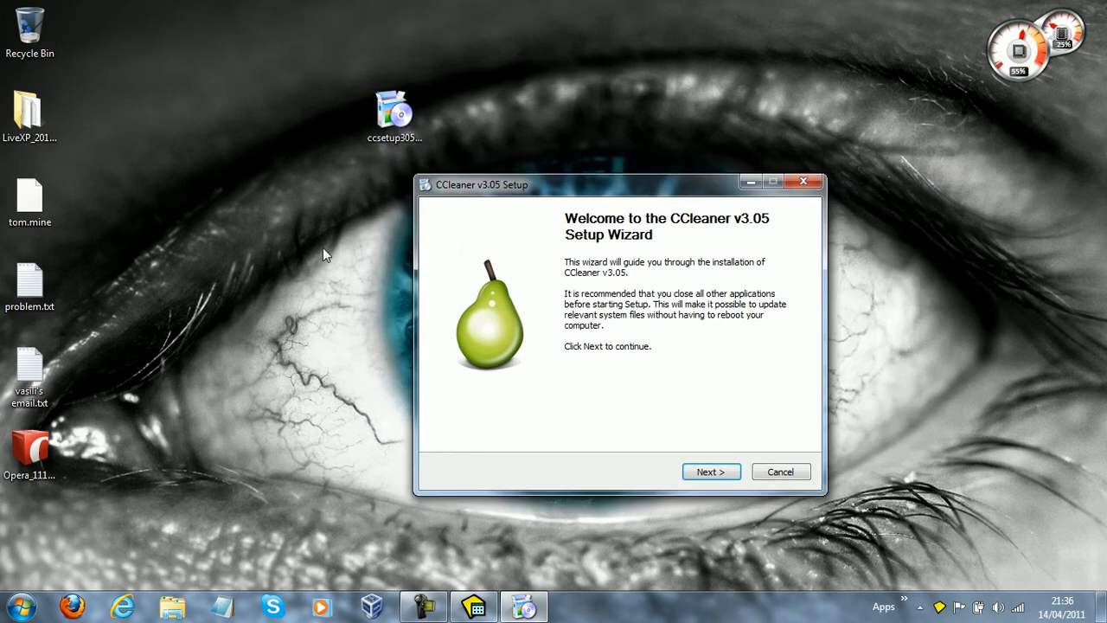
pyautogui.moveTo(395, 194)
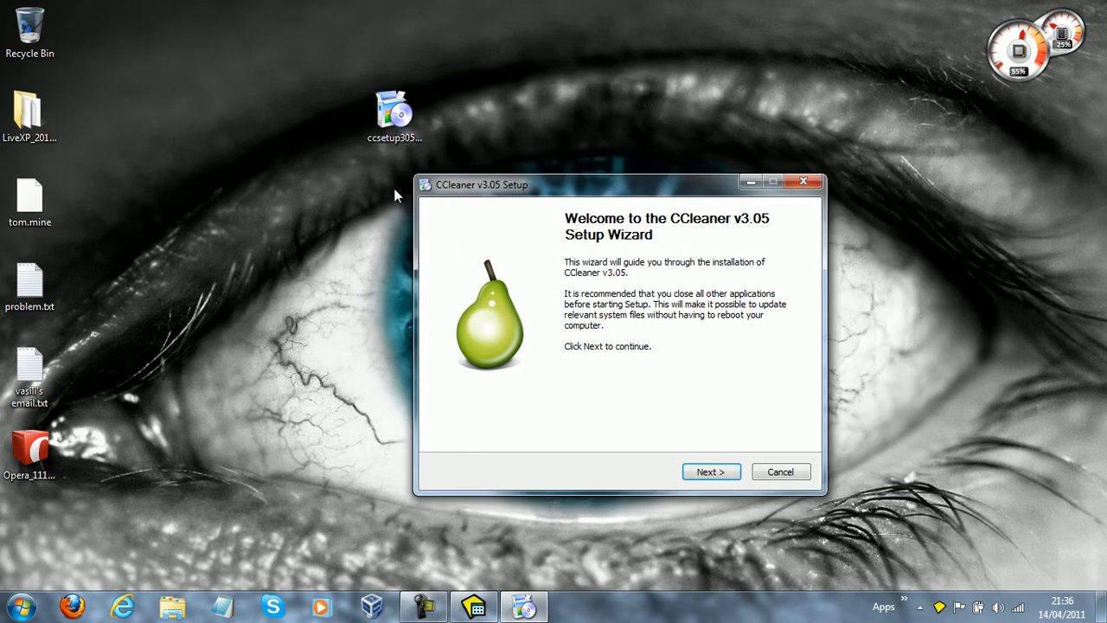
# Cancel the CCleaner v3.05 setup wizard without installing anything
pyautogui.moveTo(619, 184); pyautogui.dragTo(367, 111)
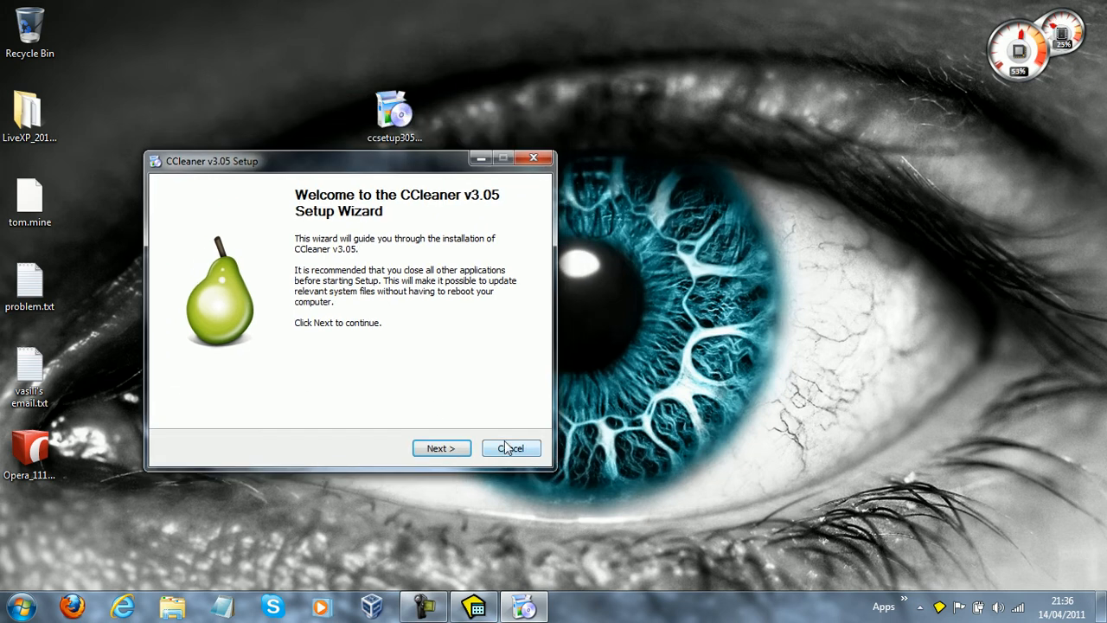
pyautogui.click(511, 448)
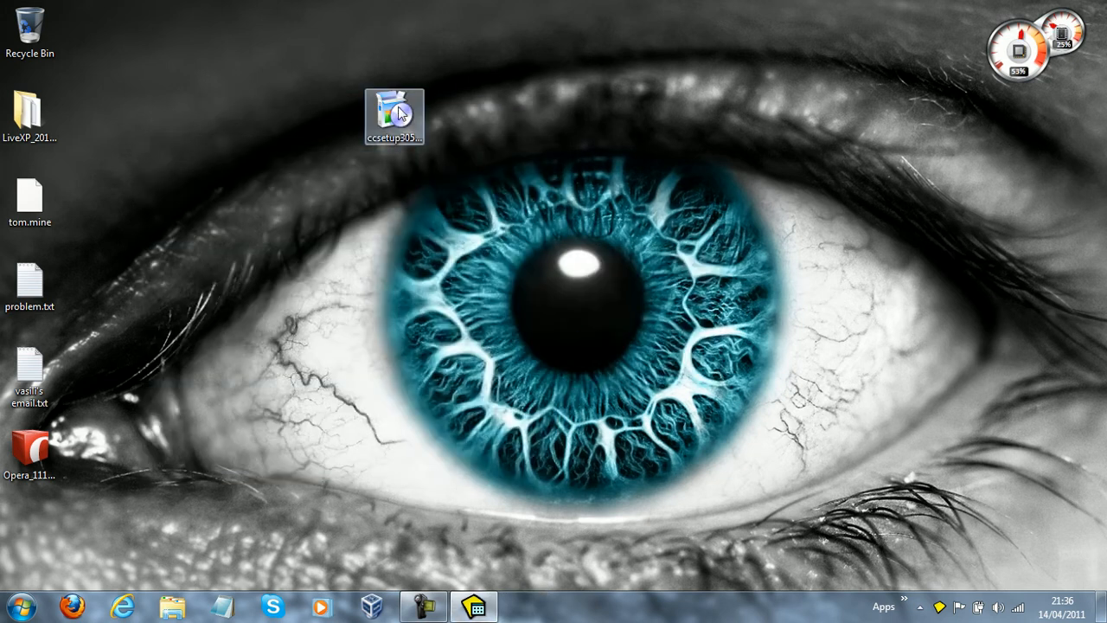
# Move ccsetup305.exe back to the lower left of the desktop and reopen Sandboxie Control
pyautogui.rightClick(394, 114)
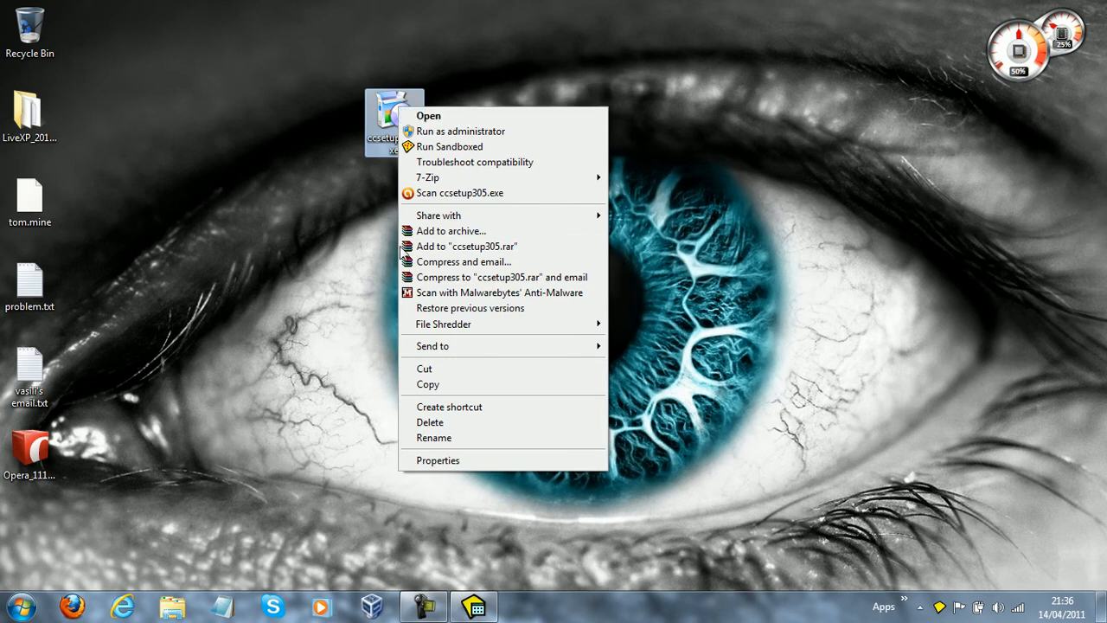
pyautogui.click(296, 218)
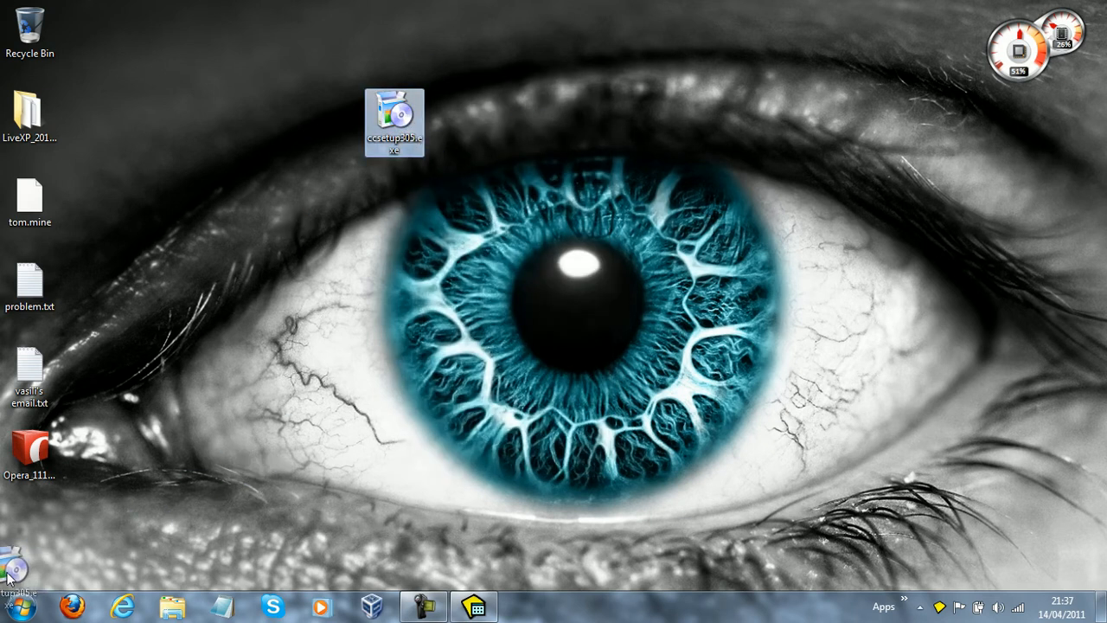
pyautogui.moveTo(394, 121); pyautogui.dragTo(31, 540)
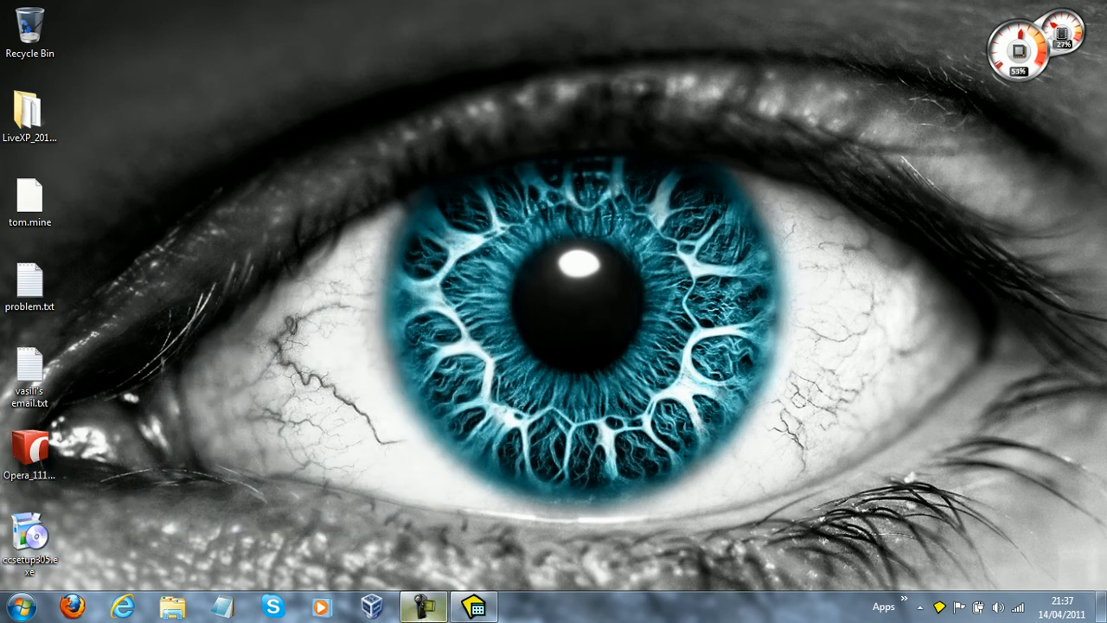
pyautogui.click(422, 605)
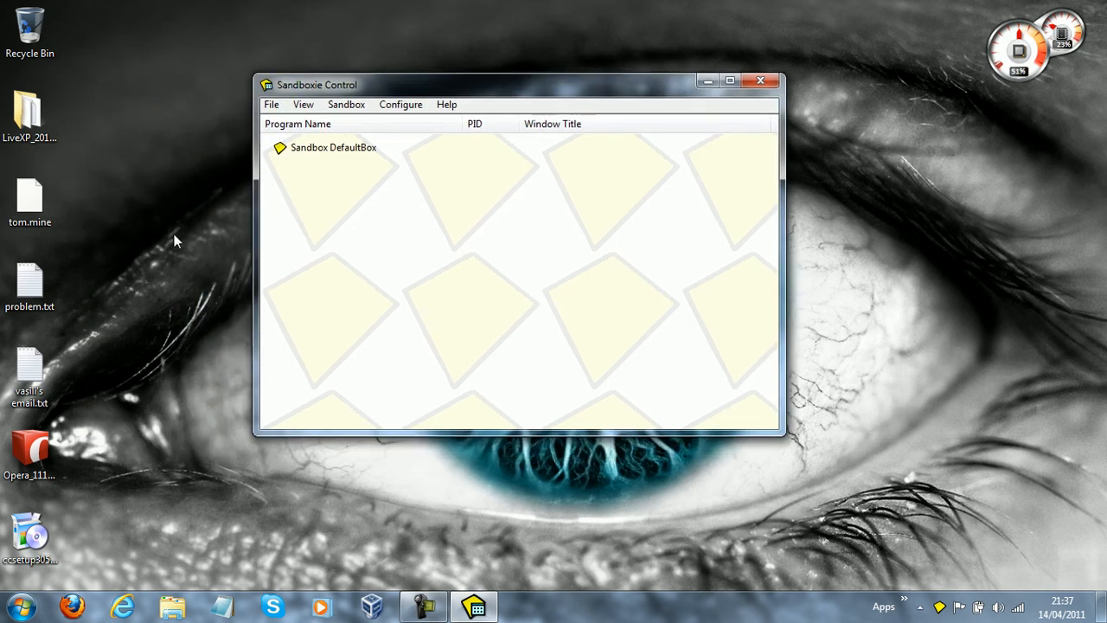
pyautogui.moveTo(242, 238)
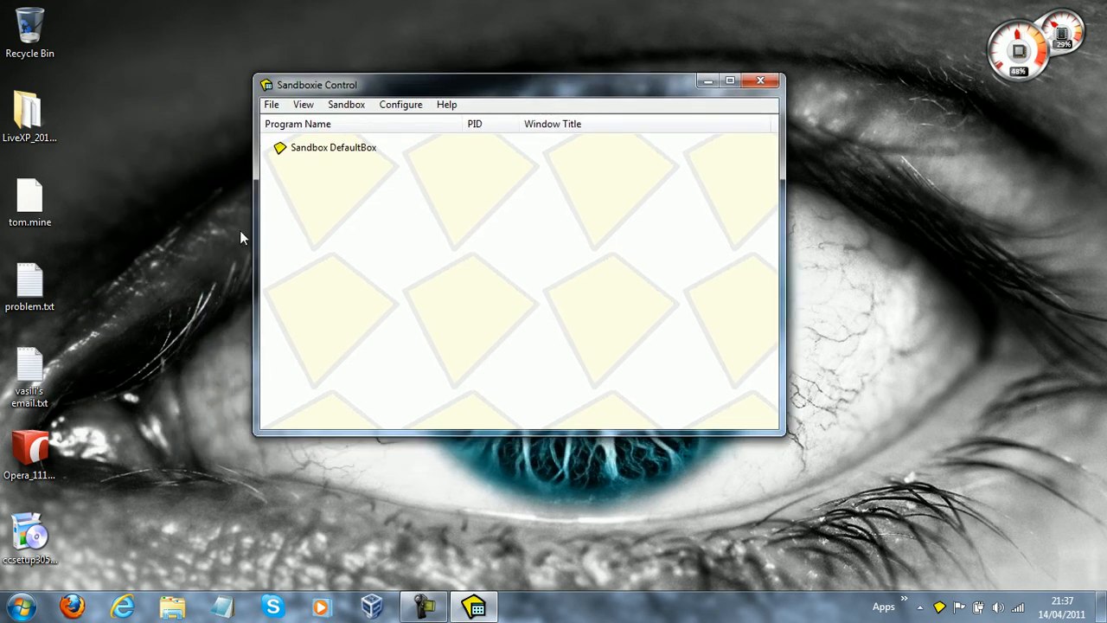
pyautogui.moveTo(337, 194)
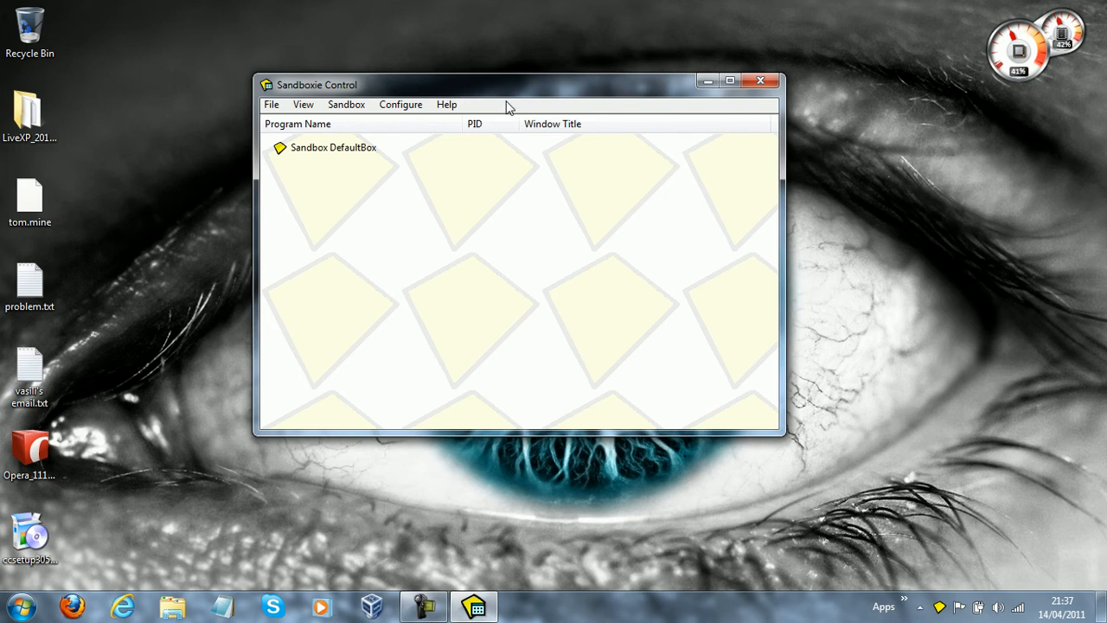
# Select DefaultBox and bring up its Sandbox menu actions
pyautogui.click(303, 104)
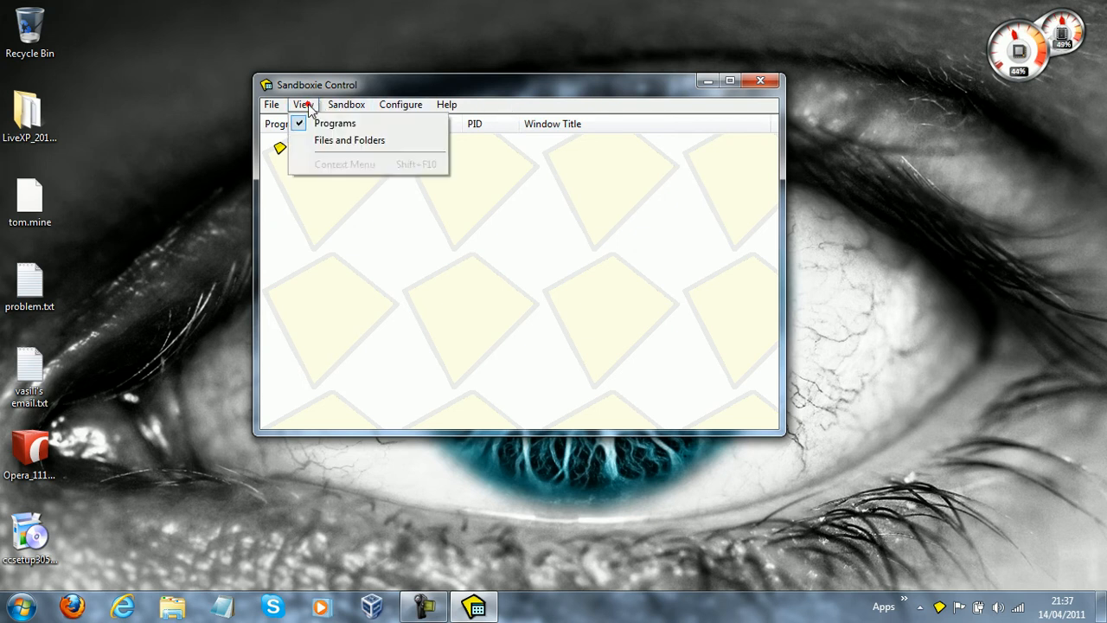
pyautogui.click(334, 123)
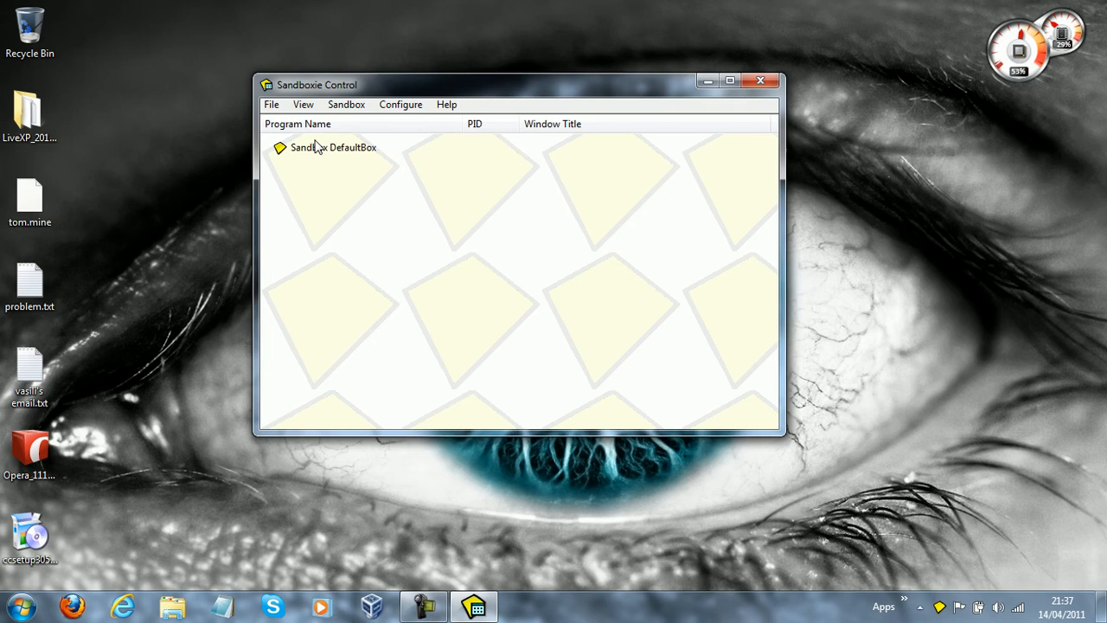
pyautogui.click(332, 147)
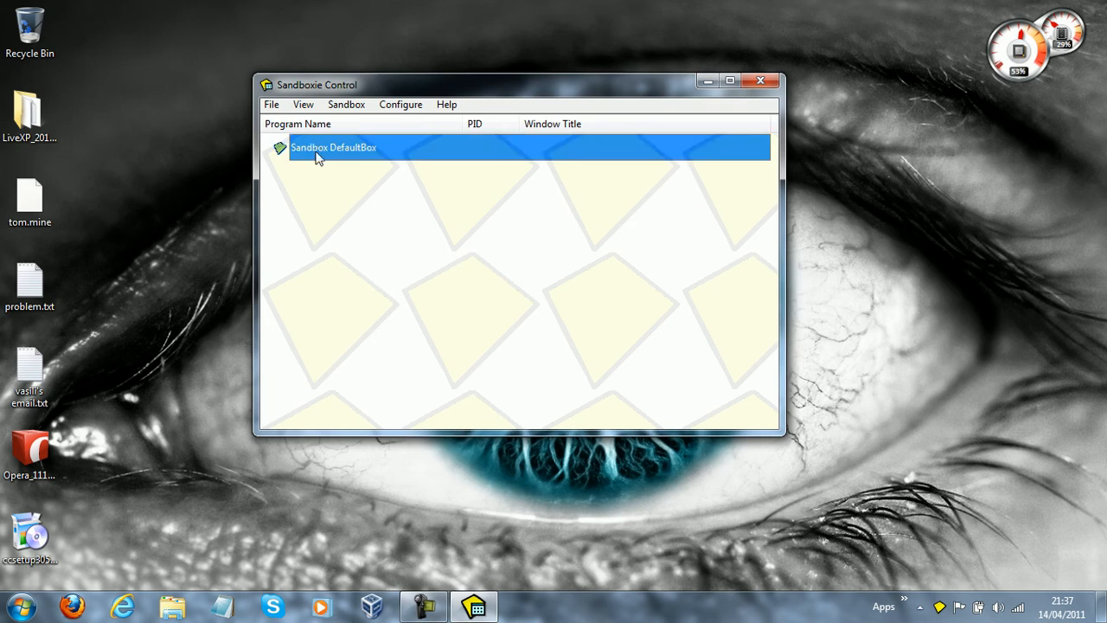
pyautogui.click(346, 104)
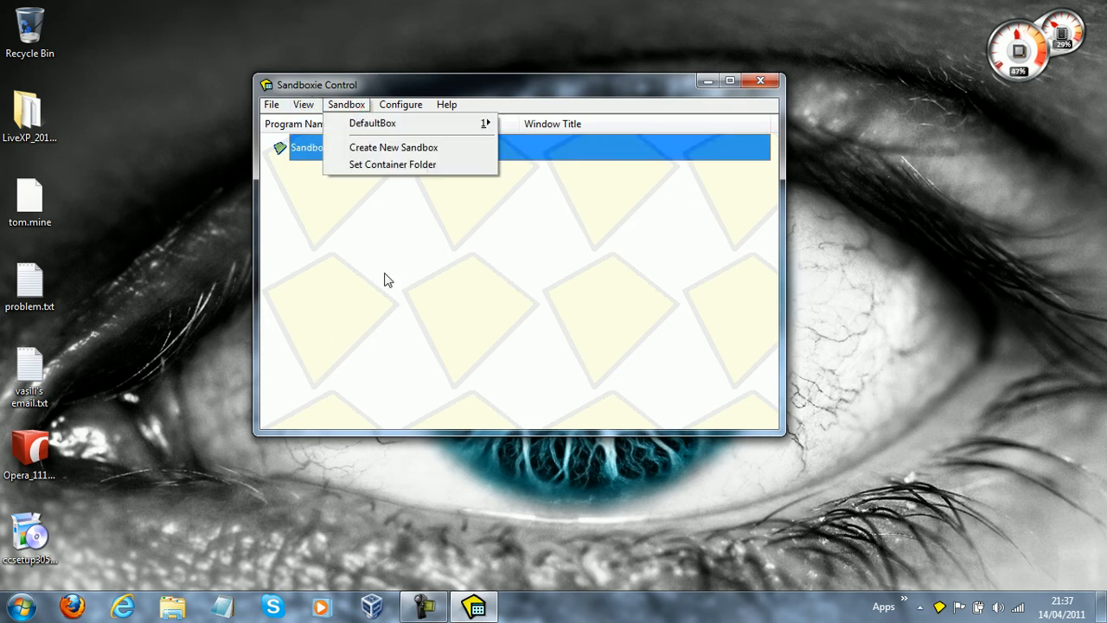
pyautogui.moveTo(335, 117)
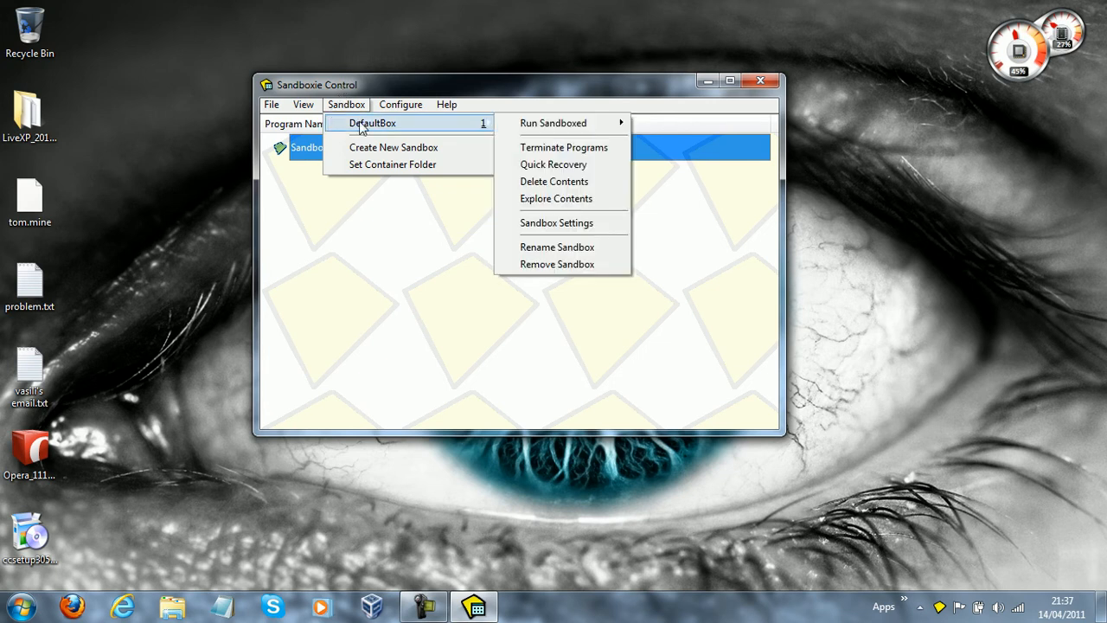
pyautogui.moveTo(557, 221)
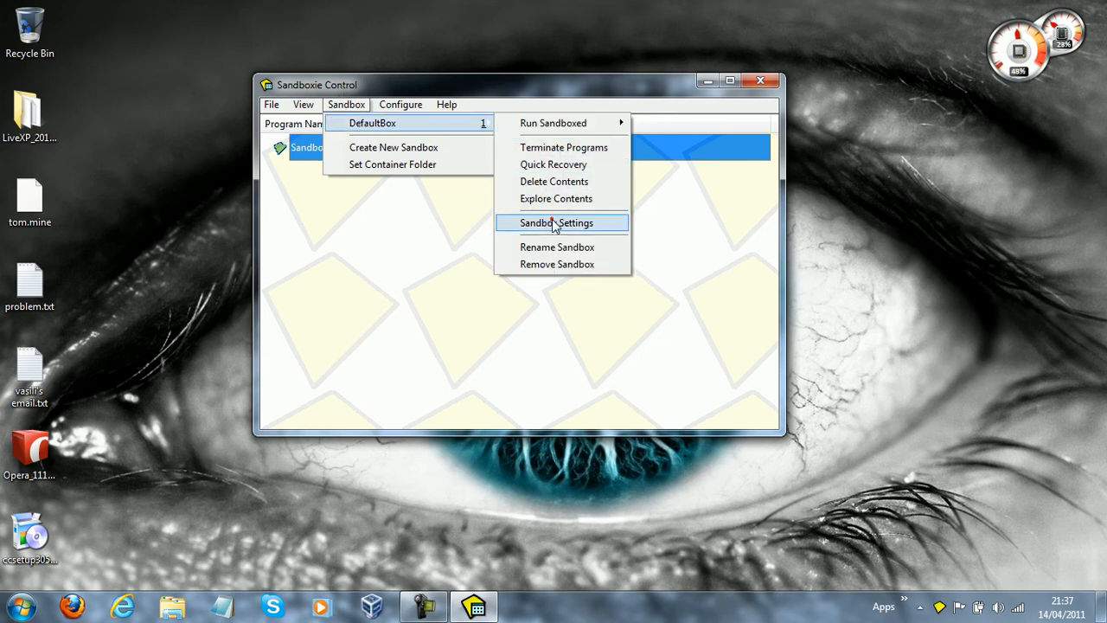
pyautogui.click(555, 221)
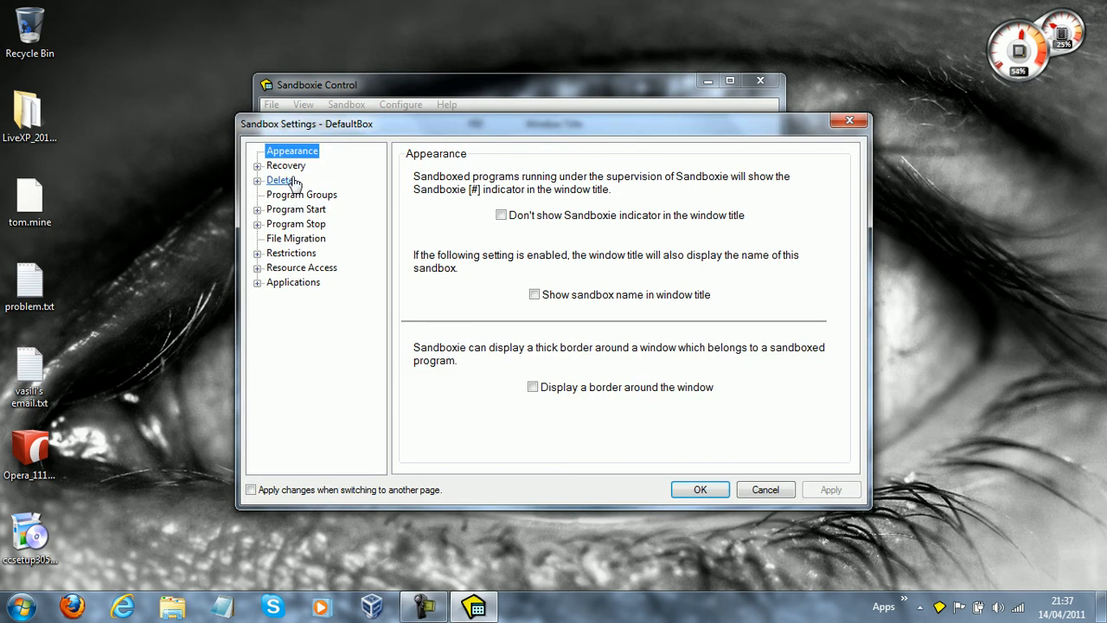
pyautogui.click(280, 180)
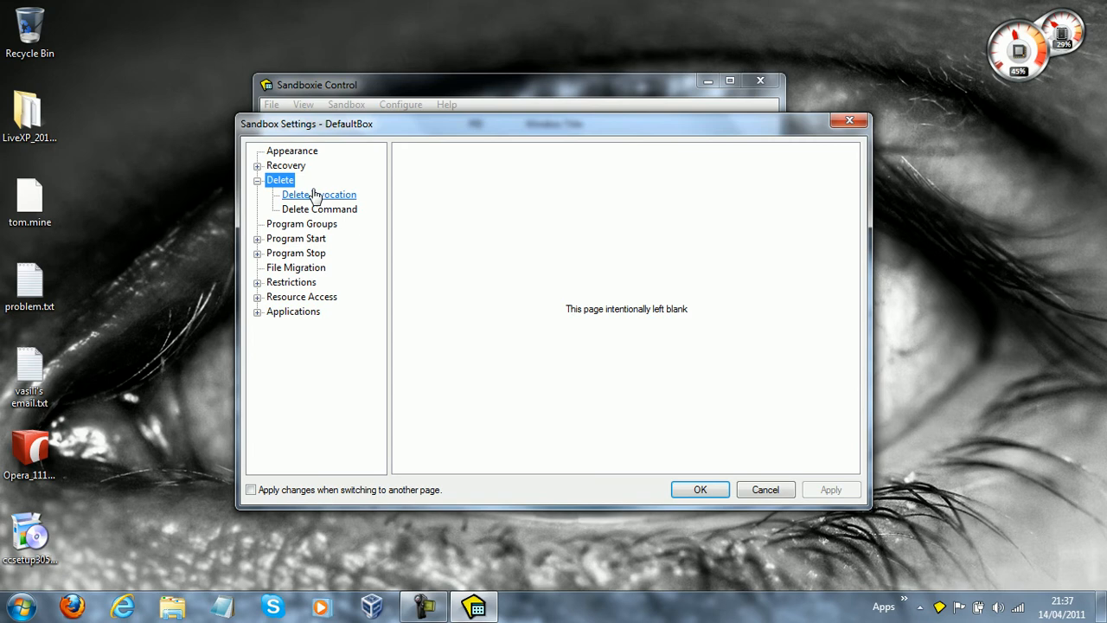
pyautogui.click(318, 194)
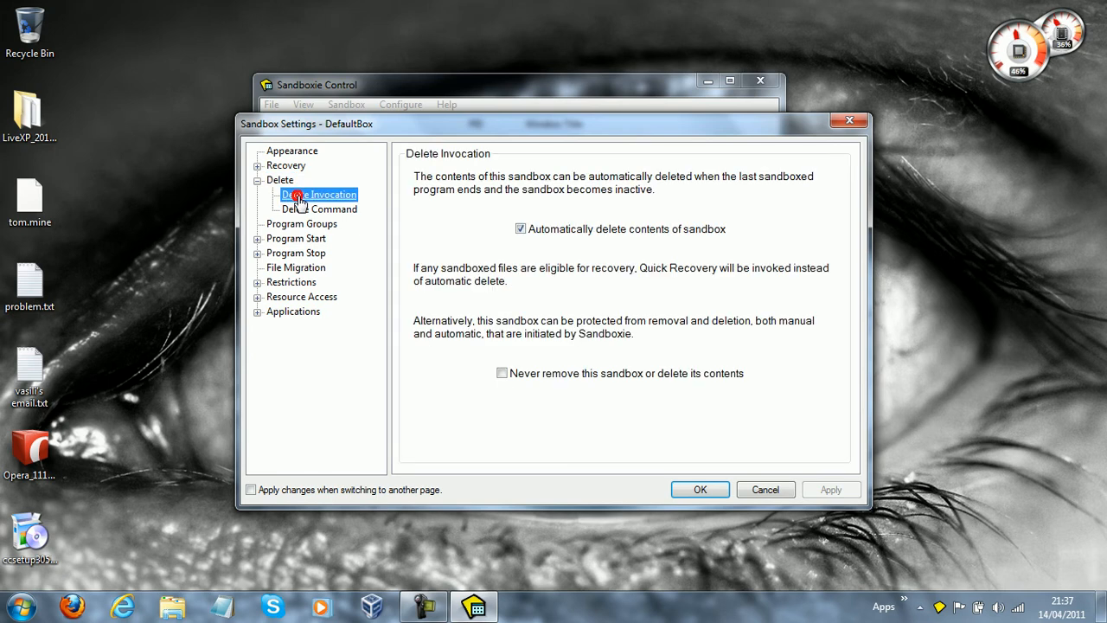
pyautogui.moveTo(470, 223)
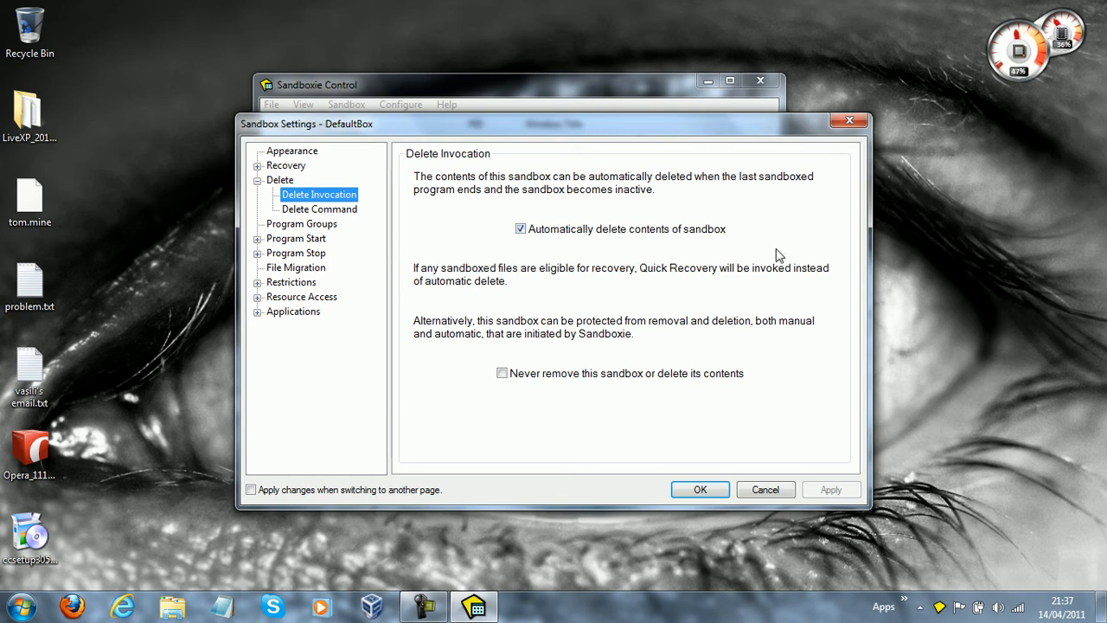
pyautogui.moveTo(308, 124); pyautogui.dragTo(370, 135)
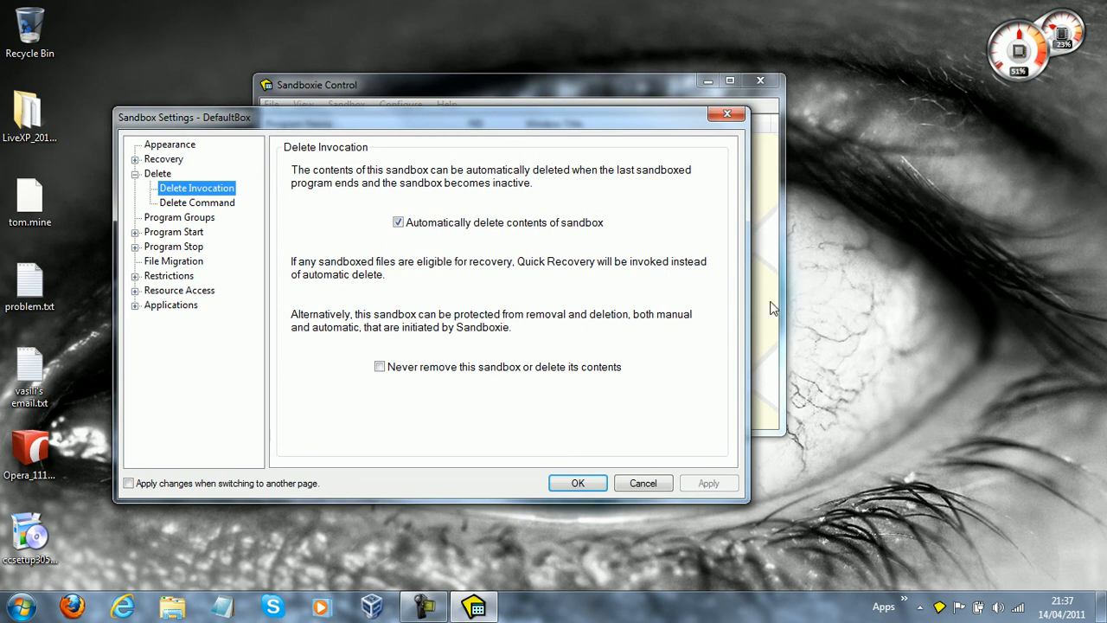
pyautogui.moveTo(677, 520)
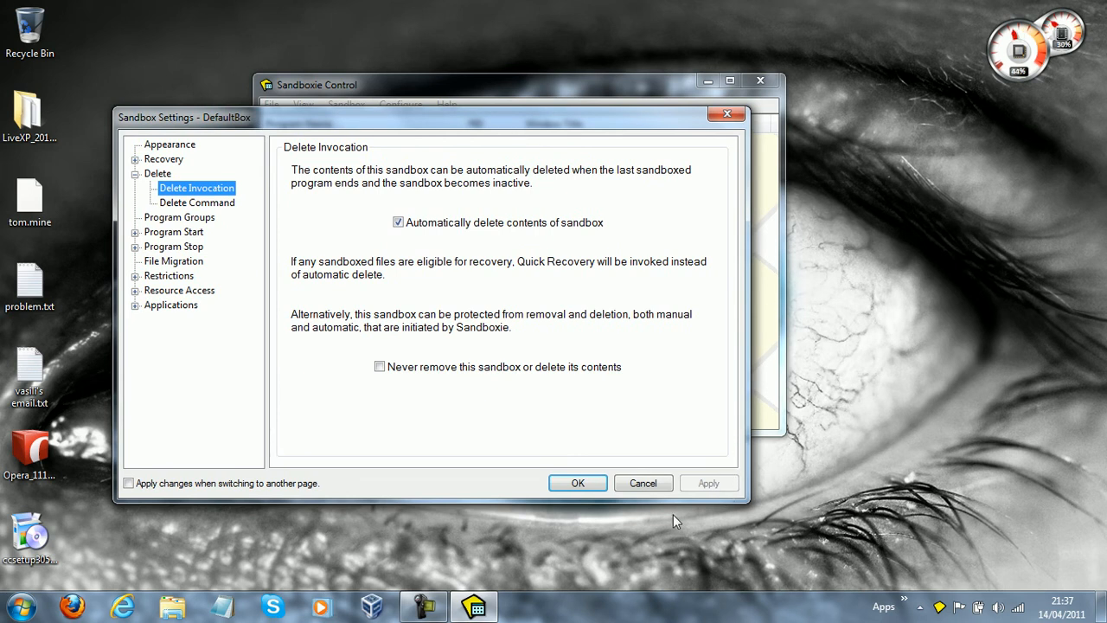
pyautogui.moveTo(585, 189)
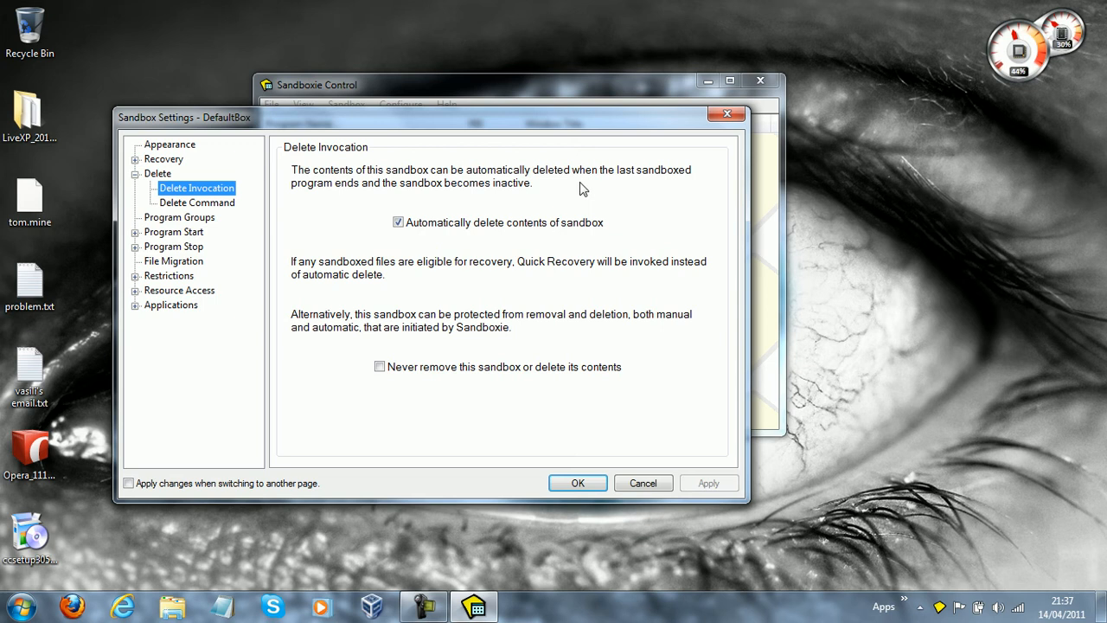
pyautogui.moveTo(509, 225)
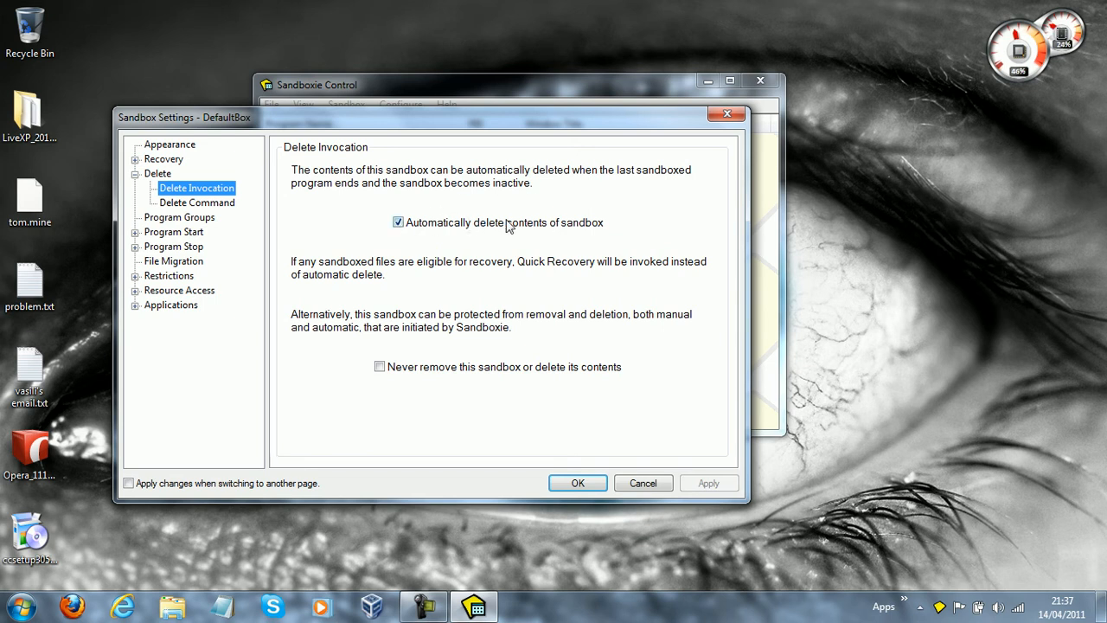
pyautogui.moveTo(512, 229)
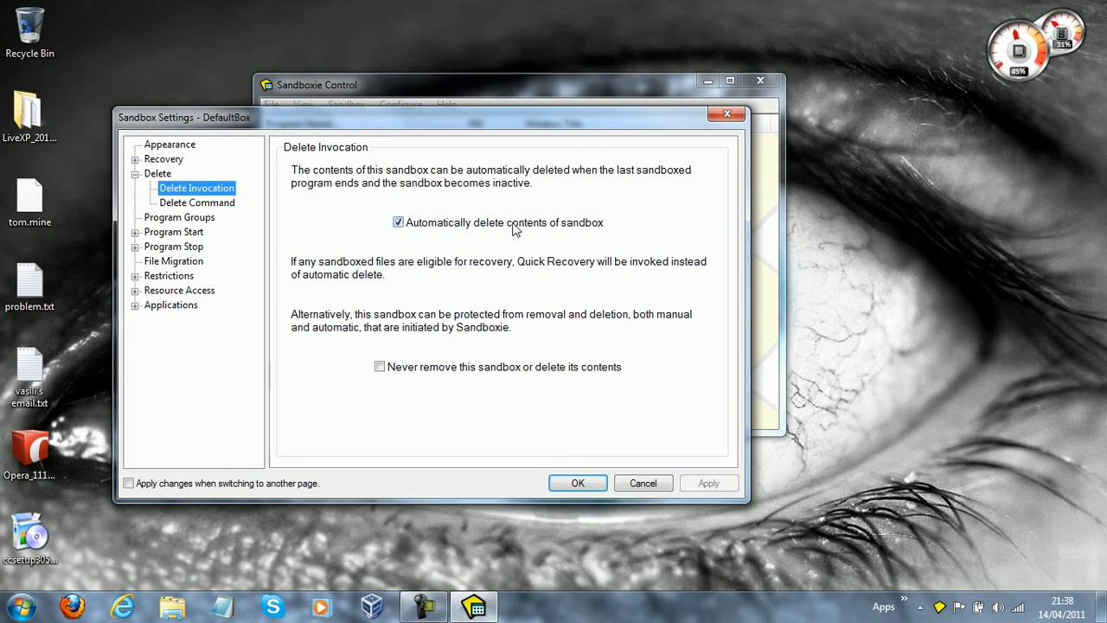
pyautogui.click(578, 483)
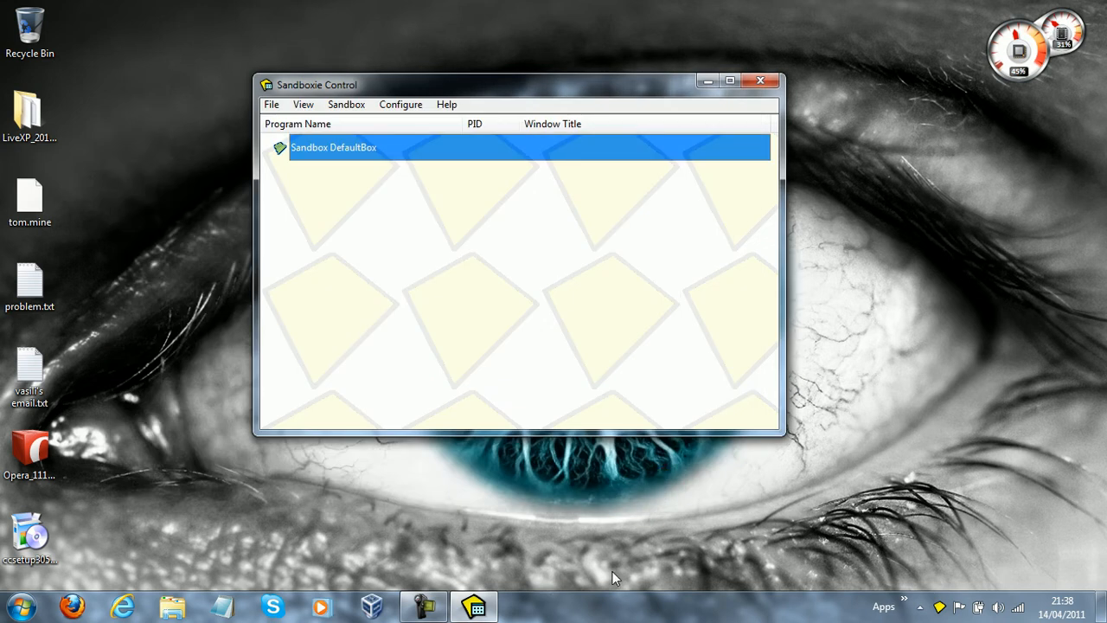
pyautogui.click(446, 104)
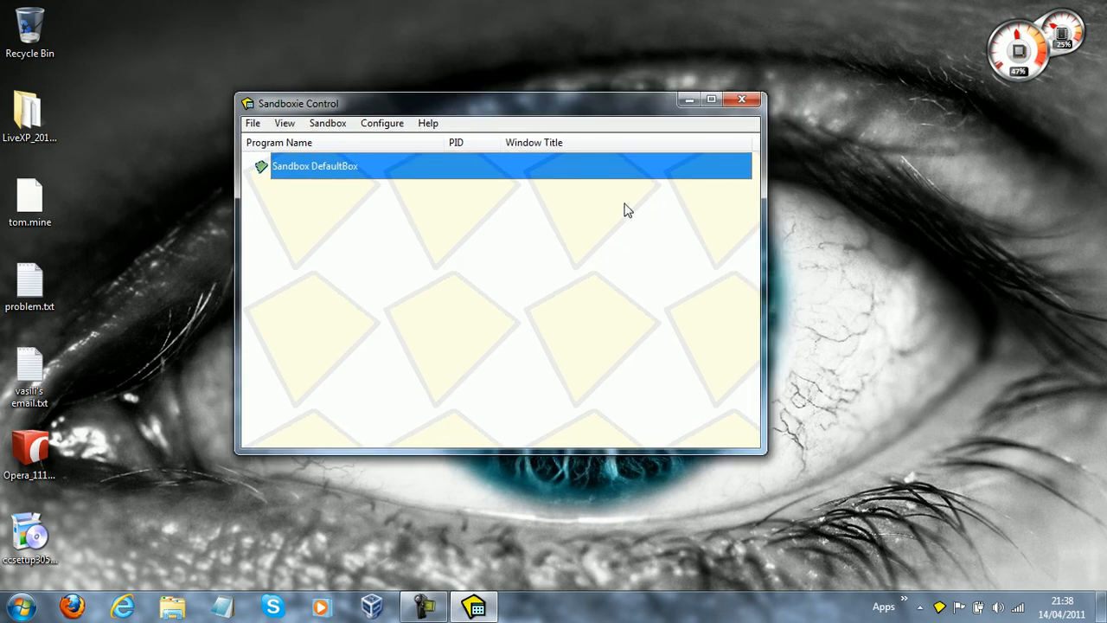
pyautogui.moveTo(751, 179)
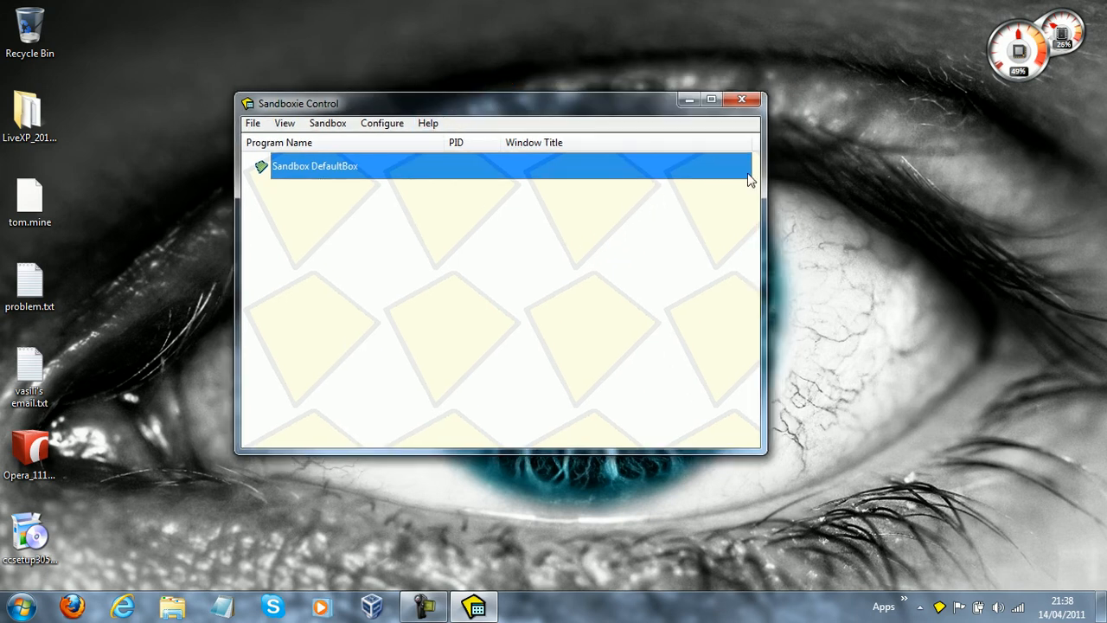
pyautogui.moveTo(406, 147)
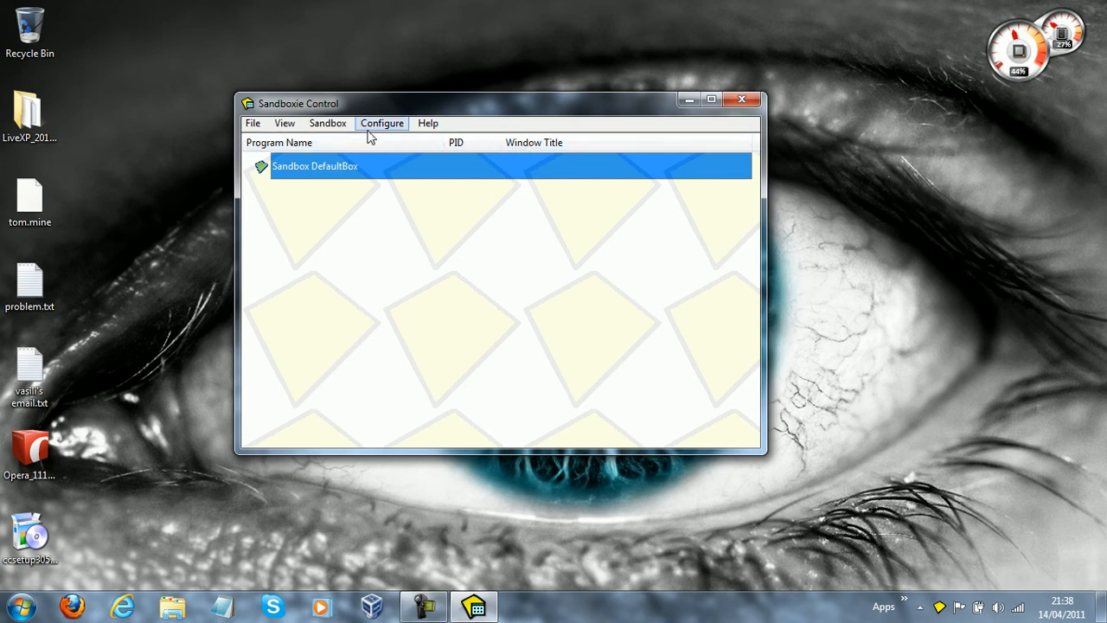
pyautogui.click(283, 123)
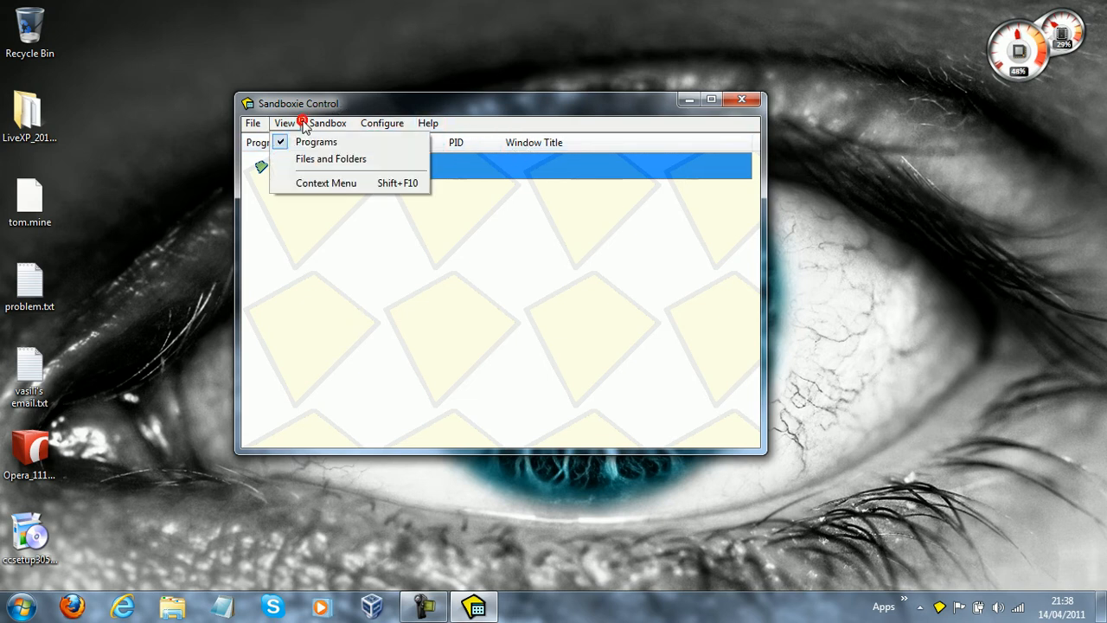
pyautogui.click(252, 123)
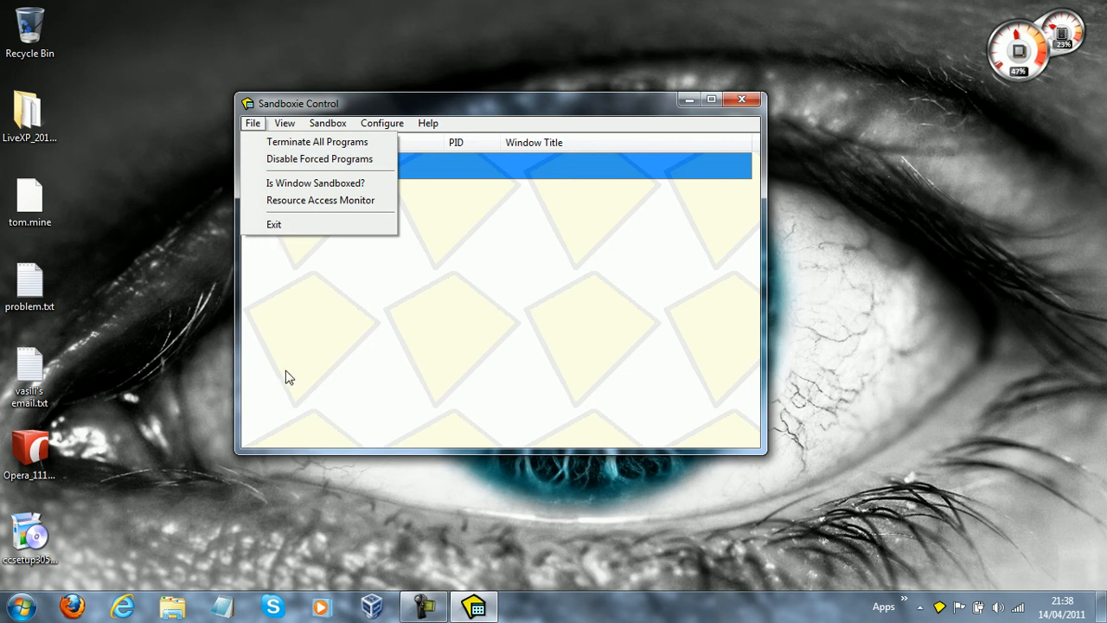
pyautogui.click(381, 123)
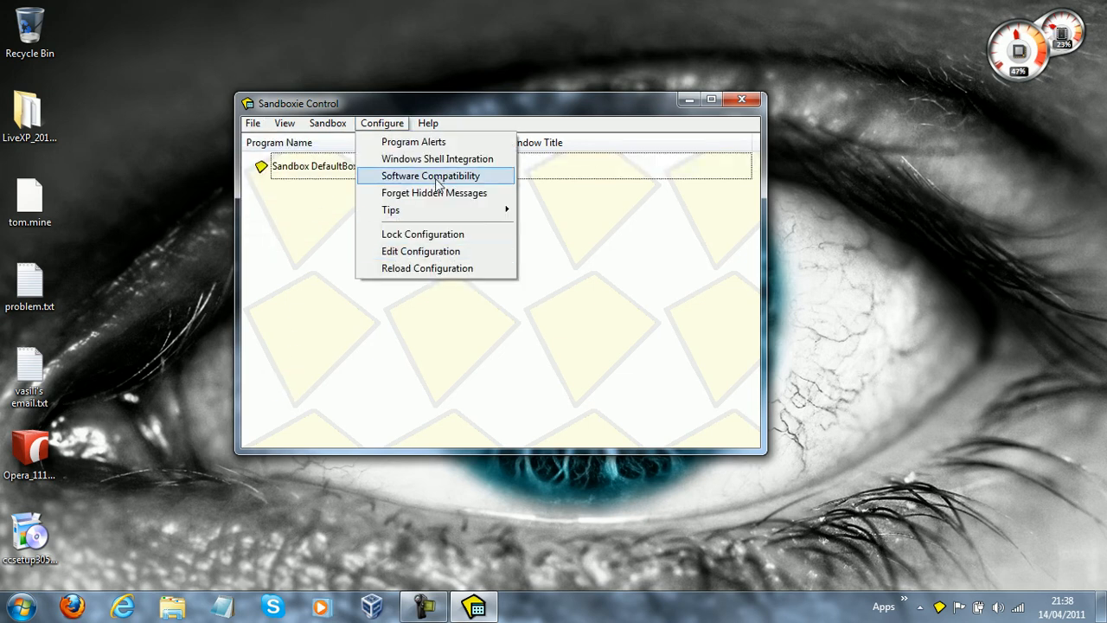
pyautogui.moveTo(391, 209)
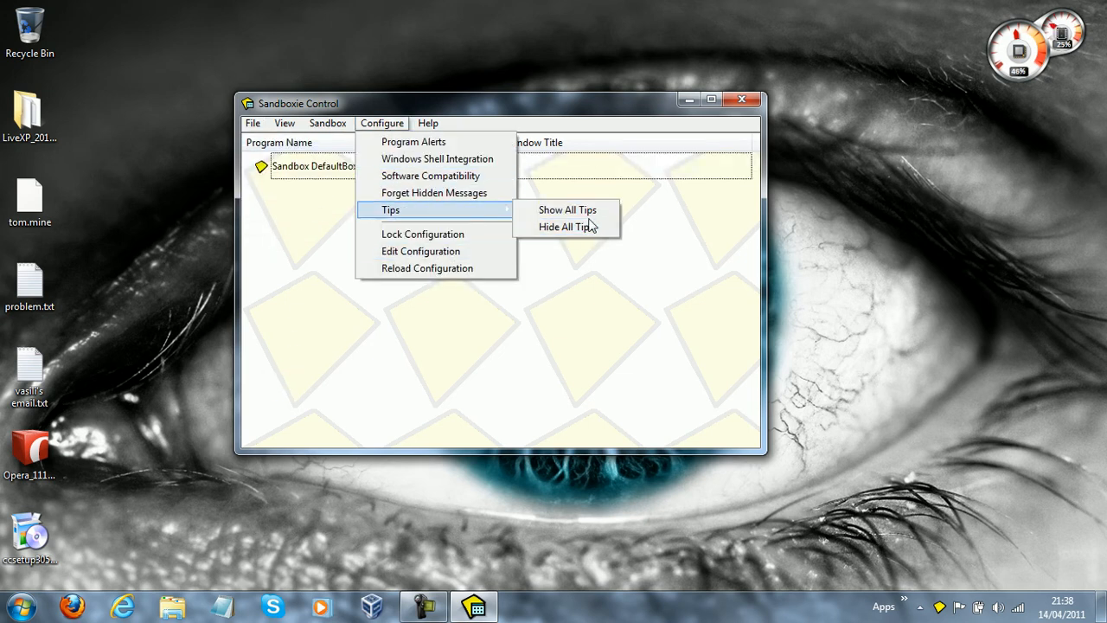
pyautogui.click(427, 123)
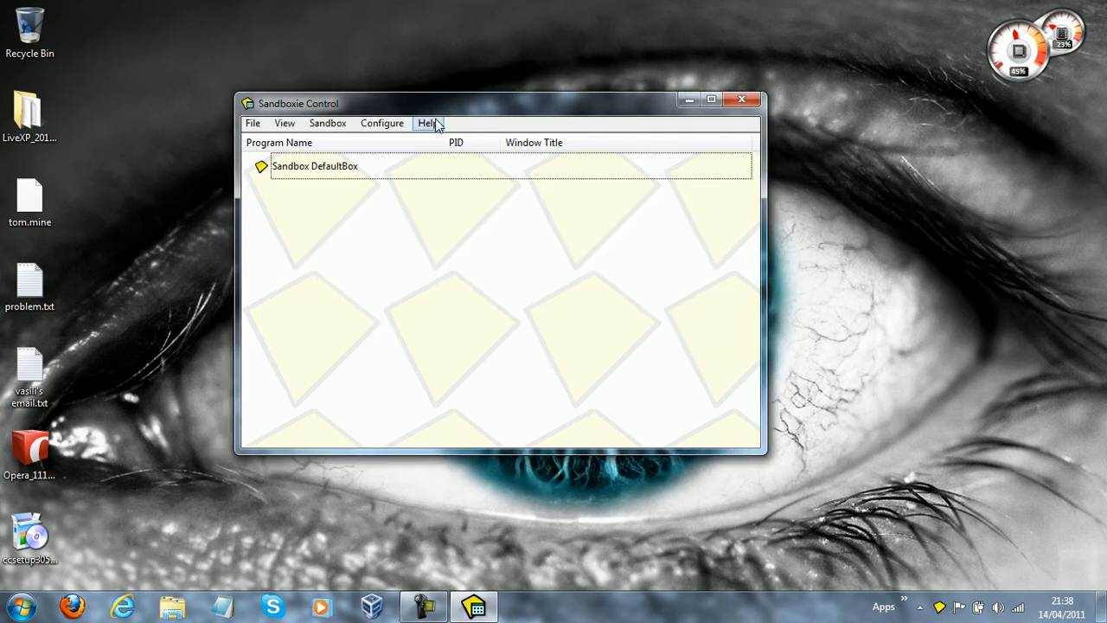
# Check for Sandboxie updates, acknowledge none available, and close Sandboxie Control
pyautogui.click(428, 121)
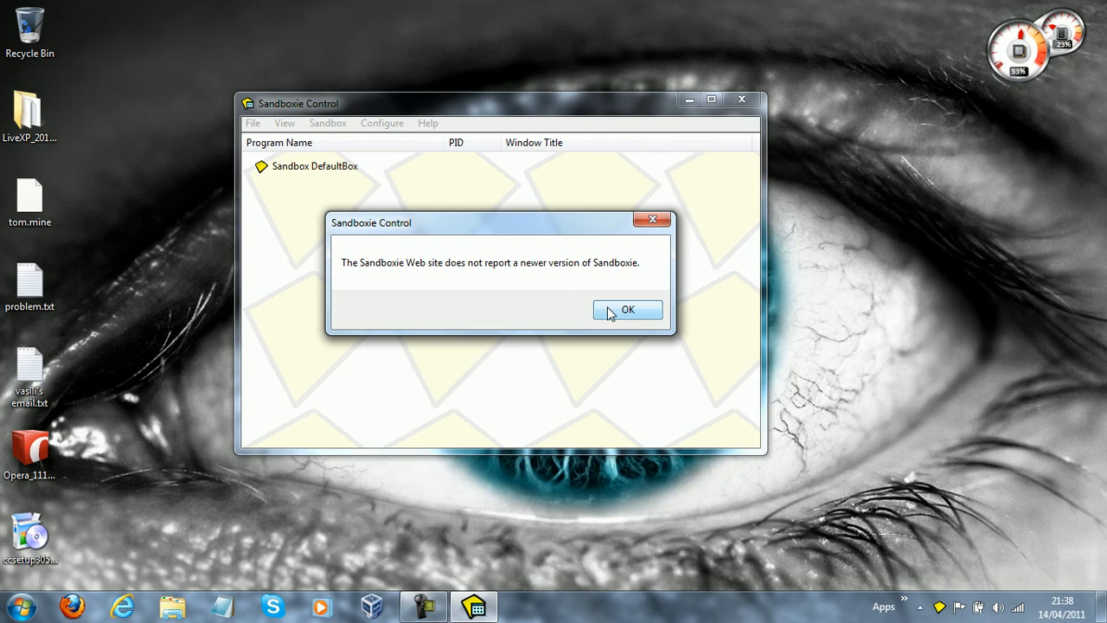
pyautogui.click(626, 310)
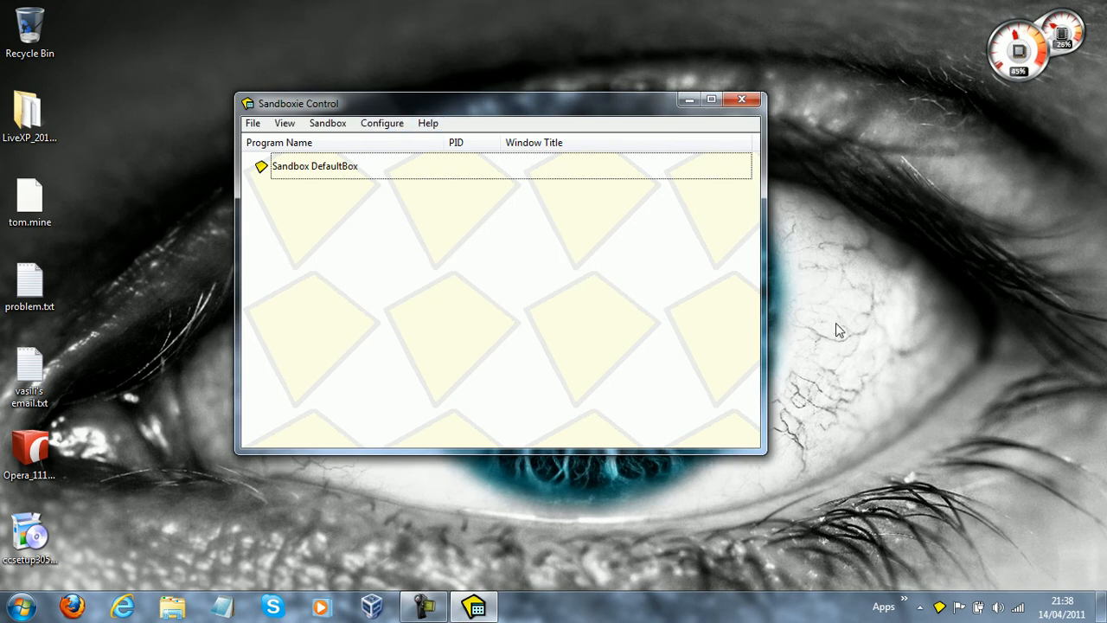
pyautogui.moveTo(730, 320)
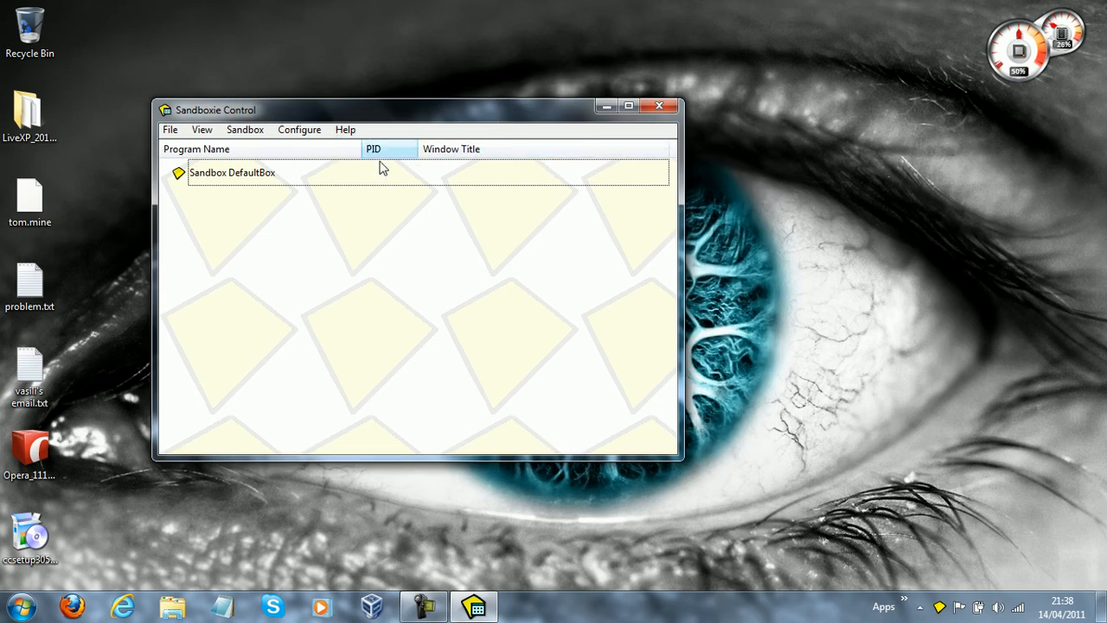
pyautogui.click(659, 105)
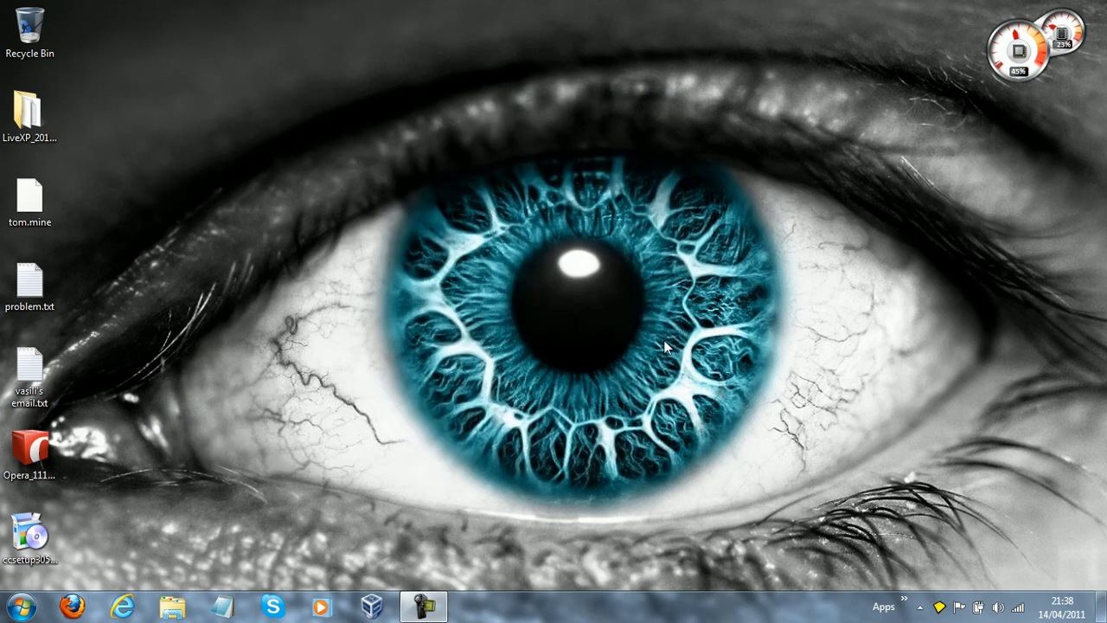
pyautogui.moveTo(31, 446); pyautogui.dragTo(193, 135)
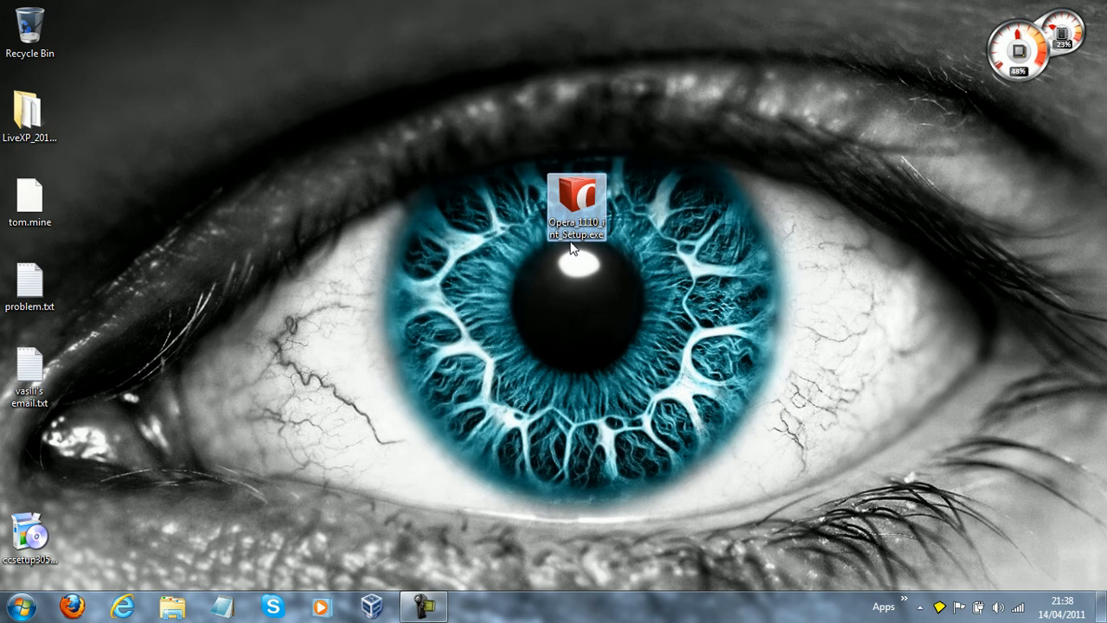
pyautogui.moveTo(596, 394)
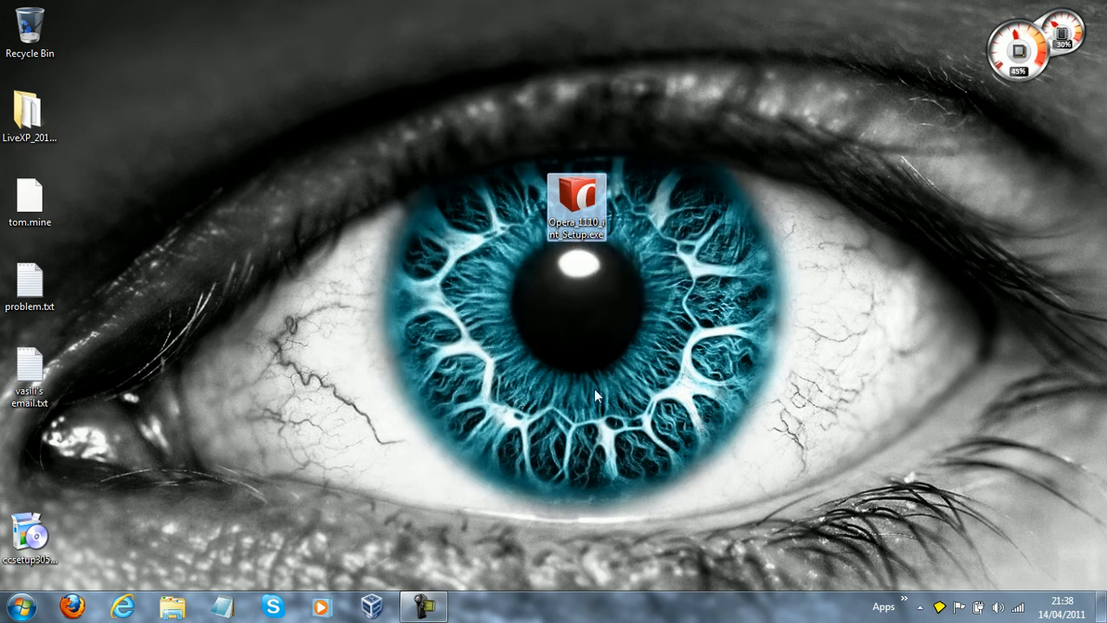
pyautogui.moveTo(745, 277)
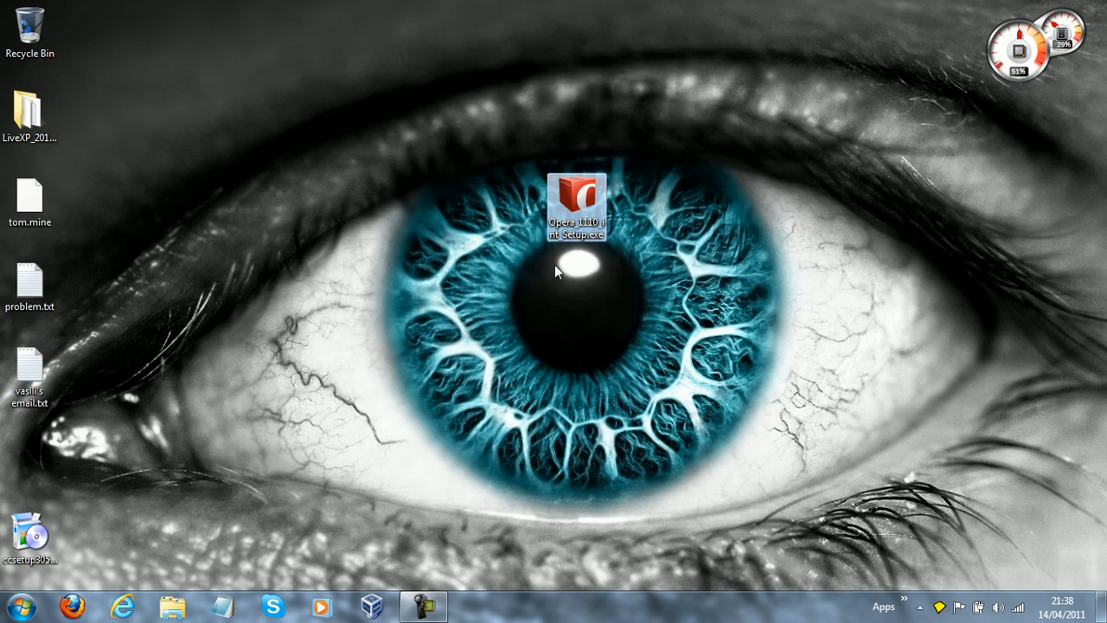
pyautogui.rightClick(576, 204)
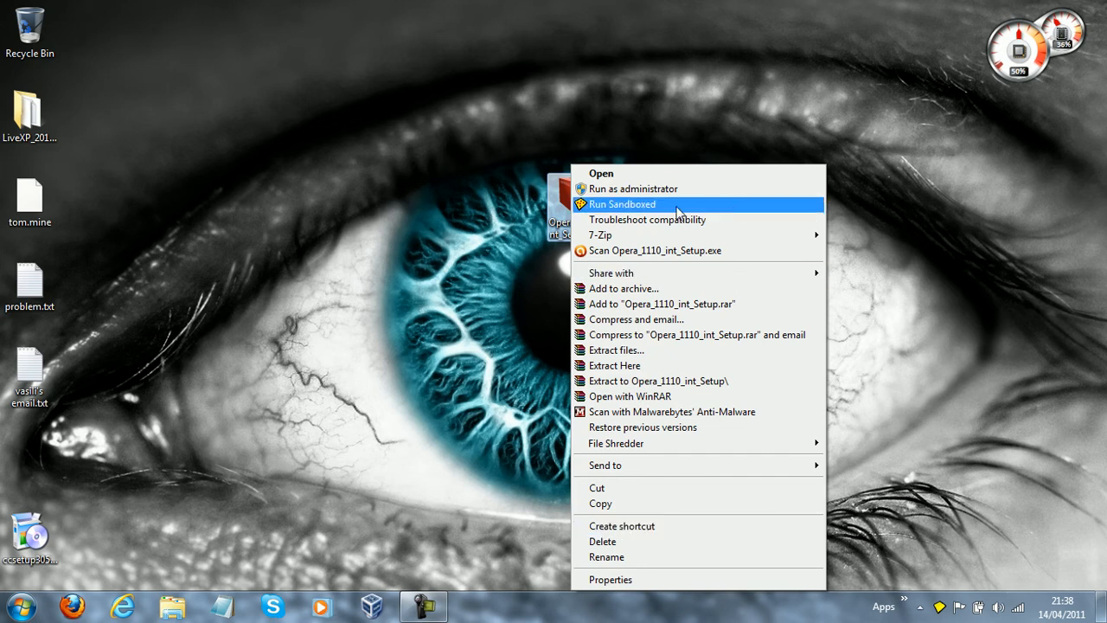
pyautogui.moveTo(610, 209)
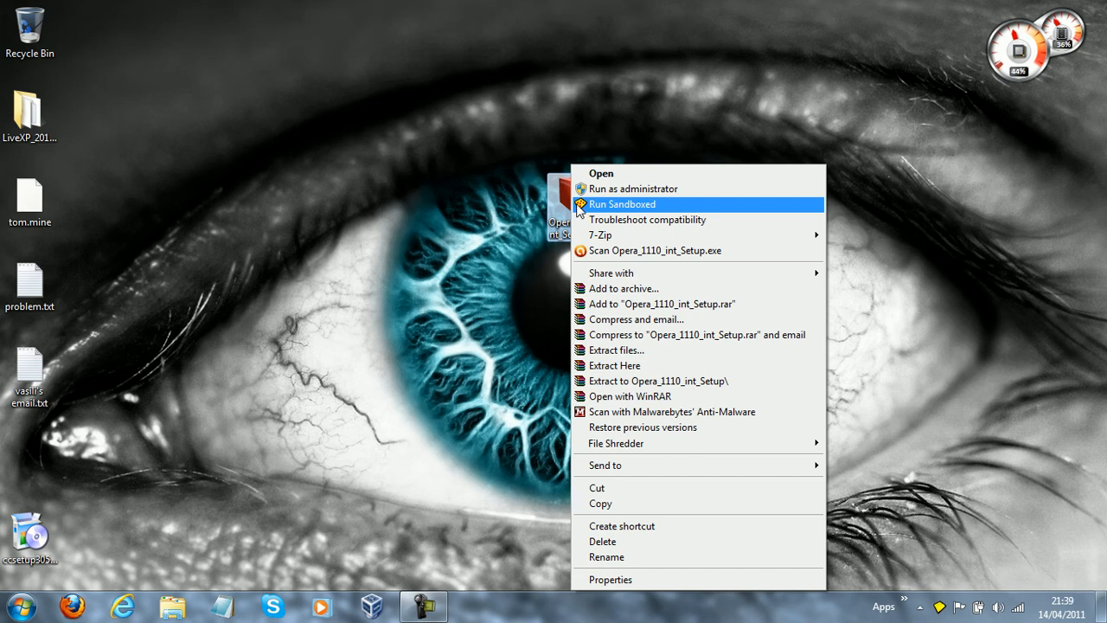
pyautogui.moveTo(601, 211)
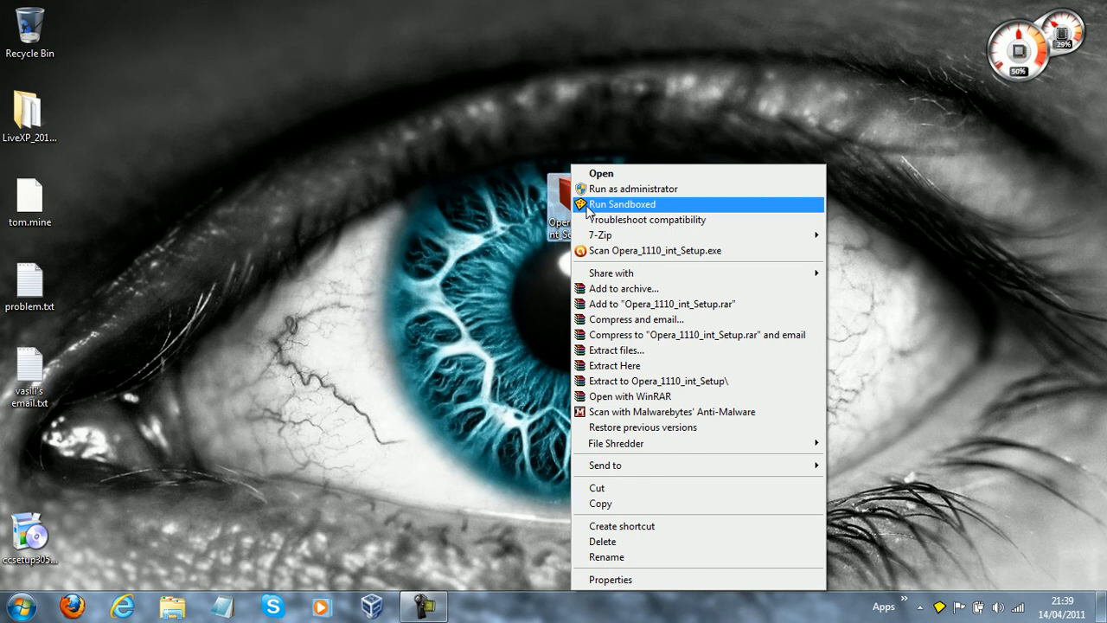
# Send the Opera 11.10 setup file to run sandboxed in DefaultBox and start it
pyautogui.click(623, 204)
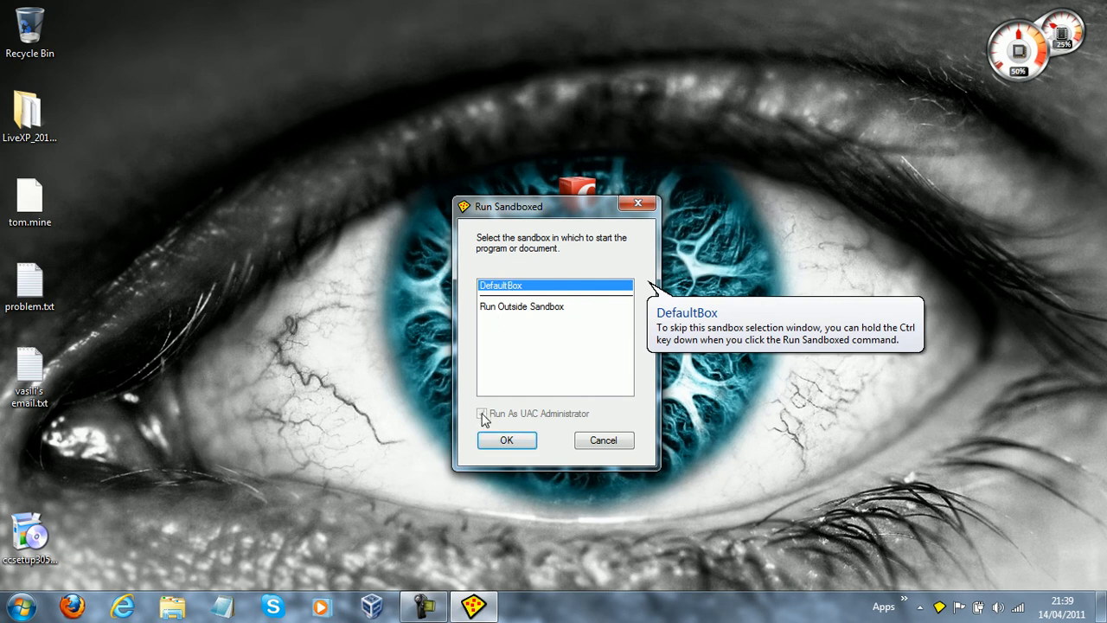
pyautogui.click(523, 307)
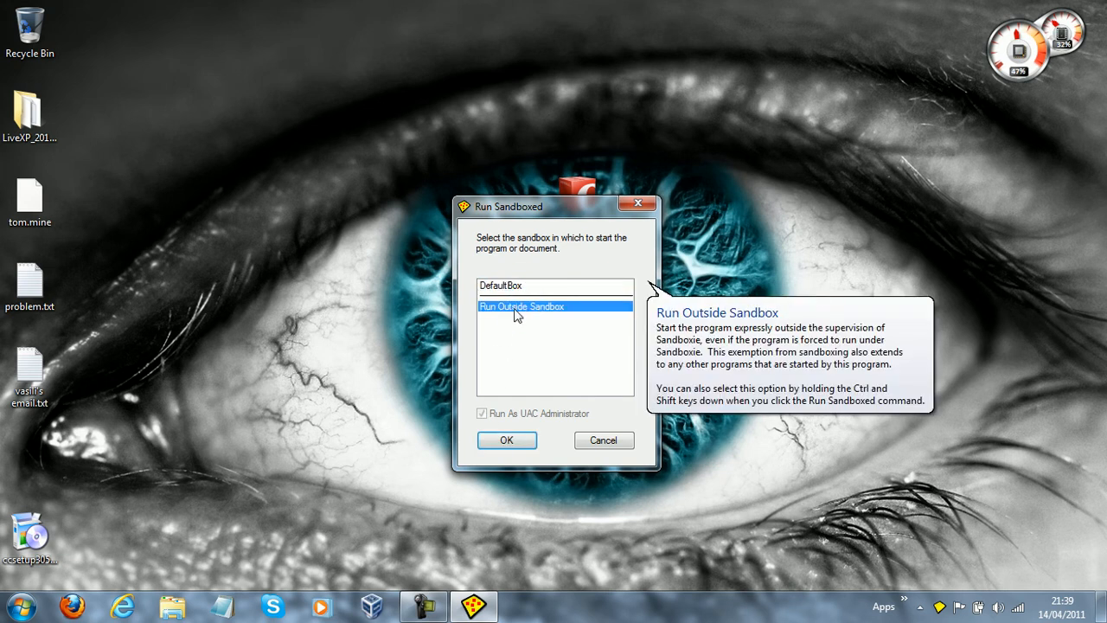
pyautogui.moveTo(488, 229)
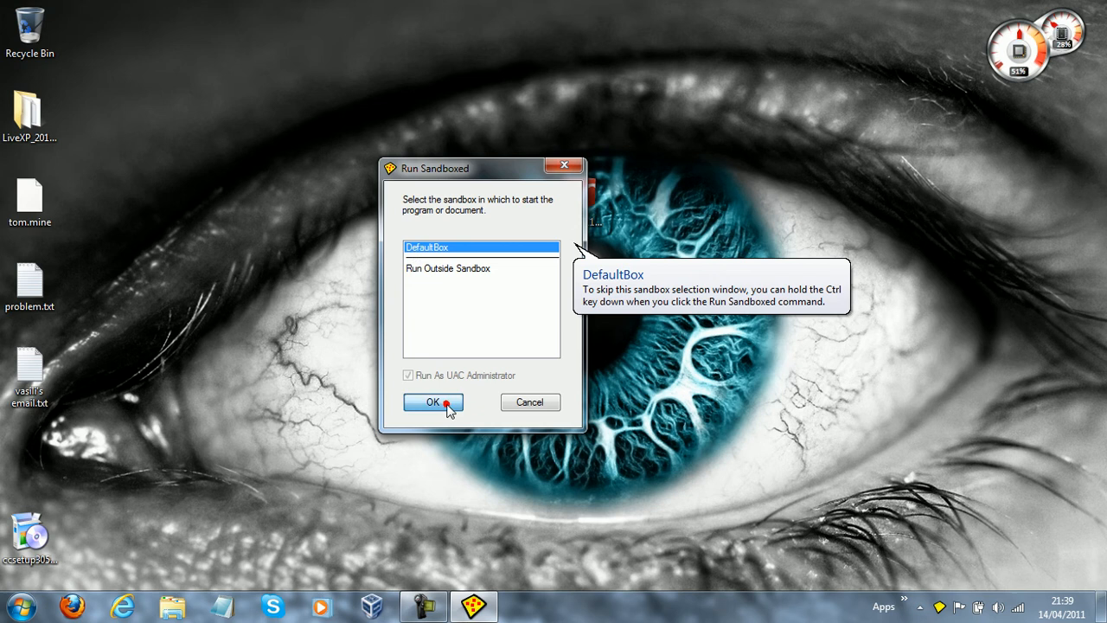
pyautogui.click(432, 401)
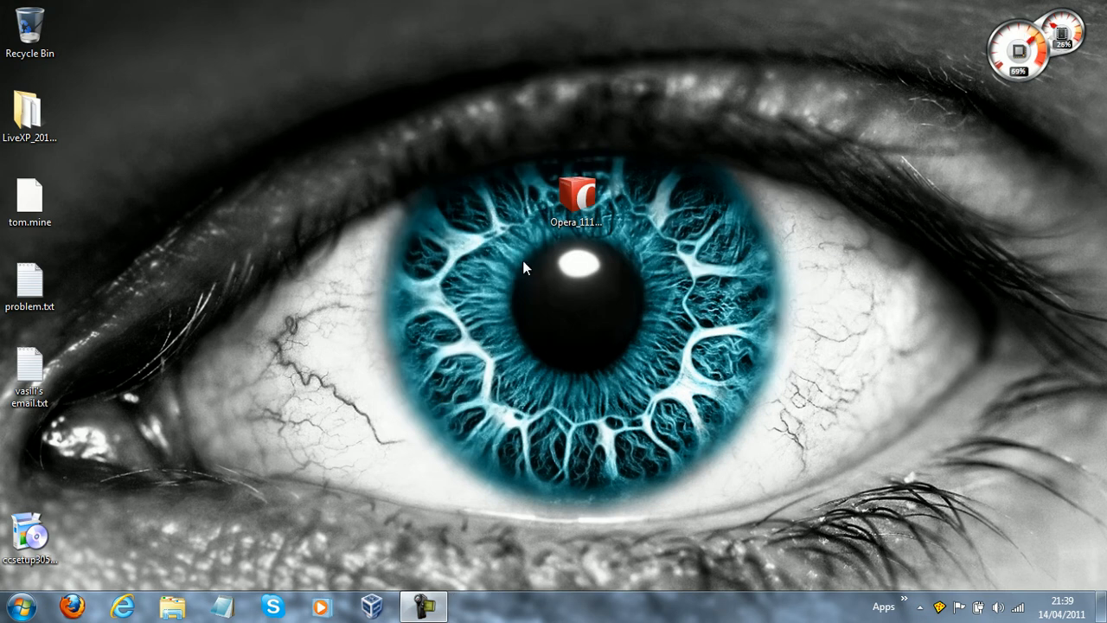
pyautogui.doubleClick(574, 182)
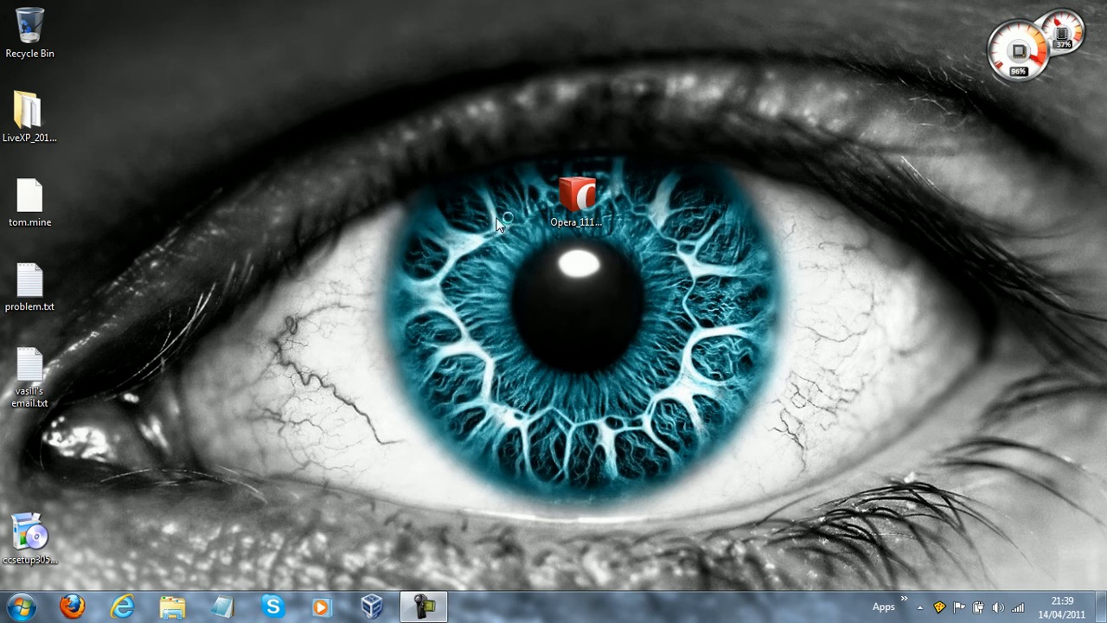
# Launch the Opera setup file again so the sandboxed installer window appears
pyautogui.doubleClick(576, 192)
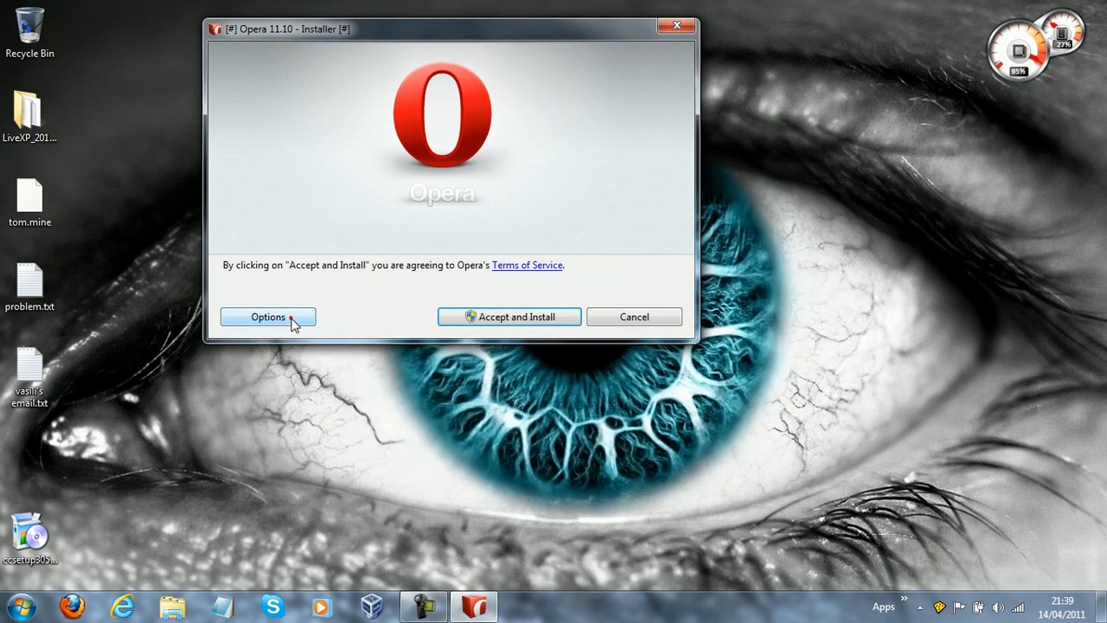
# Enable the Quick Launch bar shortcut in the installer options, then accept the terms and install Opera
pyautogui.click(266, 317)
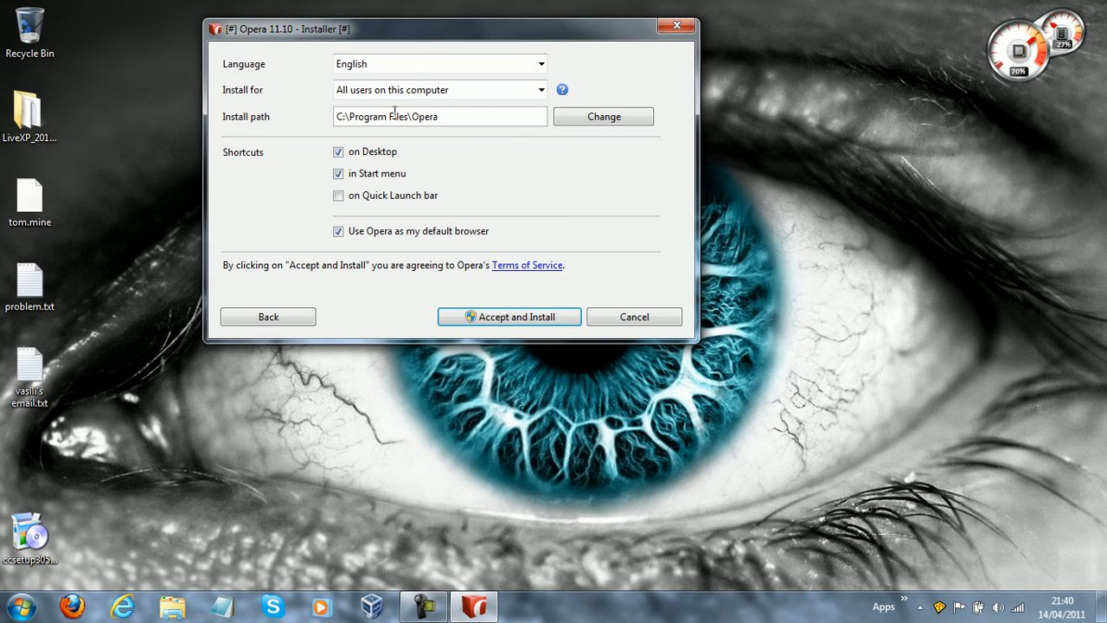
pyautogui.moveTo(1001, 128)
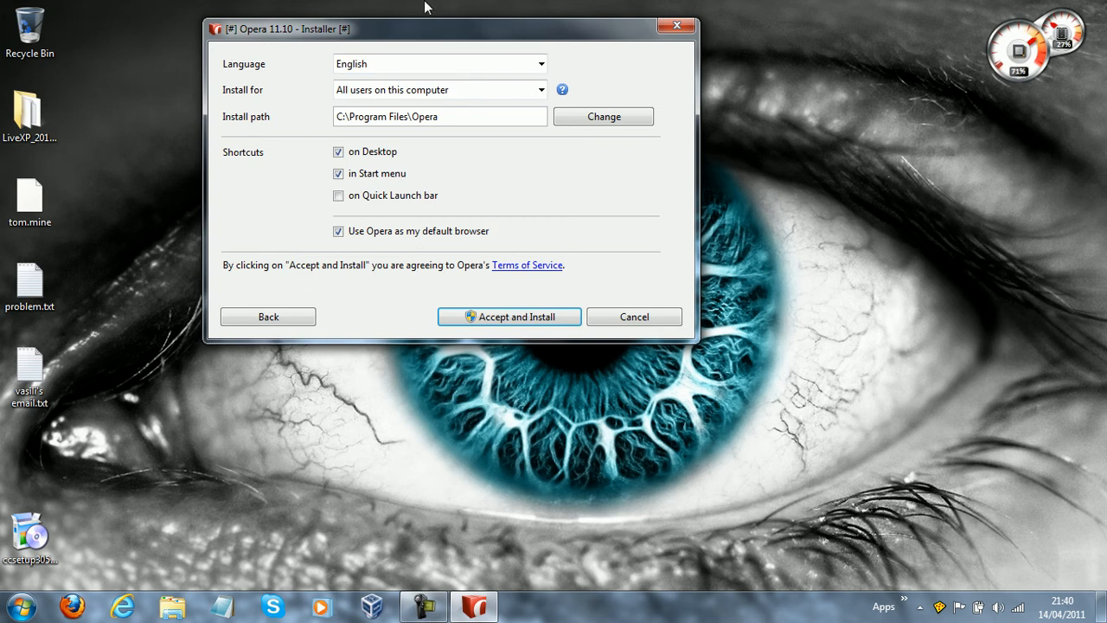
pyautogui.moveTo(285, 27); pyautogui.dragTo(325, 32)
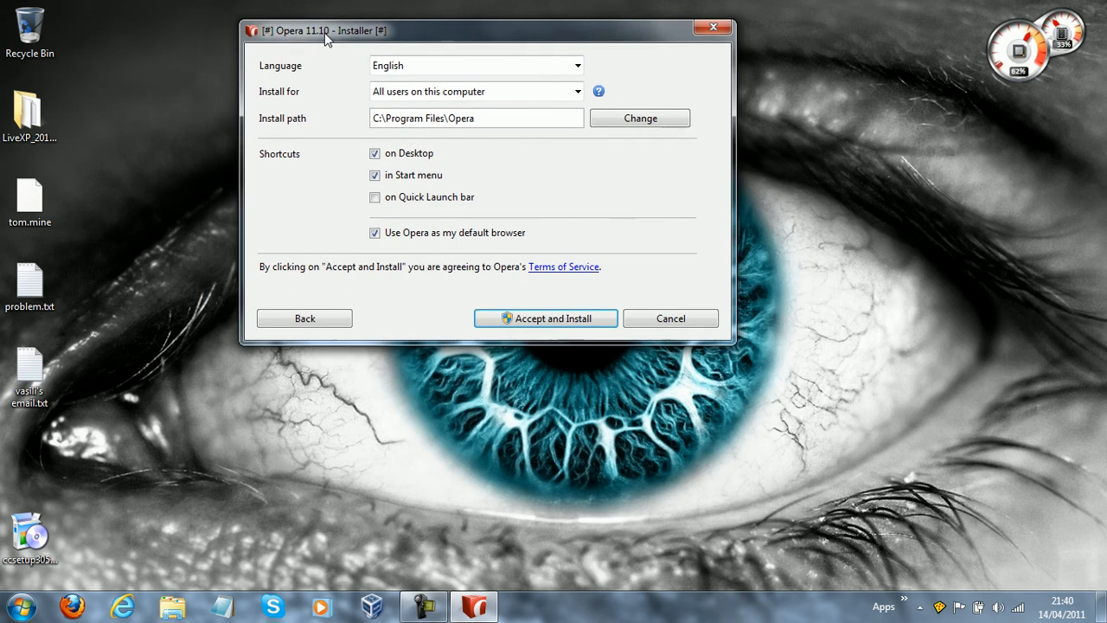
pyautogui.click(374, 197)
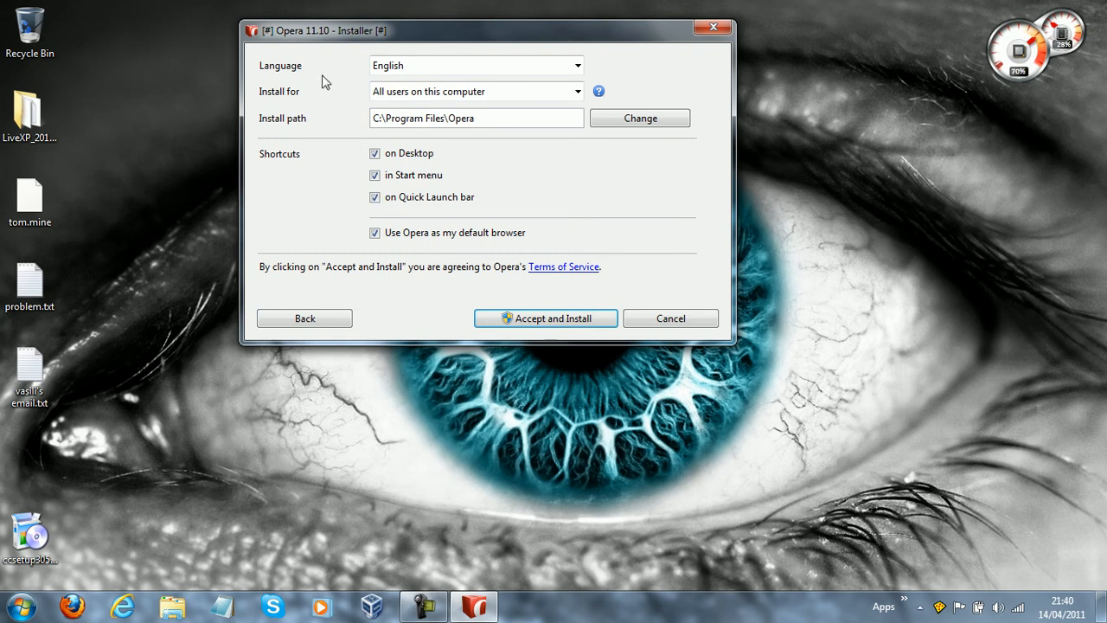
pyautogui.moveTo(268, 43)
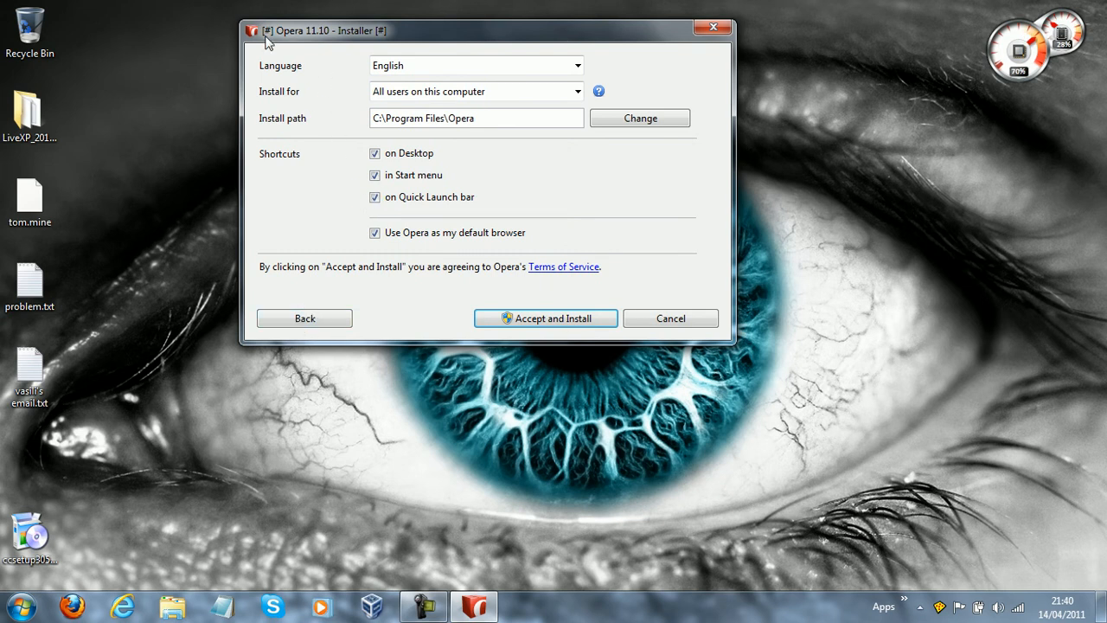
pyautogui.moveTo(606, 38)
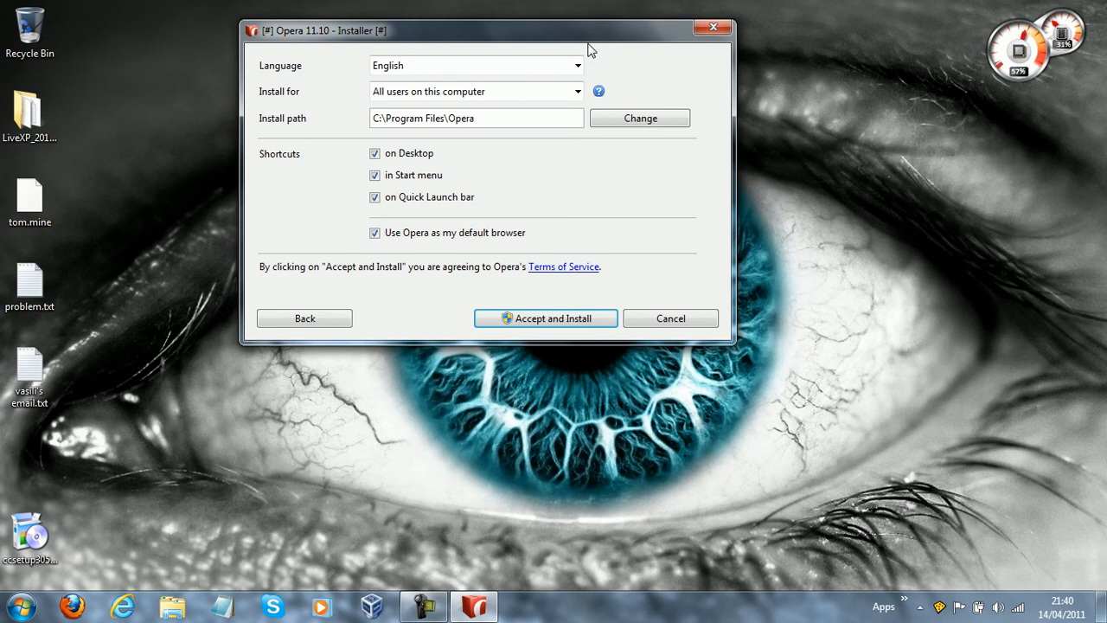
pyautogui.moveTo(545, 118)
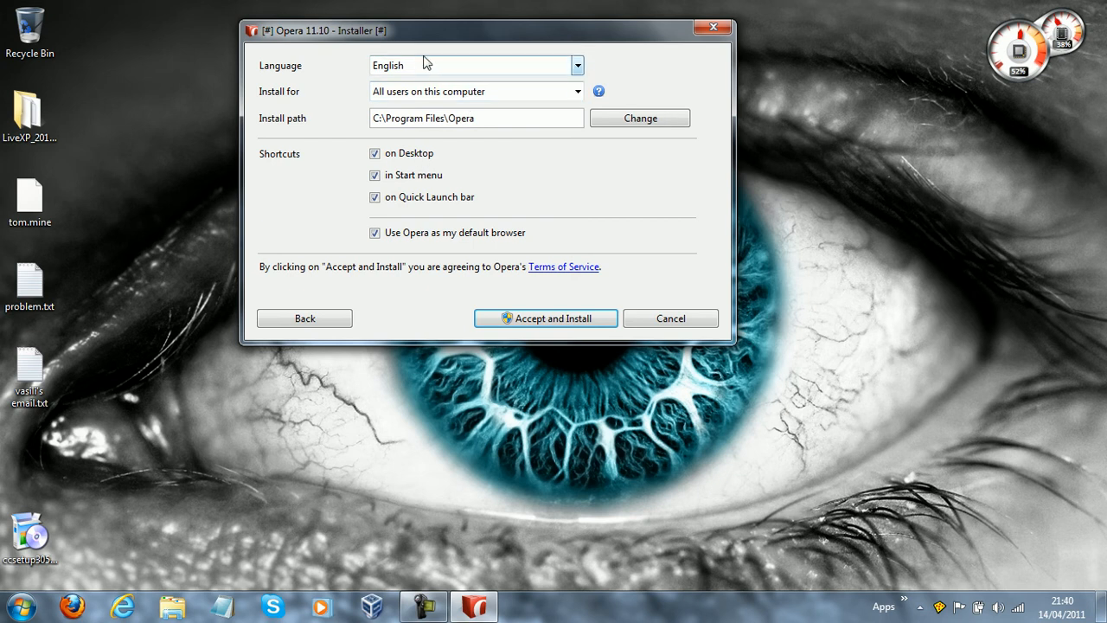
pyautogui.click(470, 66)
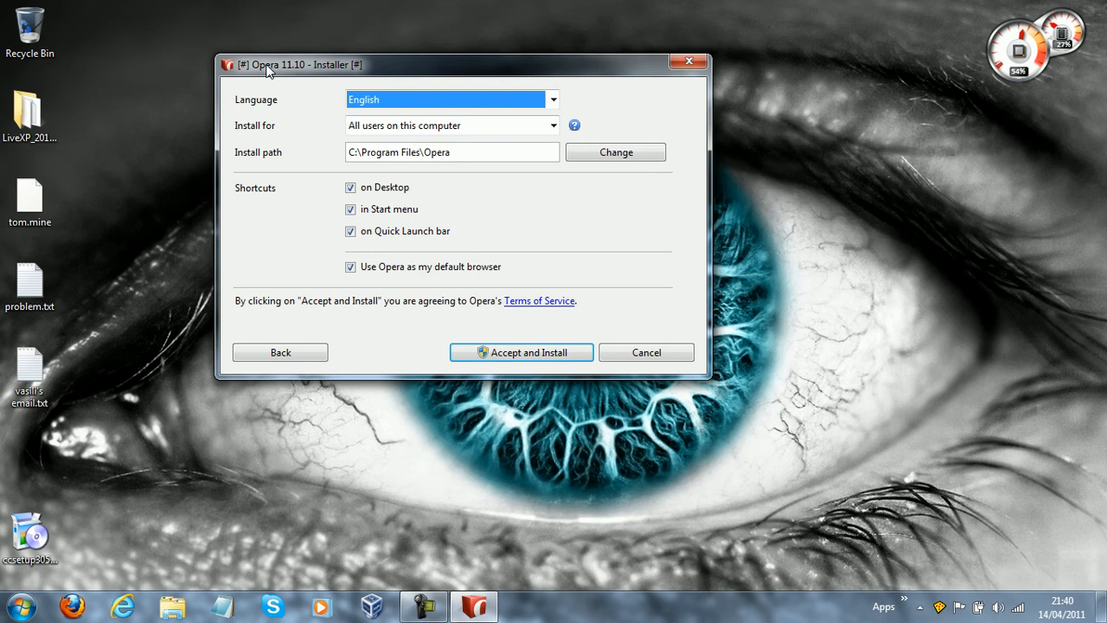
pyautogui.moveTo(311, 215)
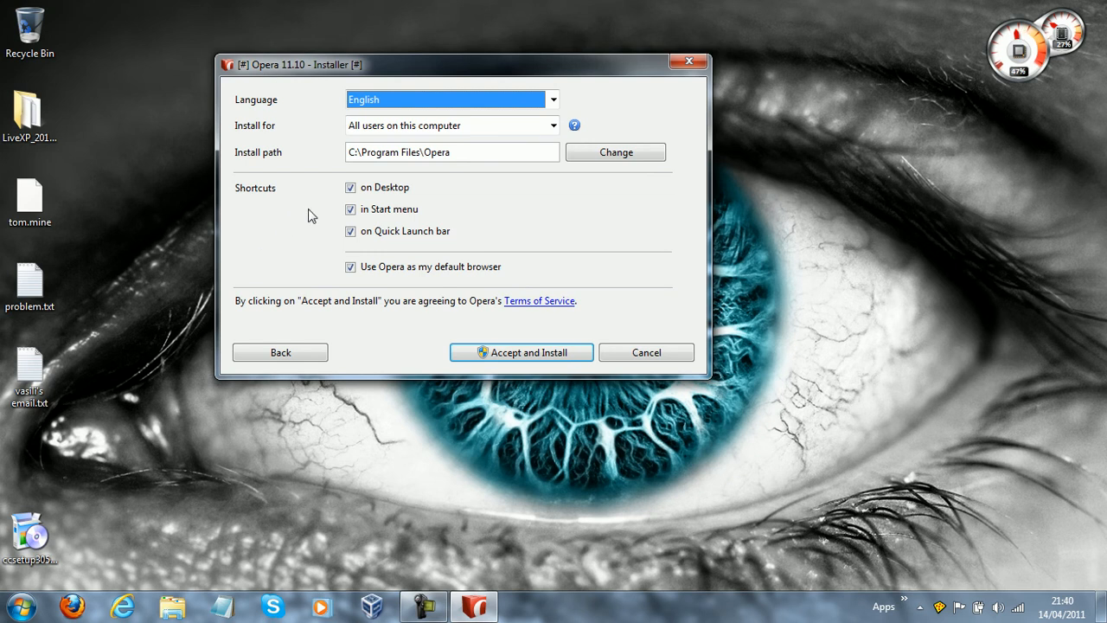
pyautogui.moveTo(327, 242)
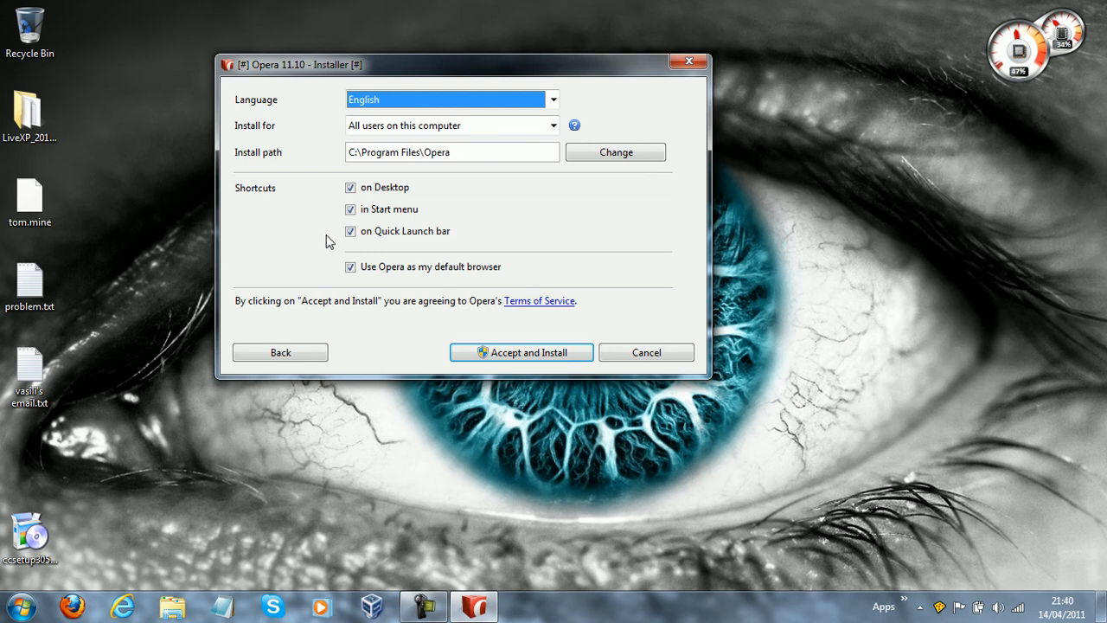
pyautogui.moveTo(550, 89)
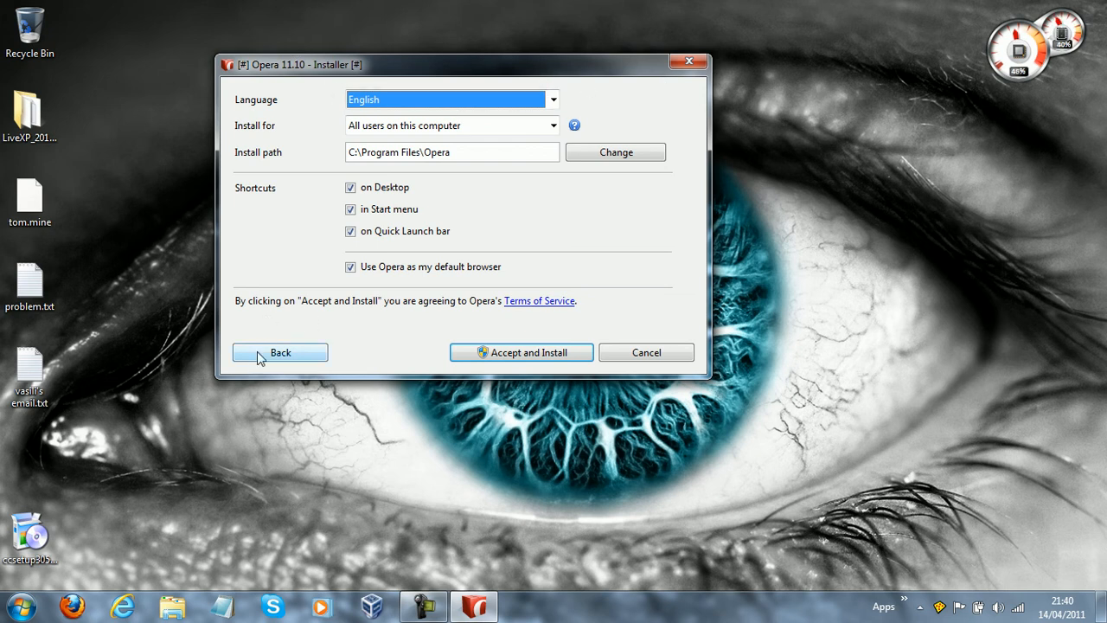
pyautogui.moveTo(653, 485)
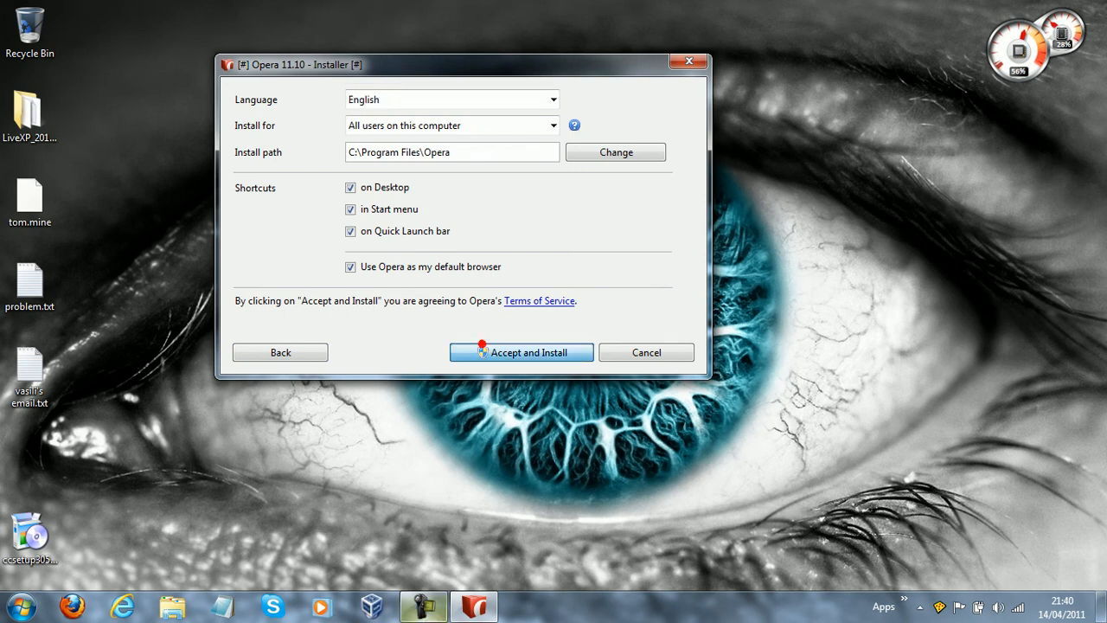
pyautogui.click(520, 353)
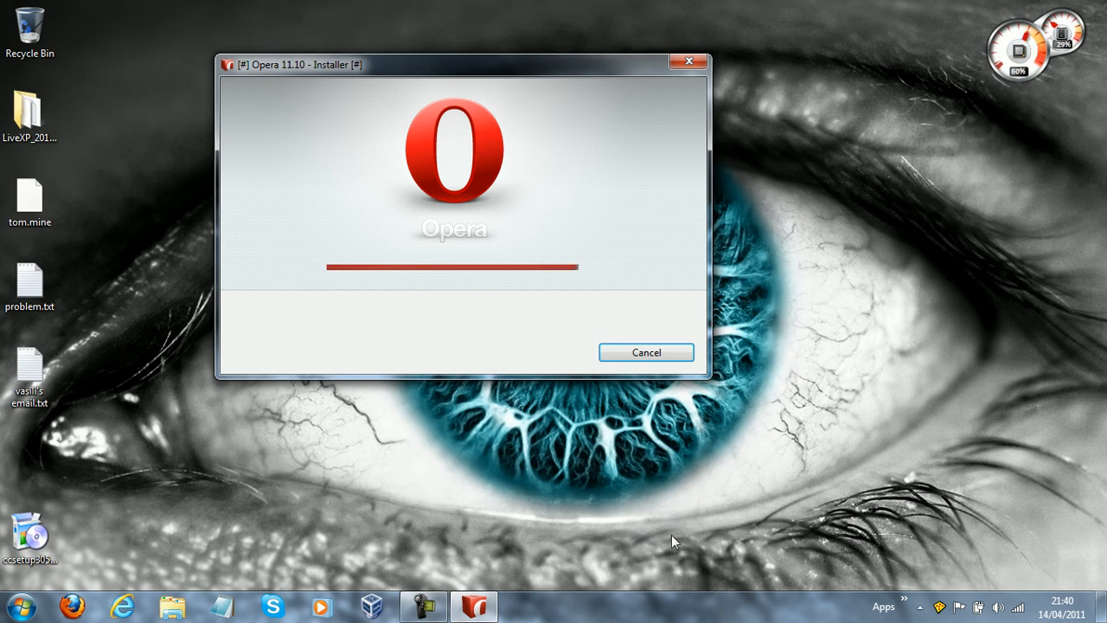
pyautogui.click(645, 353)
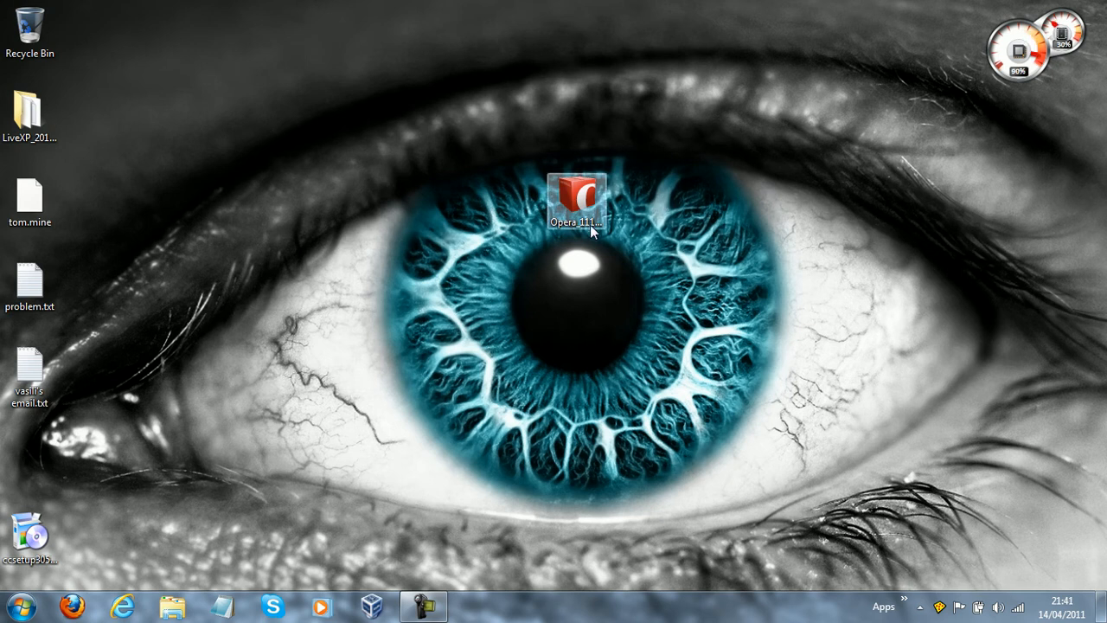
# Launch the newly installed Opera and view the Welcome to Opera feature slides
pyautogui.doubleClick(574, 194)
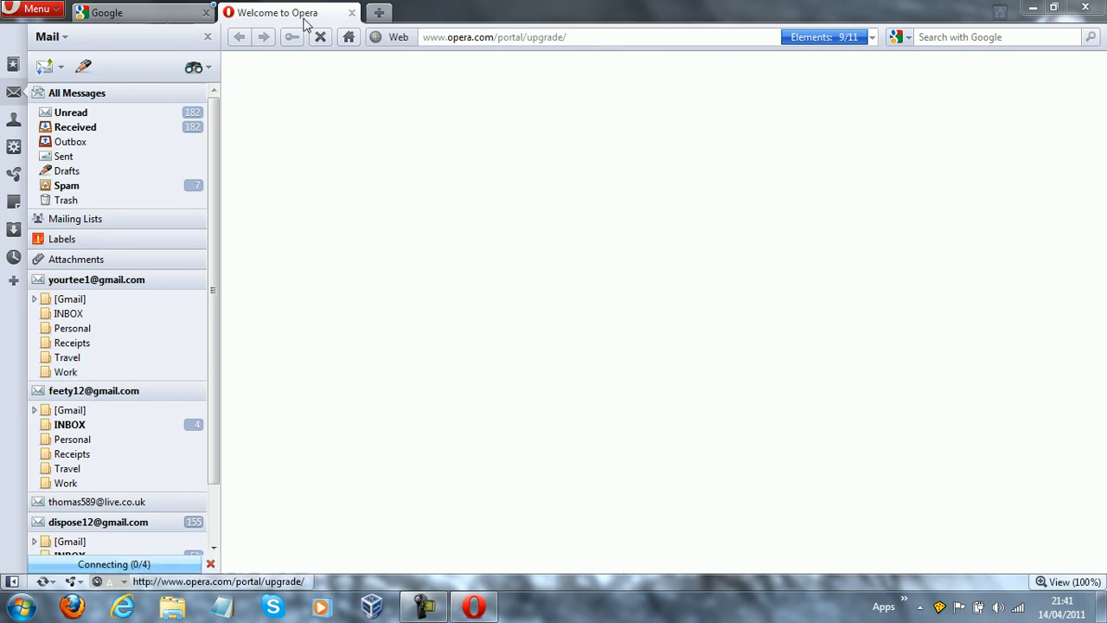
pyautogui.click(35, 10)
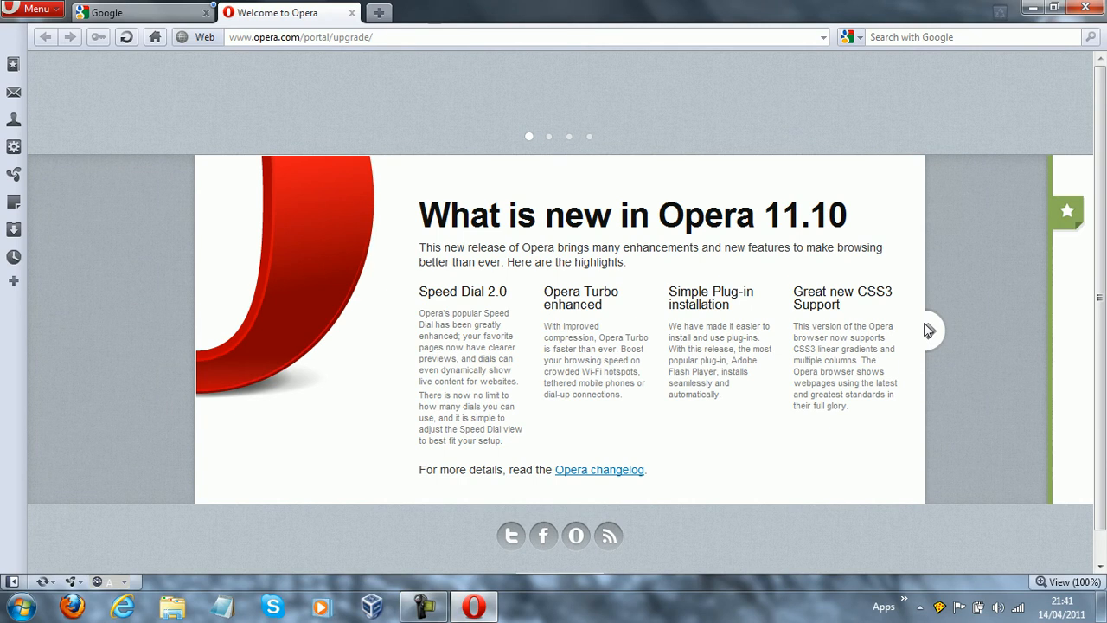
pyautogui.click(934, 330)
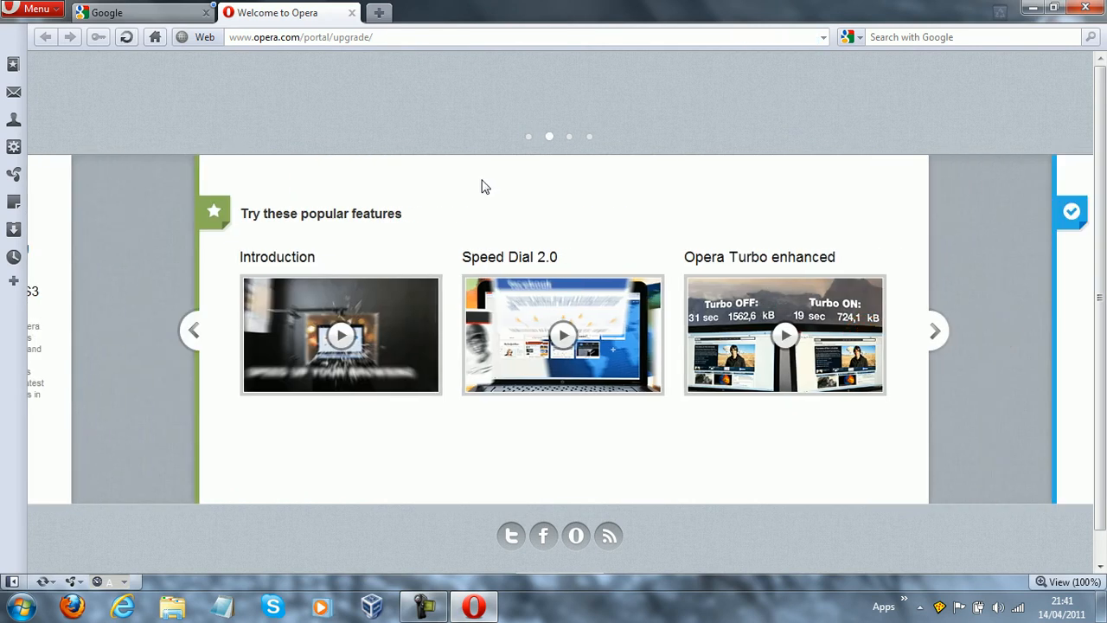
pyautogui.moveTo(747, 446)
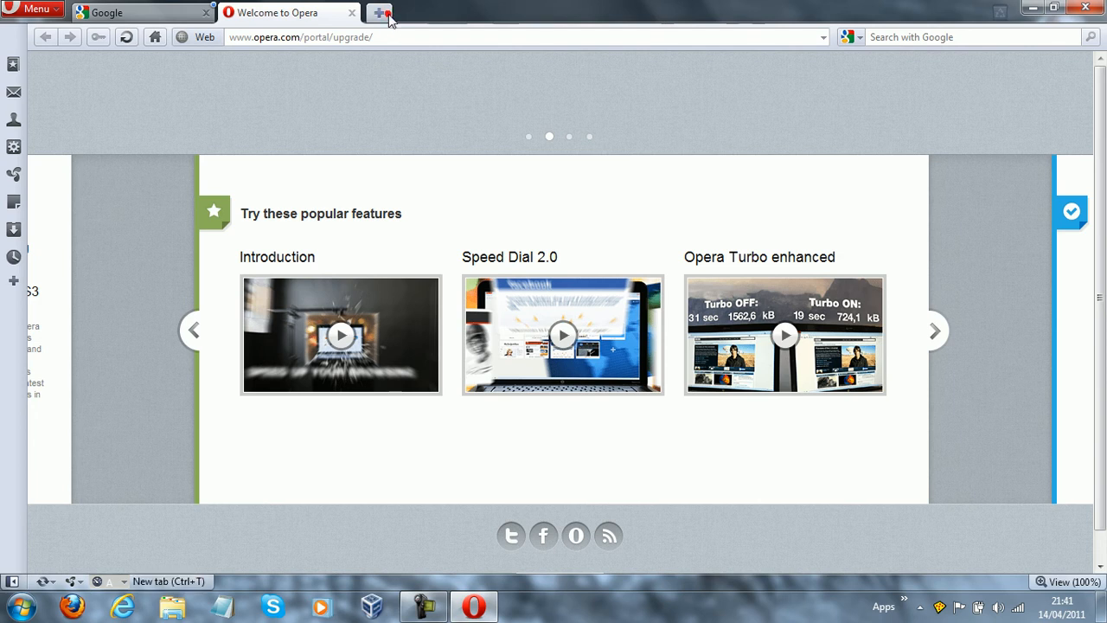
# Visit ninite.com, gmail and download.cnet.com from the address bar, leaving a Speed Dial tab open
pyautogui.click(380, 12)
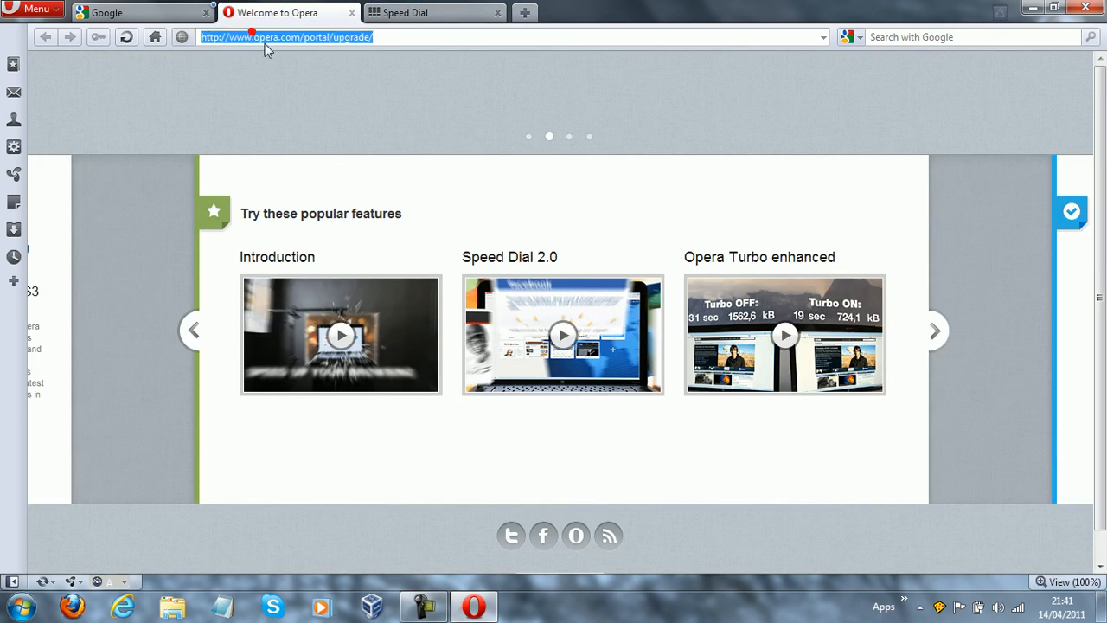
pyautogui.write('ninite.com')
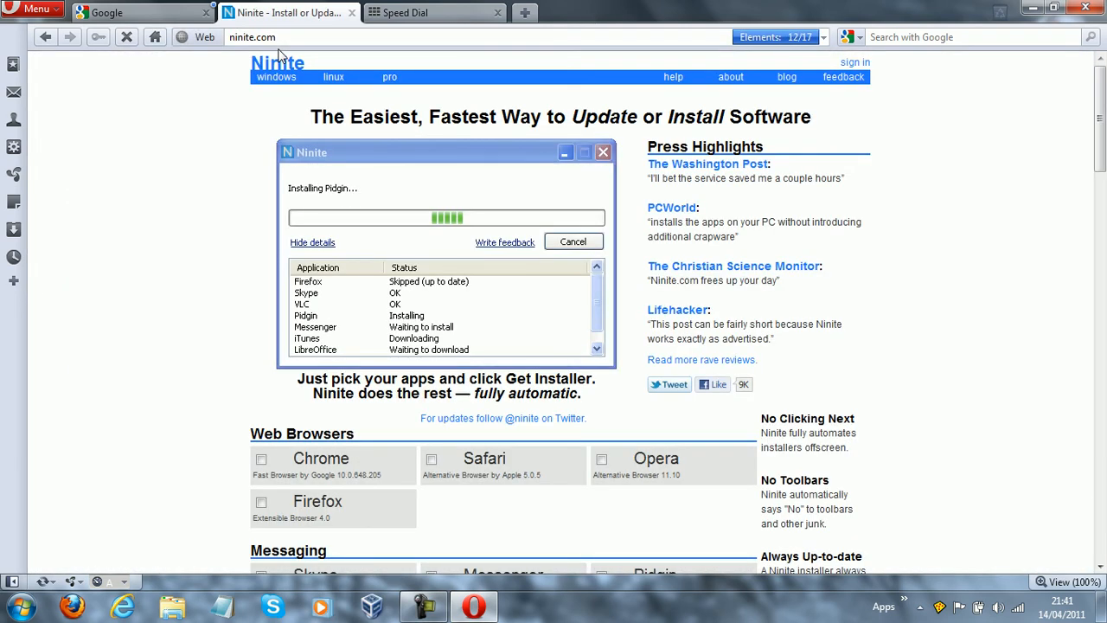
pyautogui.write('gma')
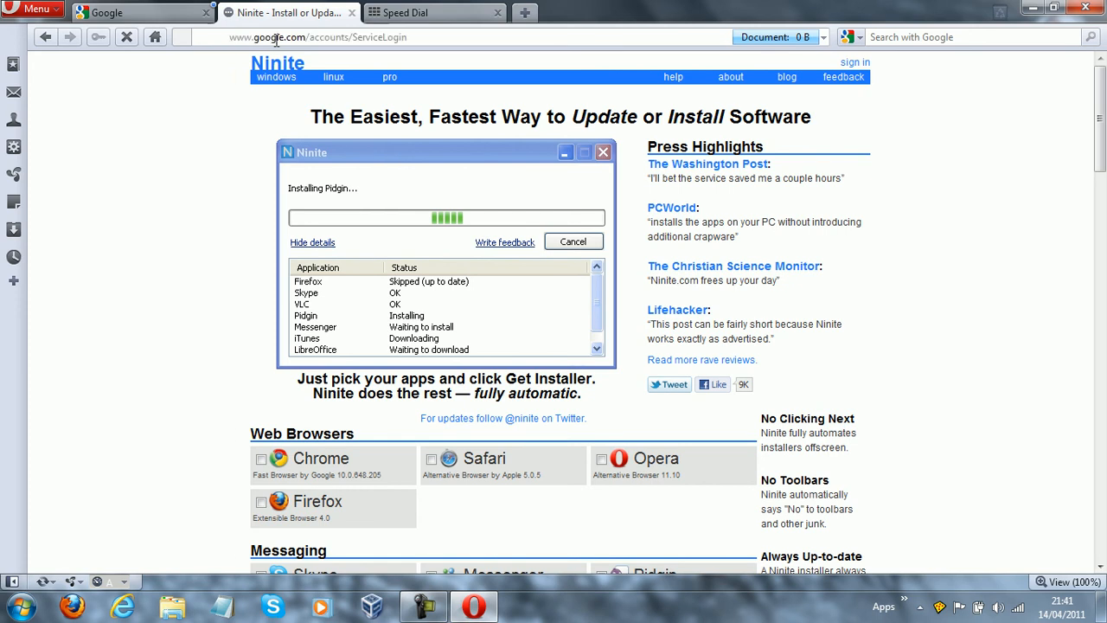
pyautogui.click(285, 12)
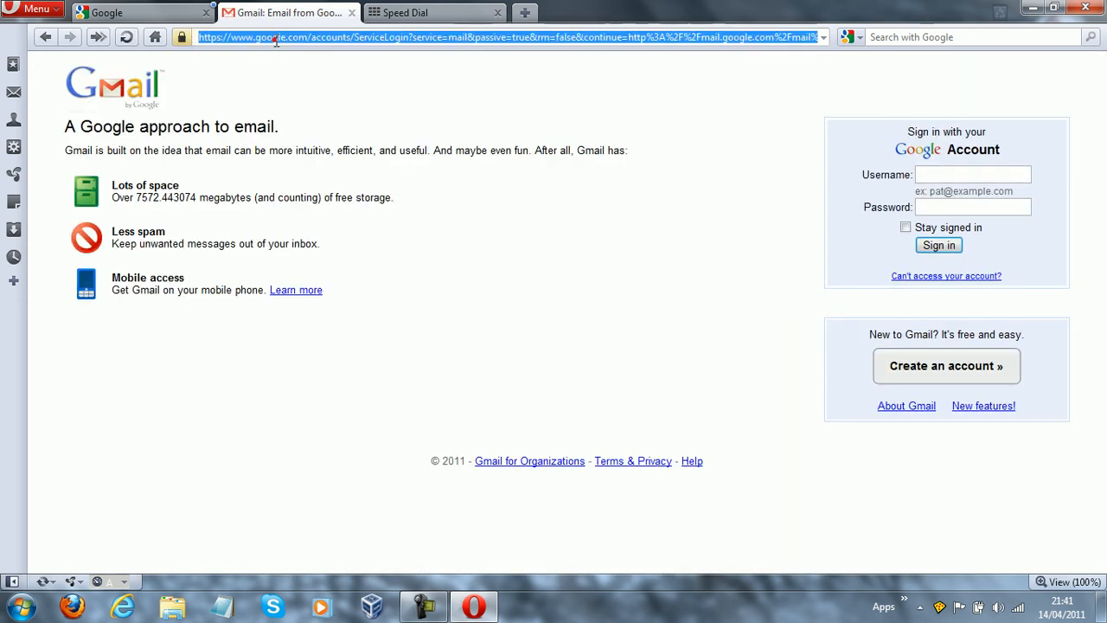
pyautogui.write('download.co')
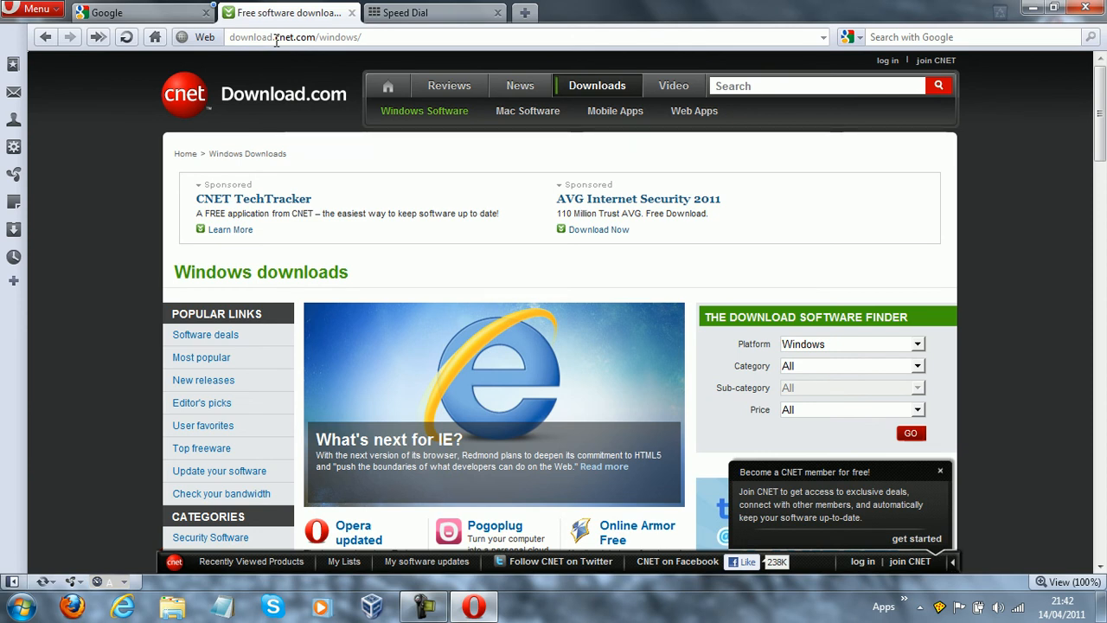
pyautogui.moveTo(684, 7)
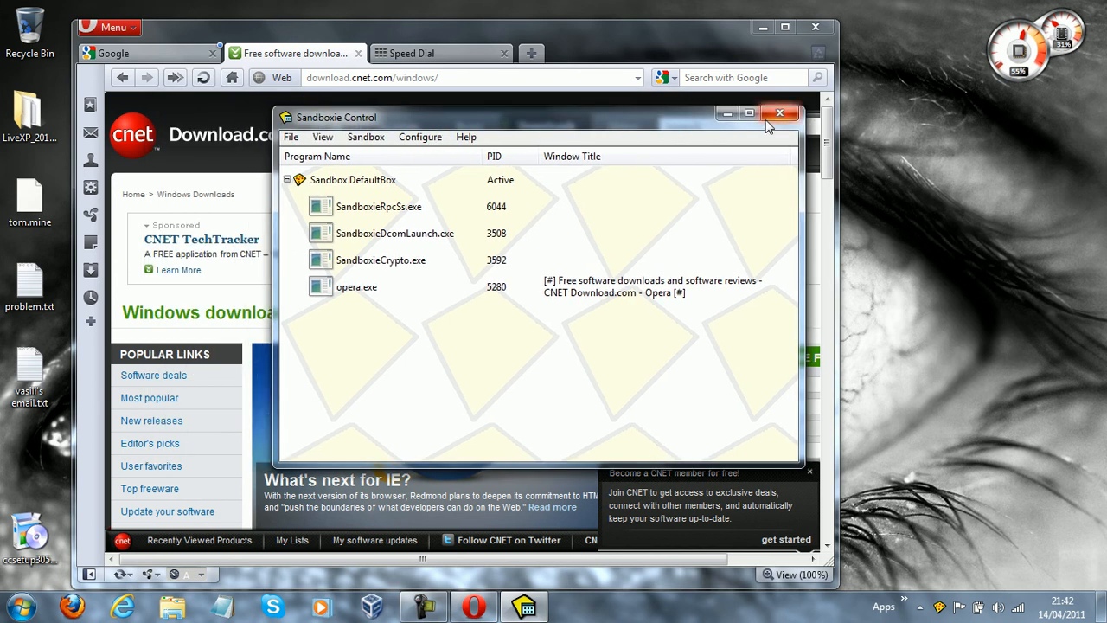
# Close Sandboxie Control after confirming opera.exe runs inside DefaultBox
pyautogui.click(779, 114)
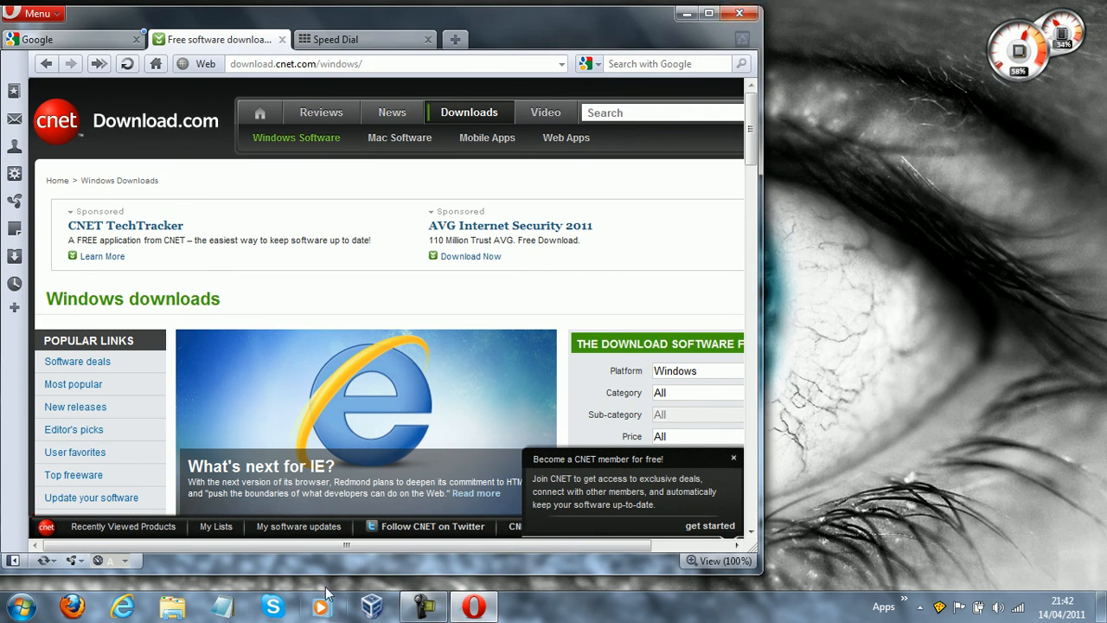
pyautogui.moveTo(944, 488)
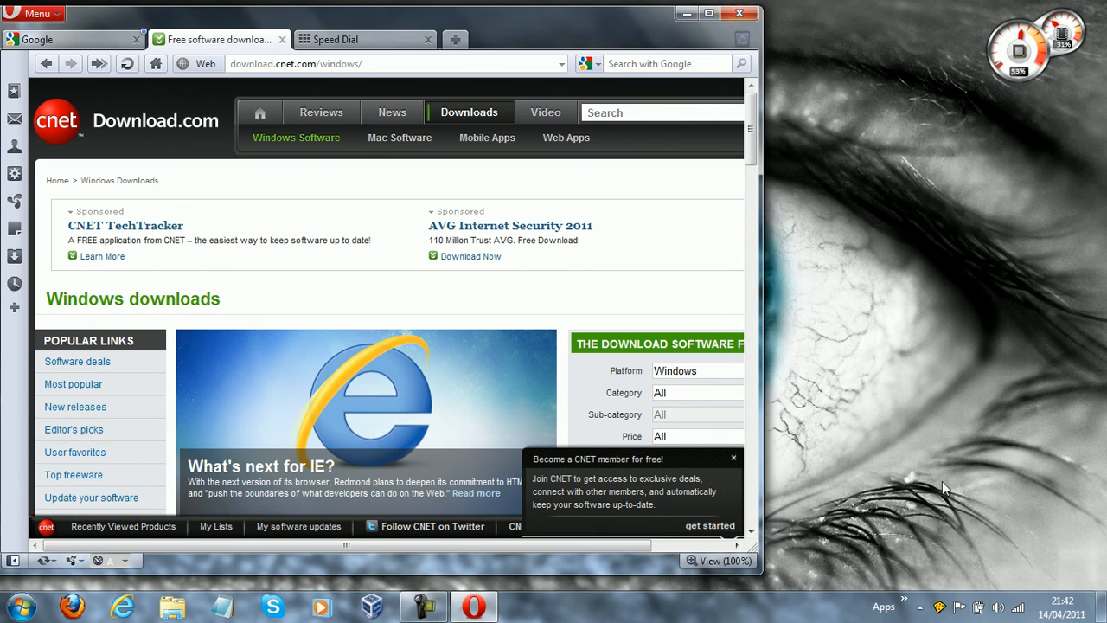
pyautogui.moveTo(787, 10)
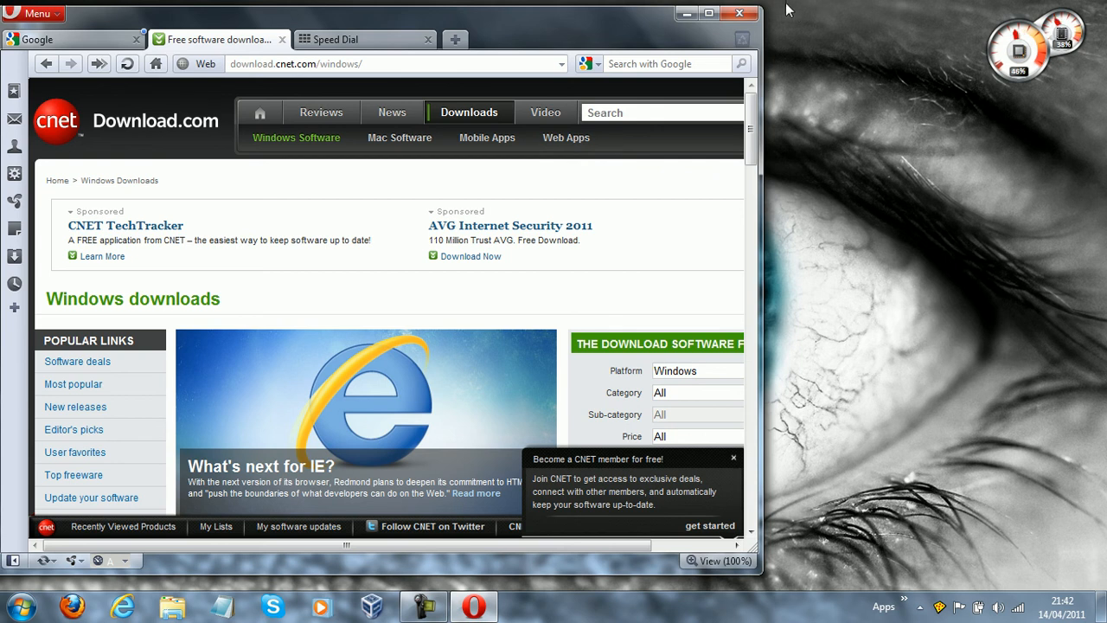
pyautogui.moveTo(512, 27)
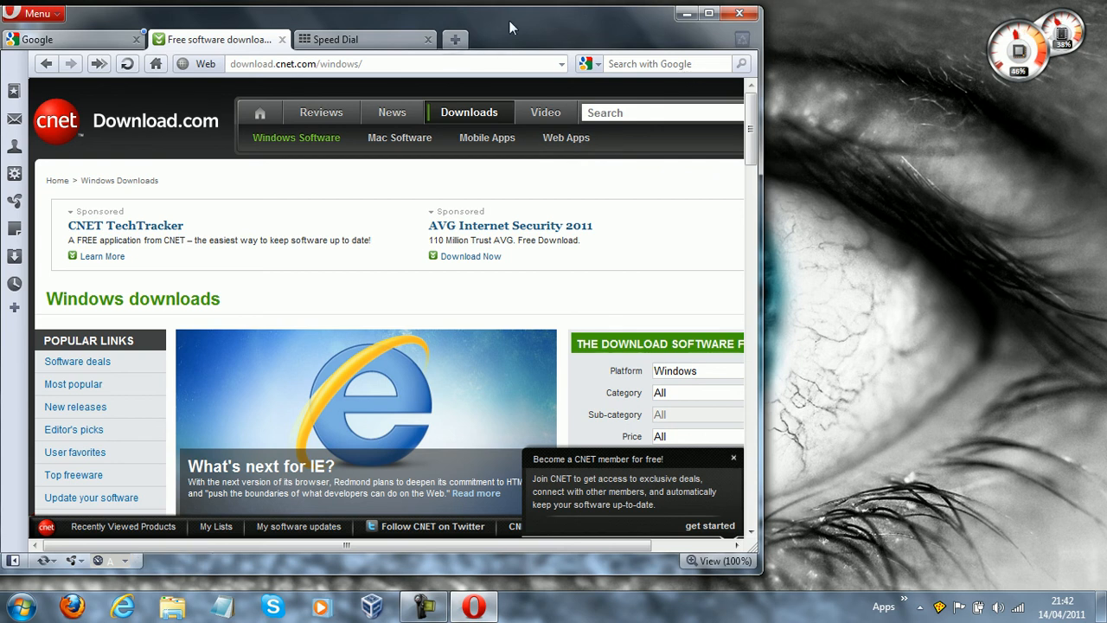
pyautogui.moveTo(861, 518)
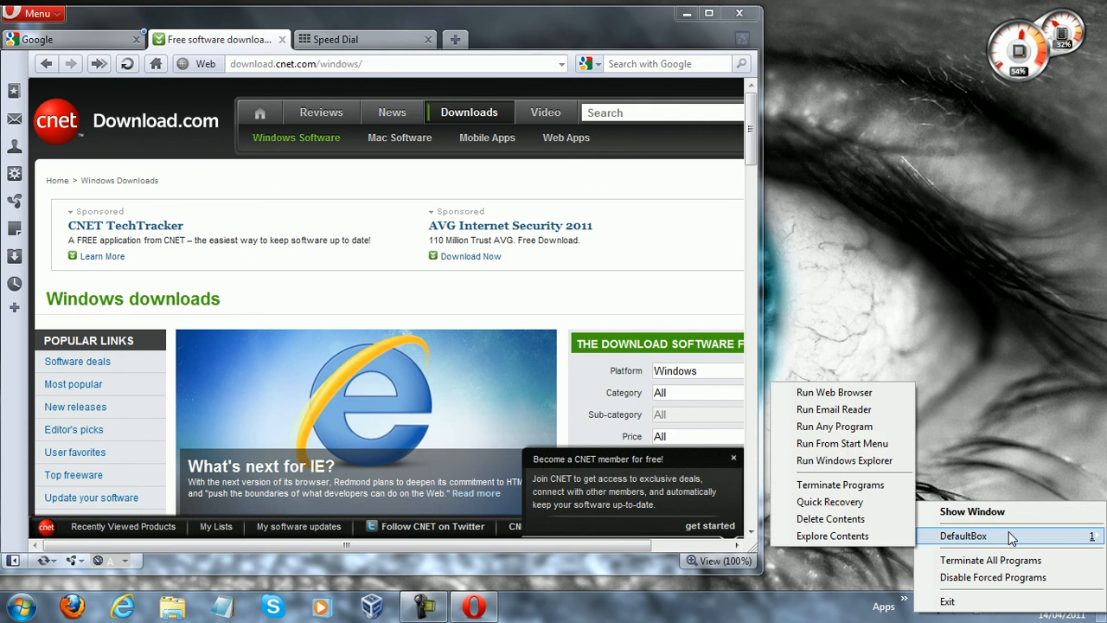
pyautogui.moveTo(941, 547)
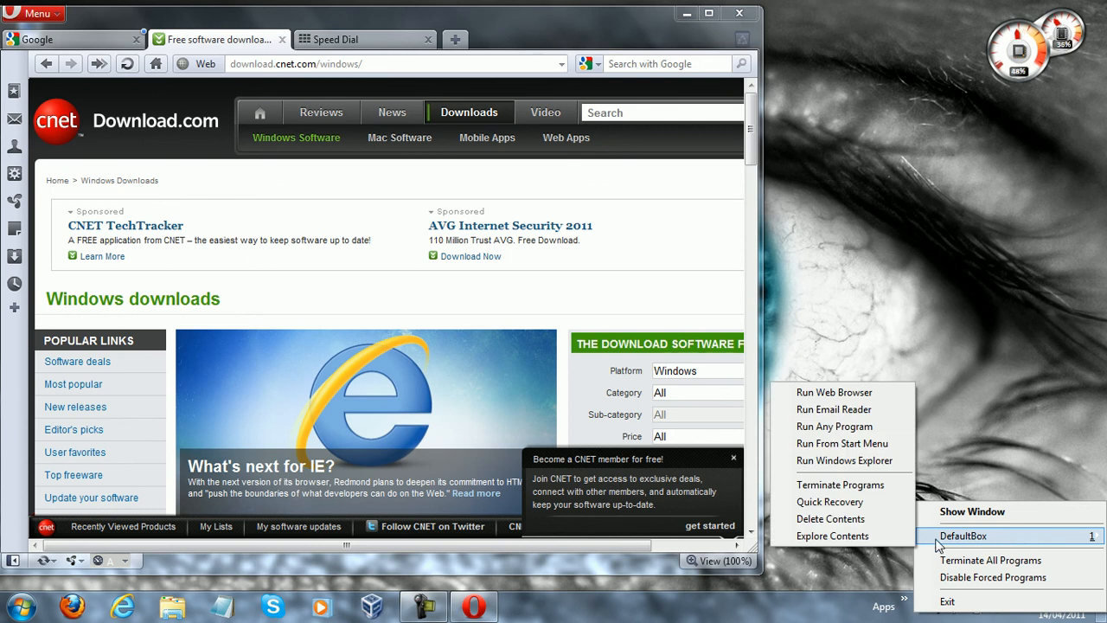
pyautogui.moveTo(830, 519)
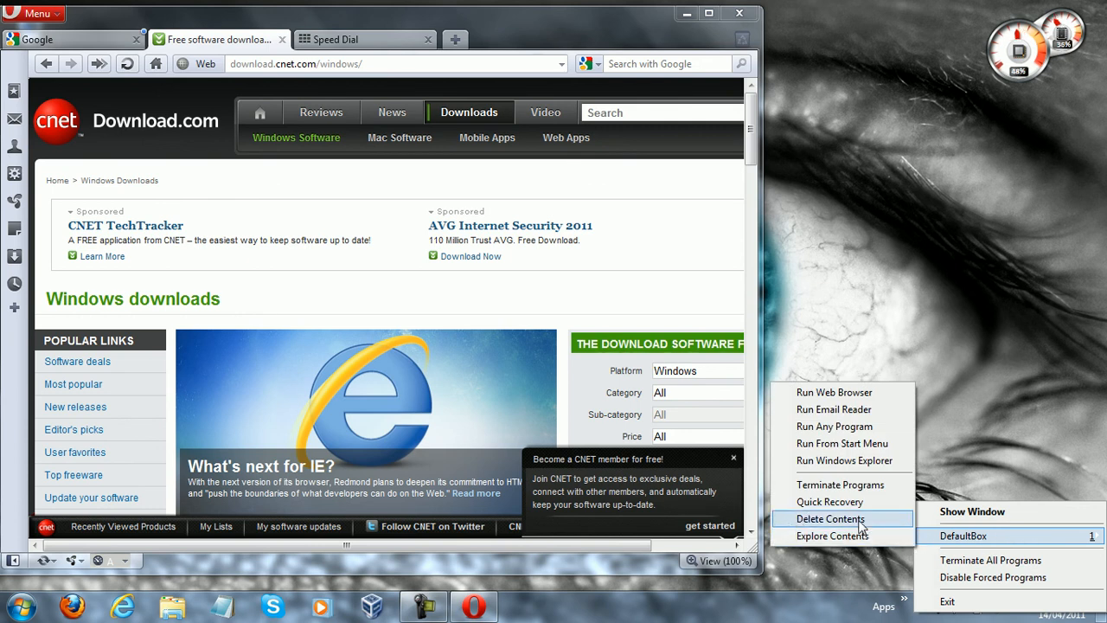
# Delete DefaultBox's contents, ending the sandboxed Opera and its files
pyautogui.click(830, 518)
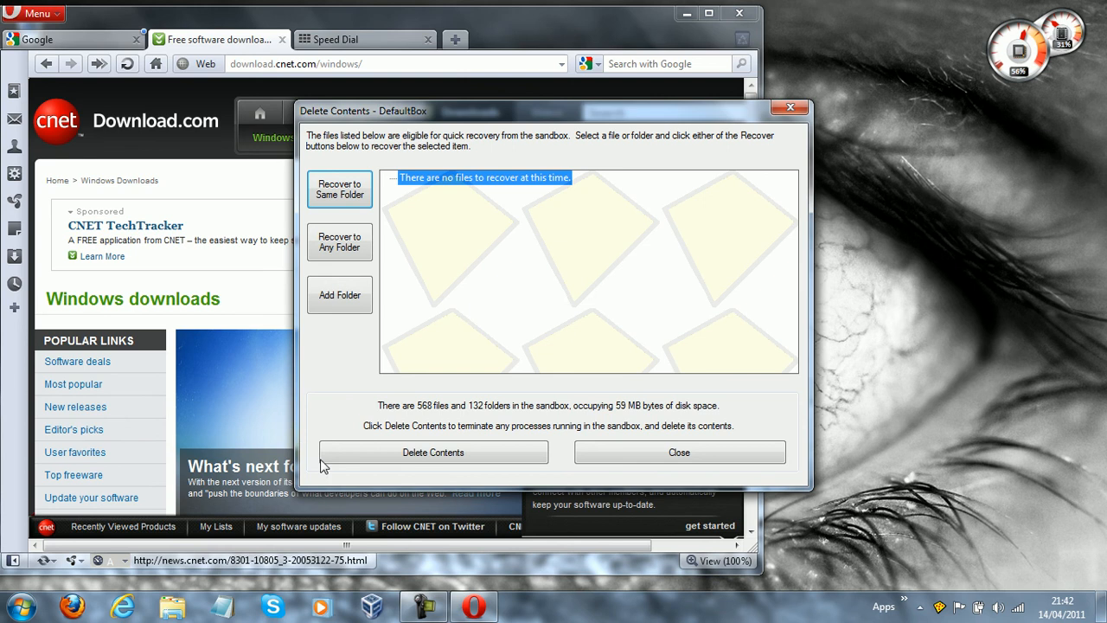
pyautogui.moveTo(432, 451)
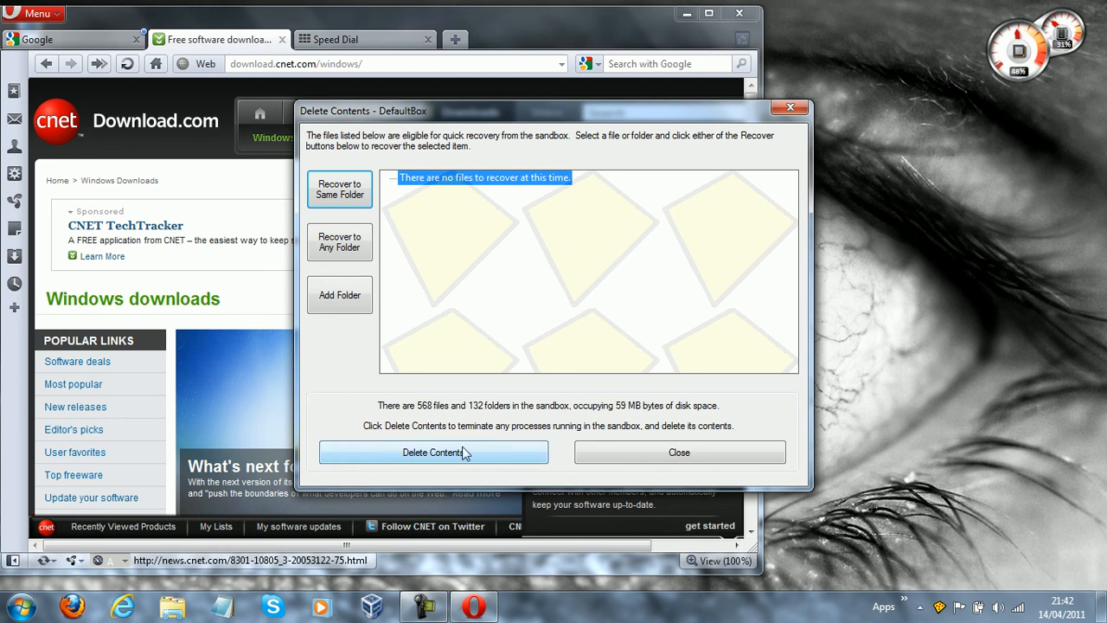
pyautogui.click(433, 452)
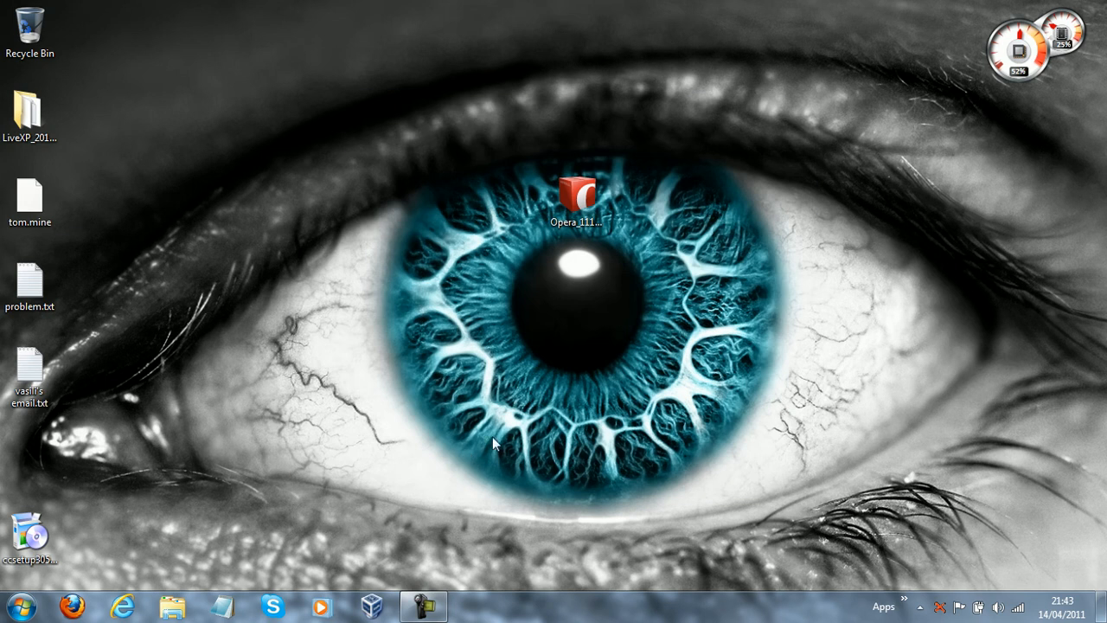
pyautogui.moveTo(903, 28)
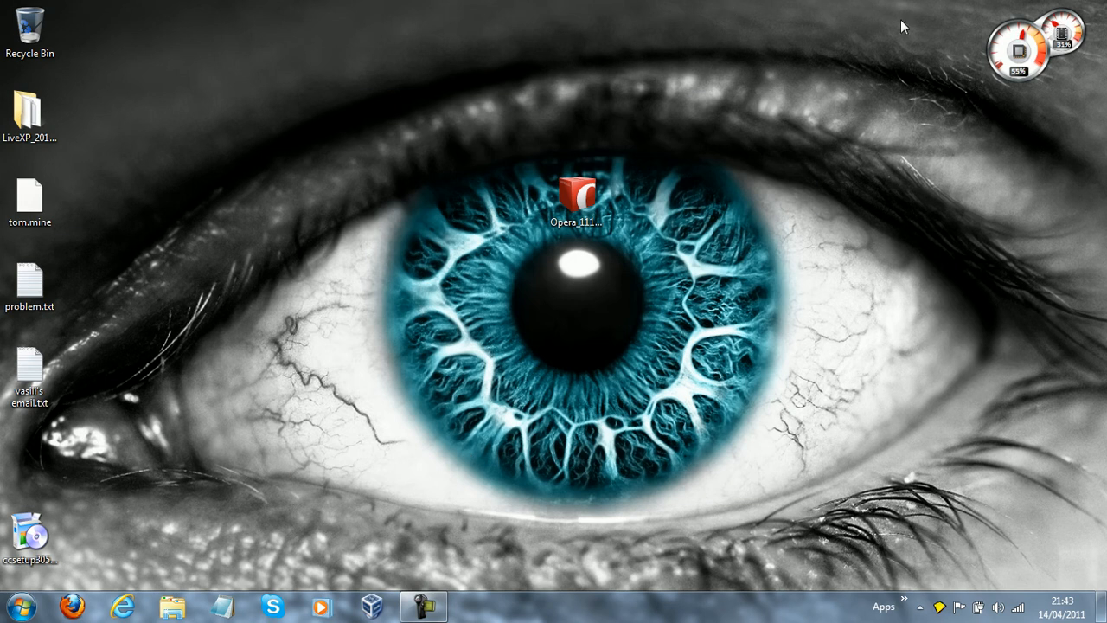
pyautogui.moveTo(315, 7)
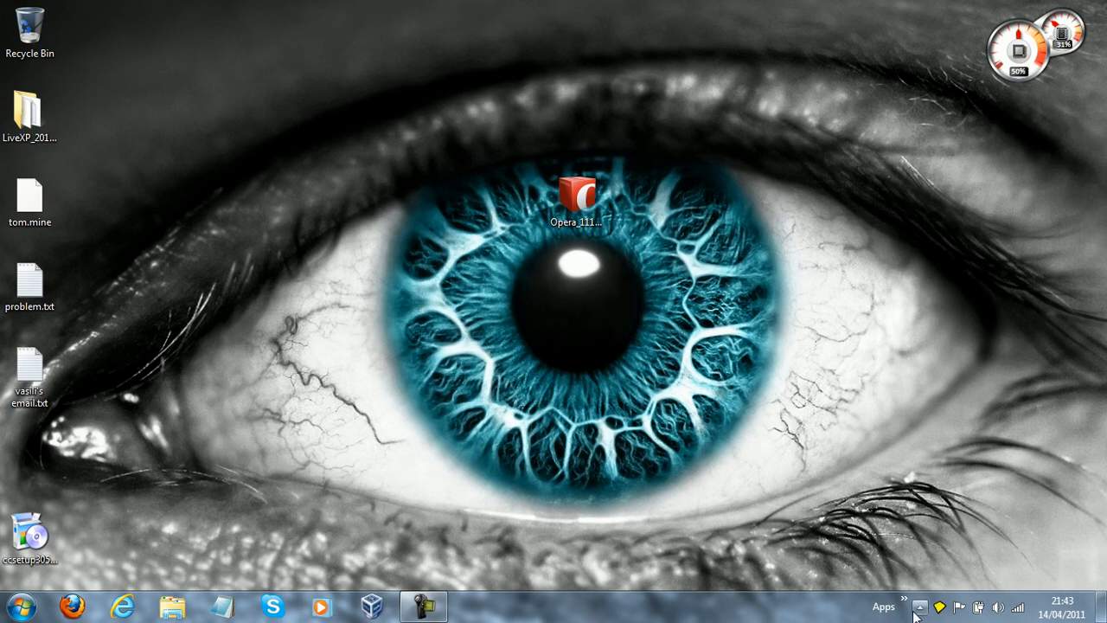
# Check the hidden tray icons for Opera, then open an Explorer window at Computer
pyautogui.click(920, 605)
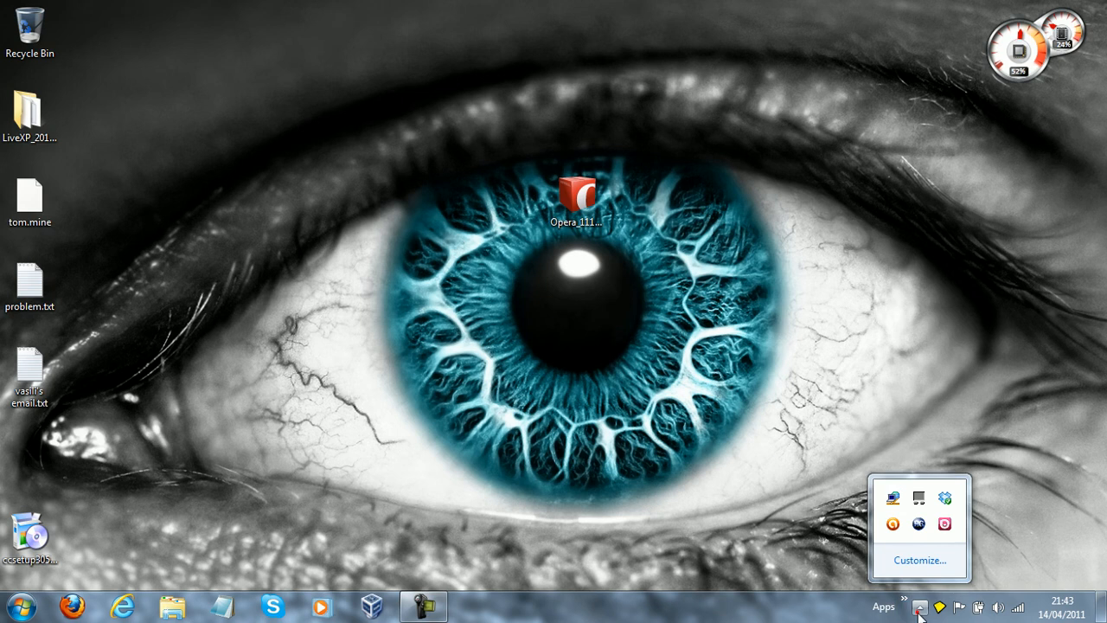
pyautogui.click(172, 606)
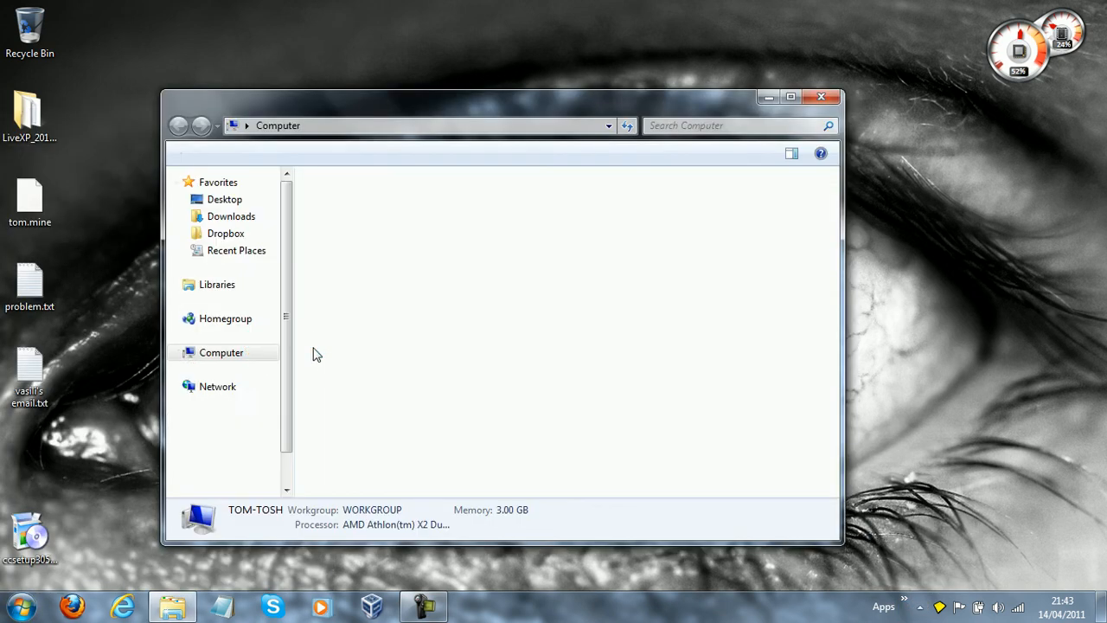
# Browse C:\Program Files to confirm no Opera folder exists, then close Explorer
pyautogui.doubleClick(239, 436)
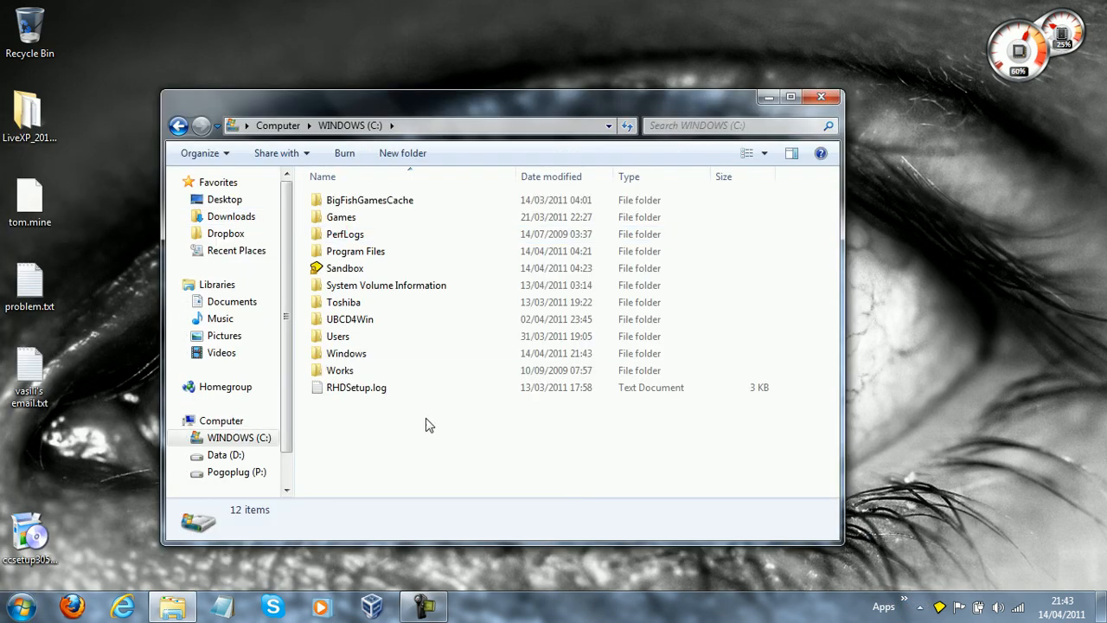
pyautogui.doubleClick(356, 251)
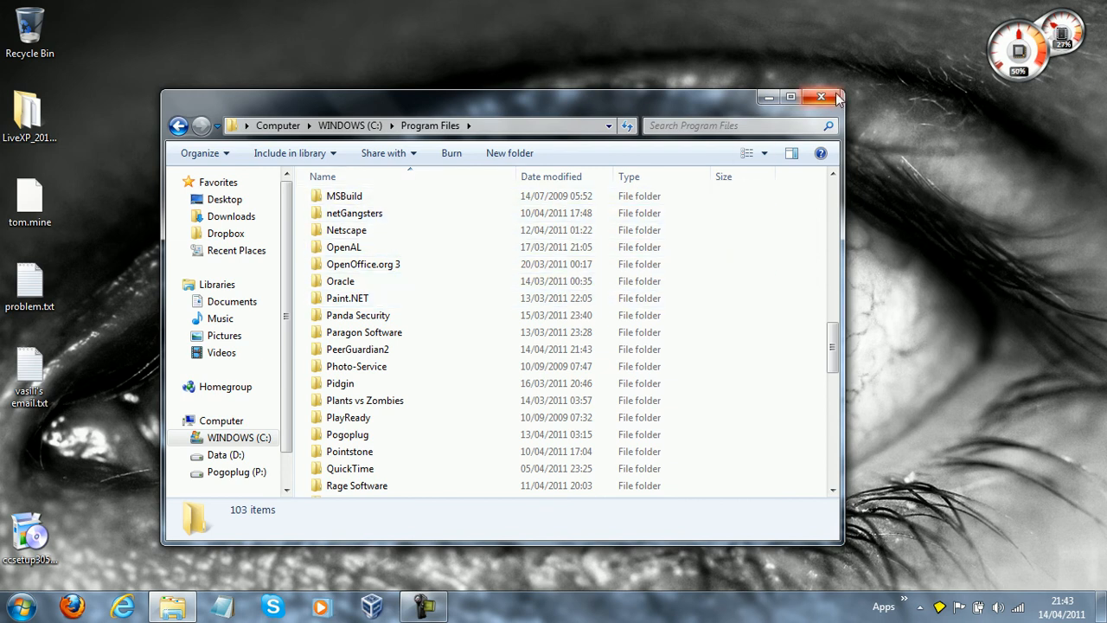
pyautogui.click(820, 96)
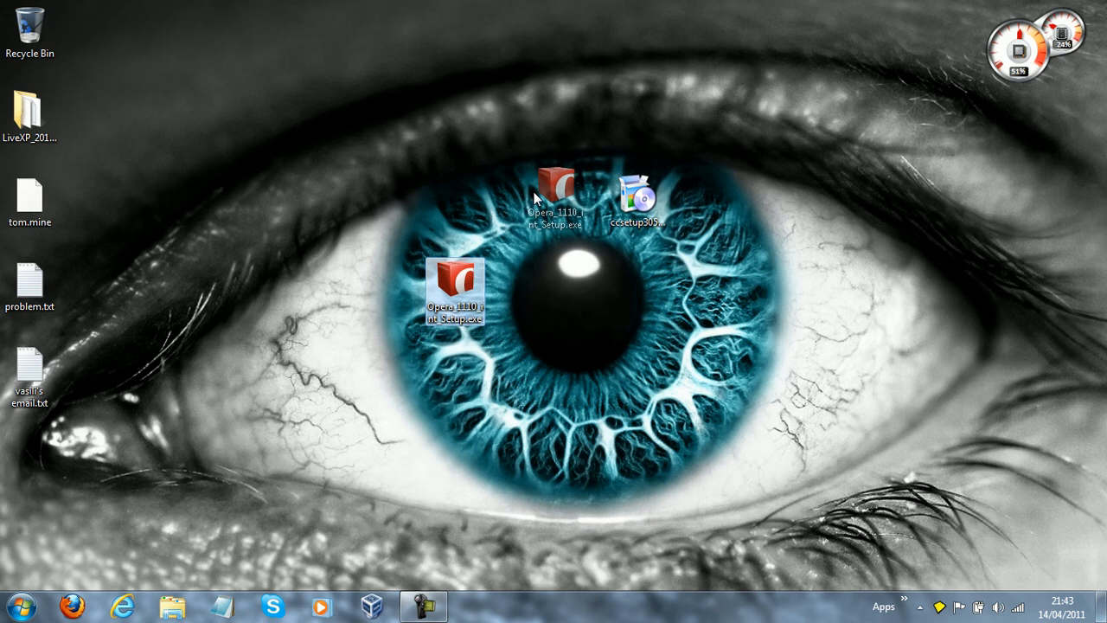
pyautogui.click(1062, 605)
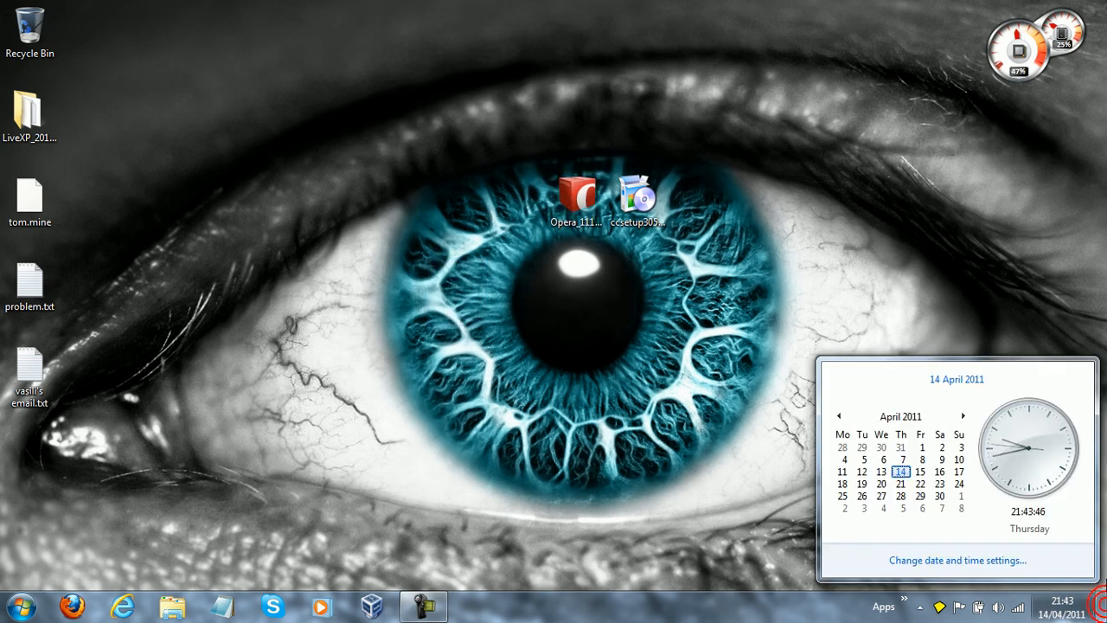
pyautogui.click(592, 270)
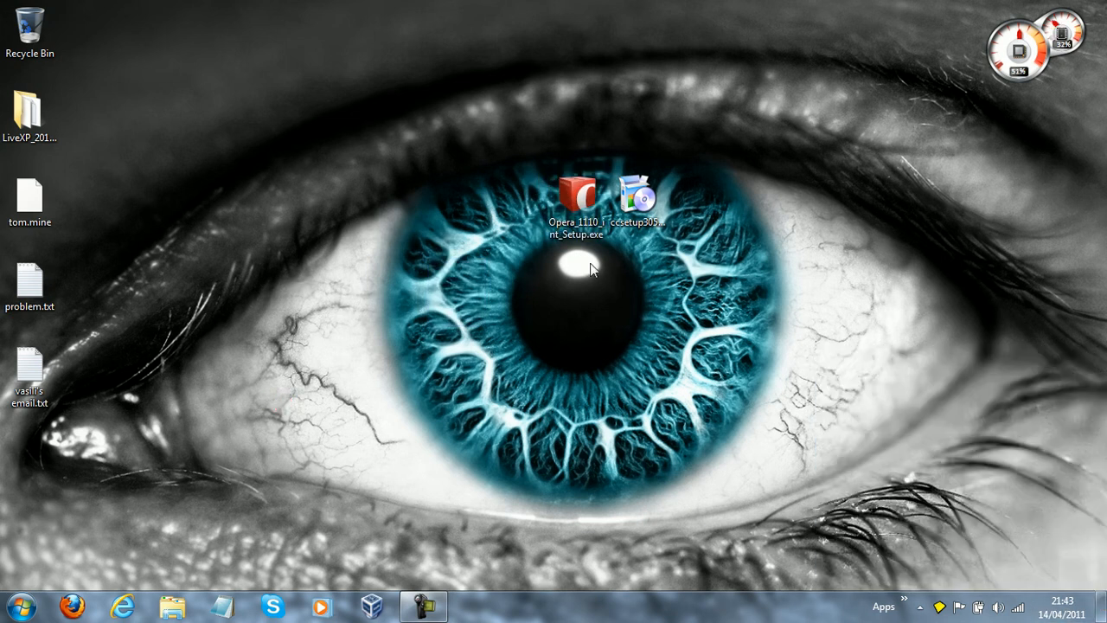
pyautogui.moveTo(639, 175)
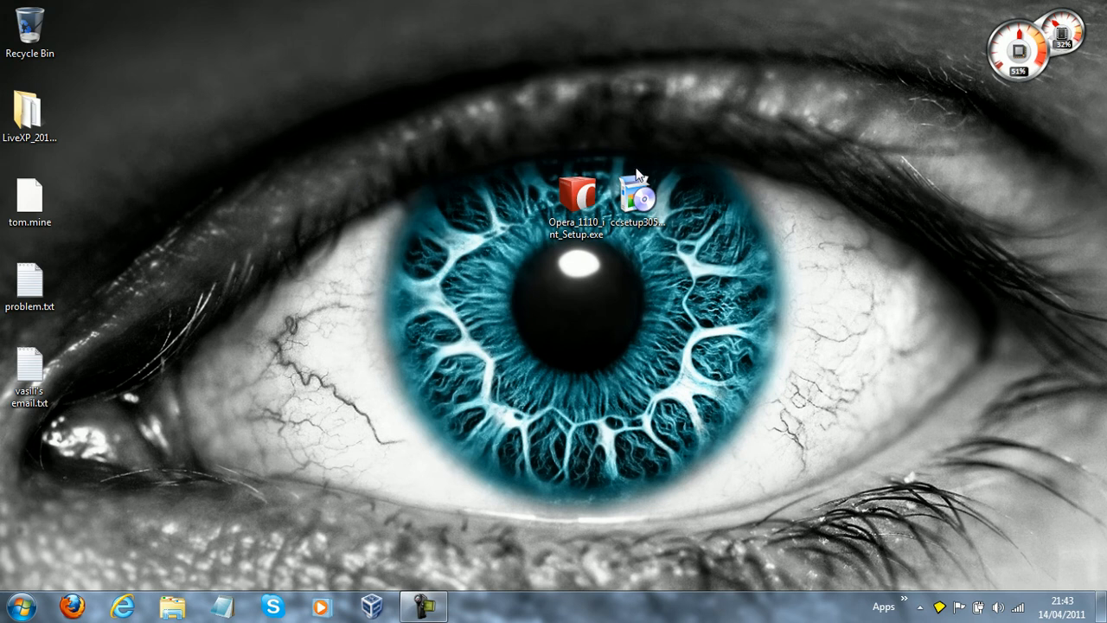
pyautogui.moveTo(976, 266)
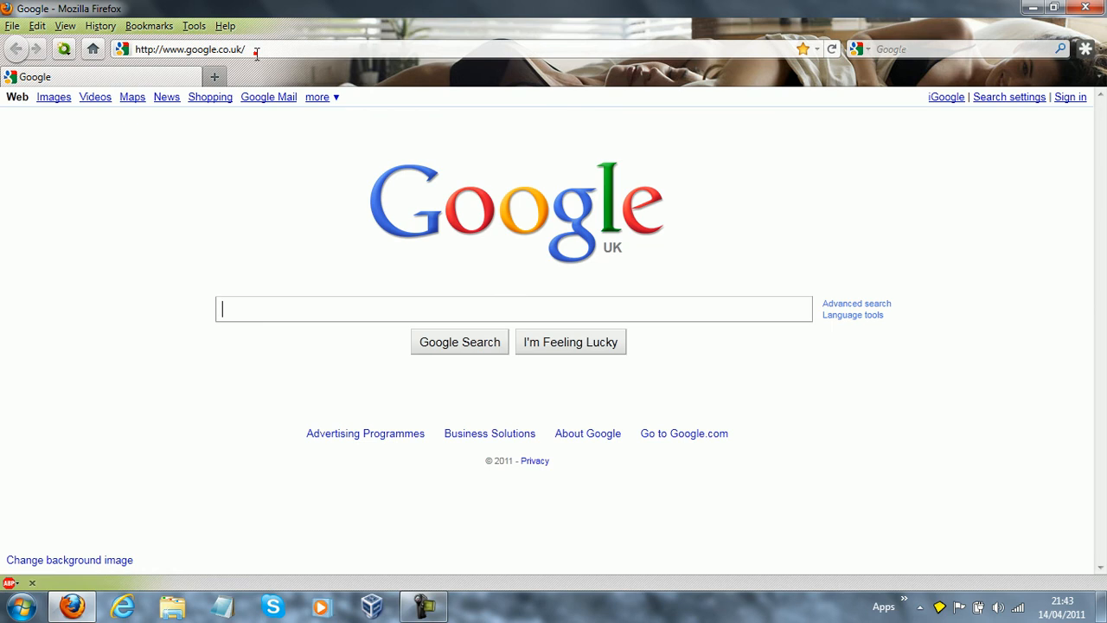
# Search Google for sandboxie in Firefox and follow the sandboxie.com result
pyautogui.write('sandboxie')
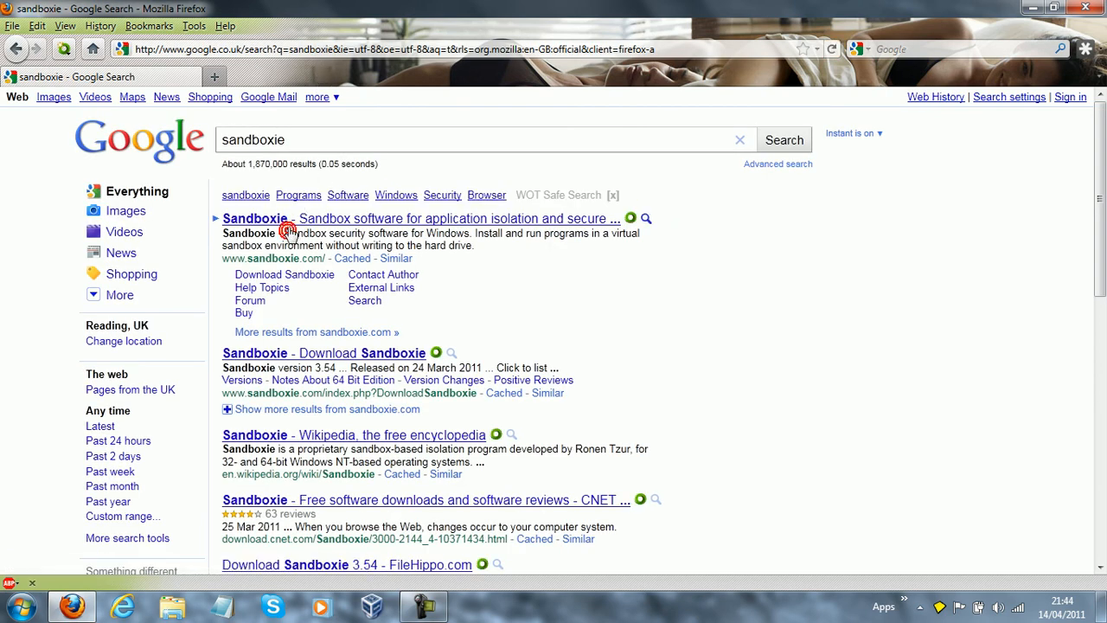
pyautogui.click(255, 218)
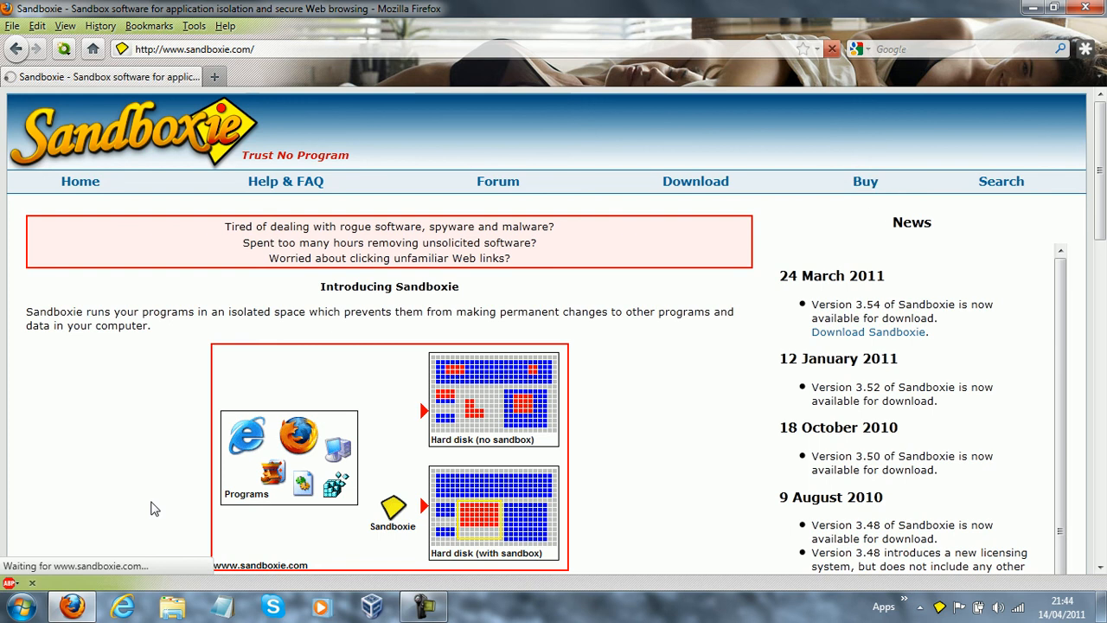
# Review the Register Sandboxie page showing €29 lifetime and €13 one-year home licences and their terms
pyautogui.click(865, 182)
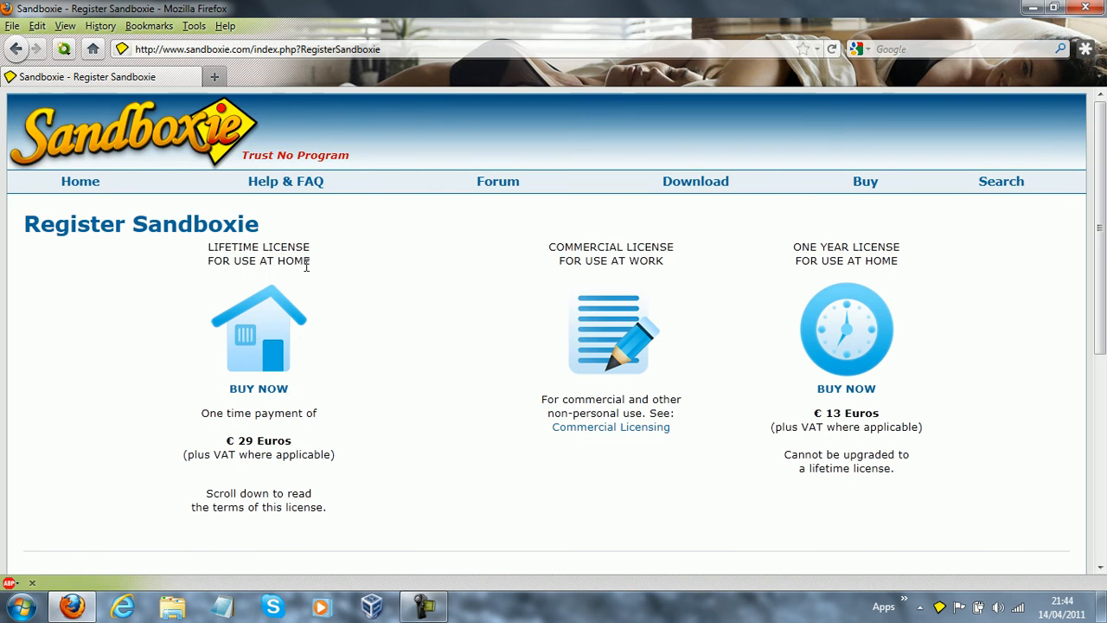
pyautogui.moveTo(242, 412)
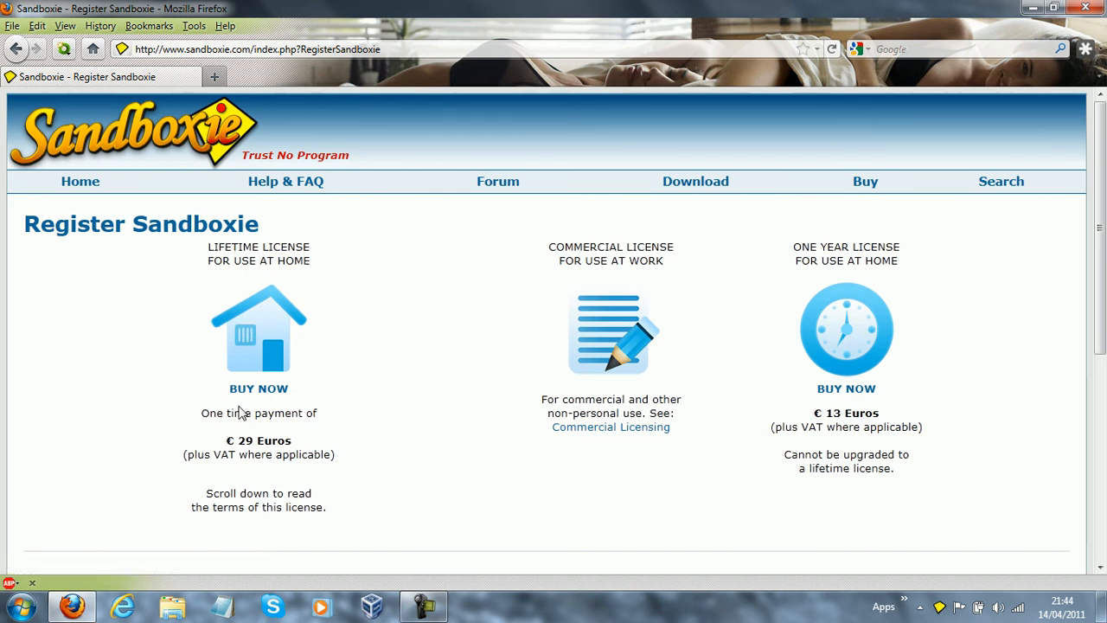
pyautogui.moveTo(273, 441)
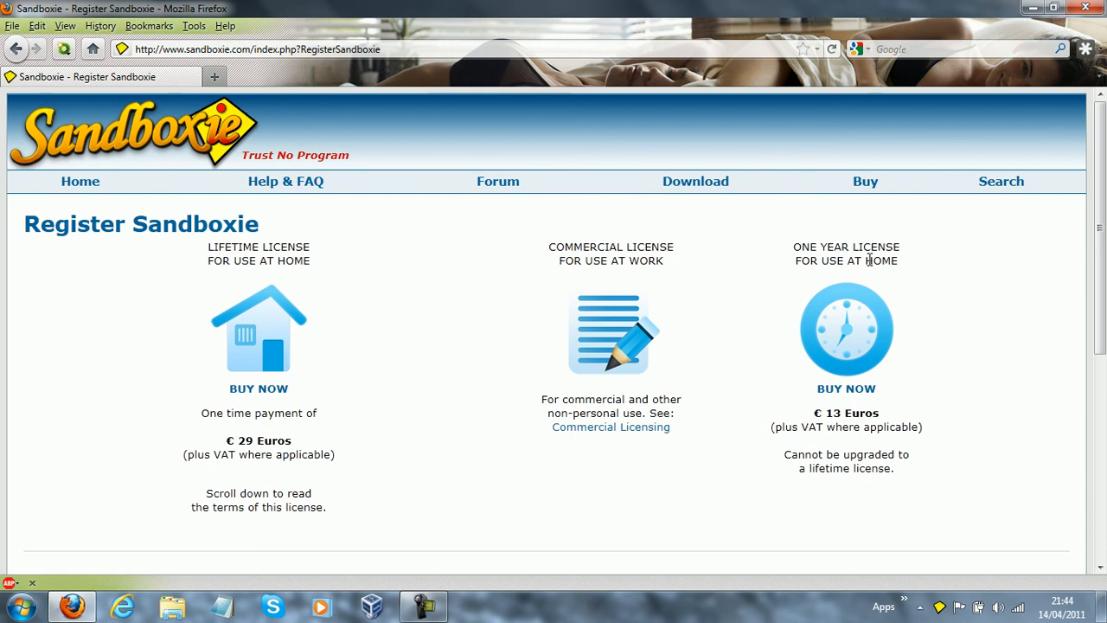
pyautogui.moveTo(829, 442)
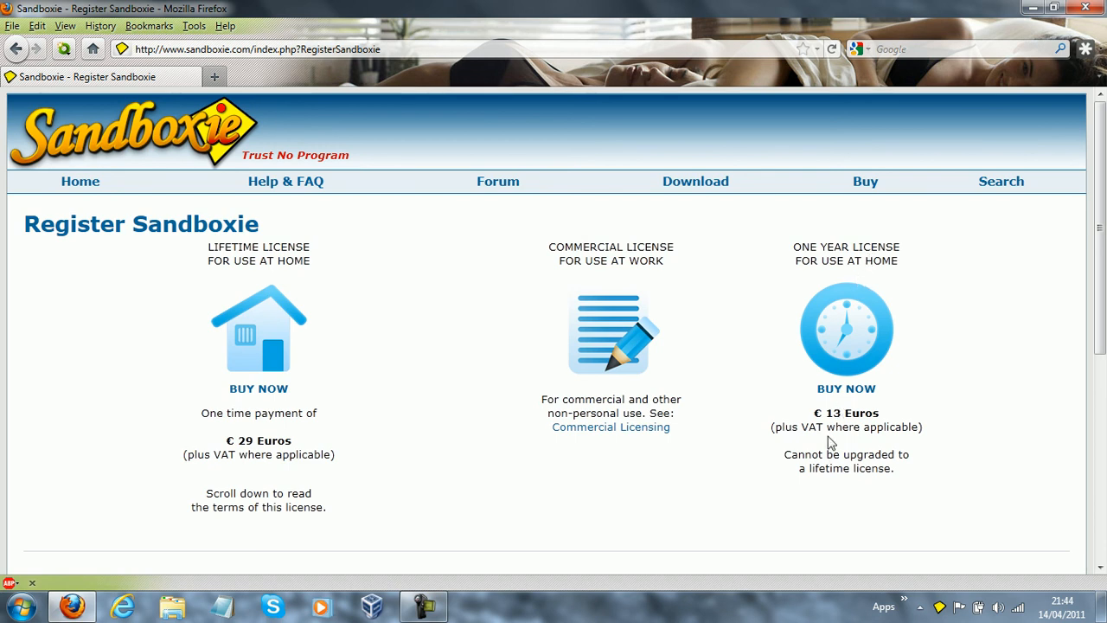
pyautogui.scroll(-3)
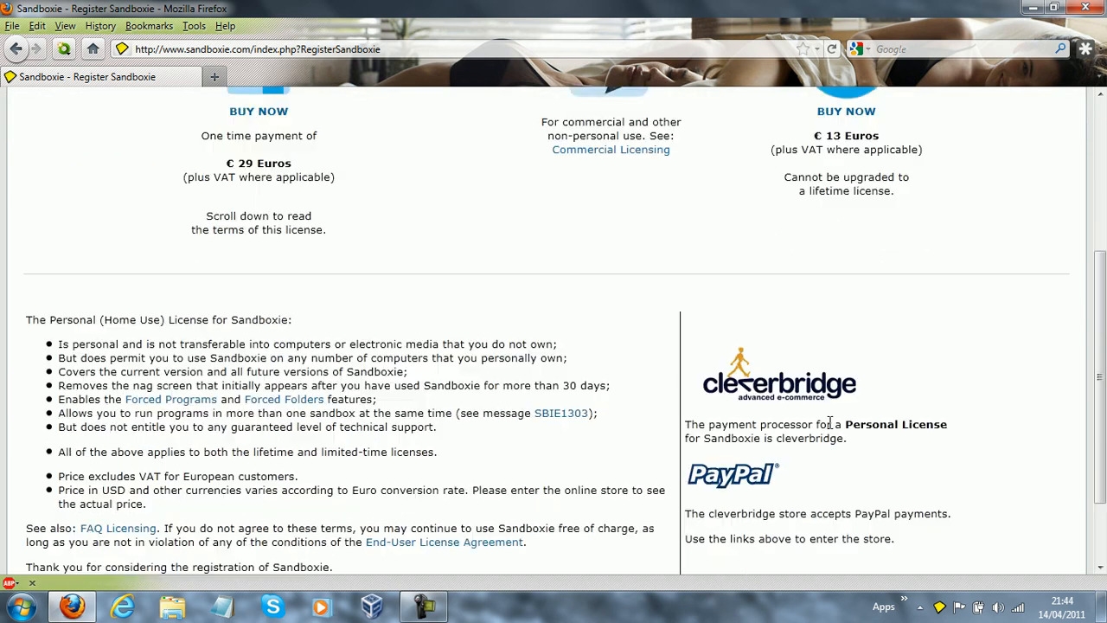
pyautogui.scroll(3)
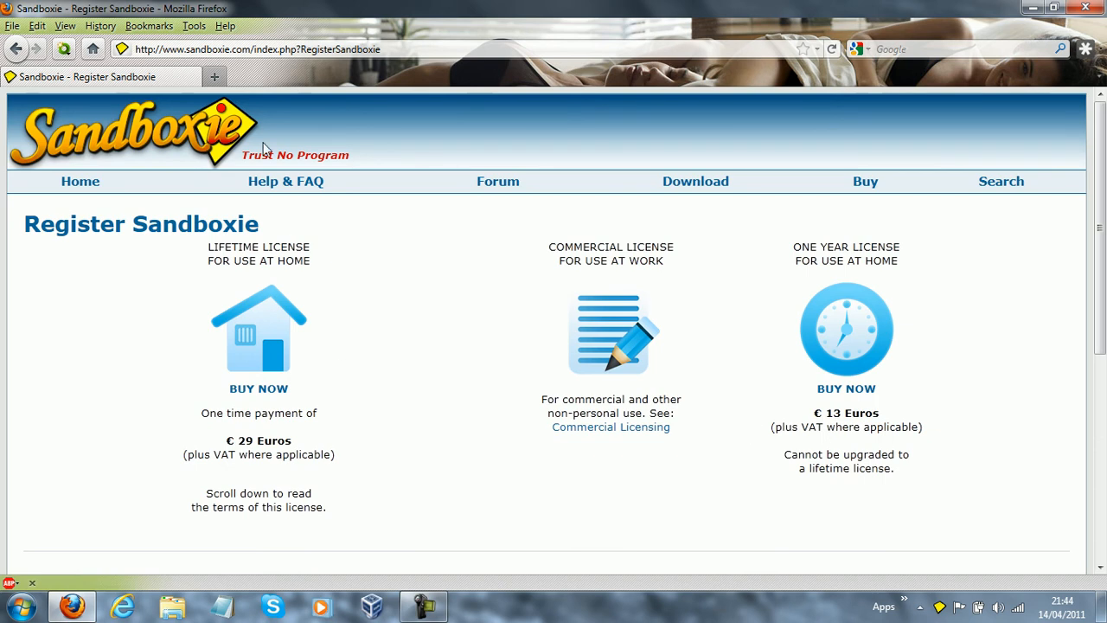
pyautogui.scroll(-3)
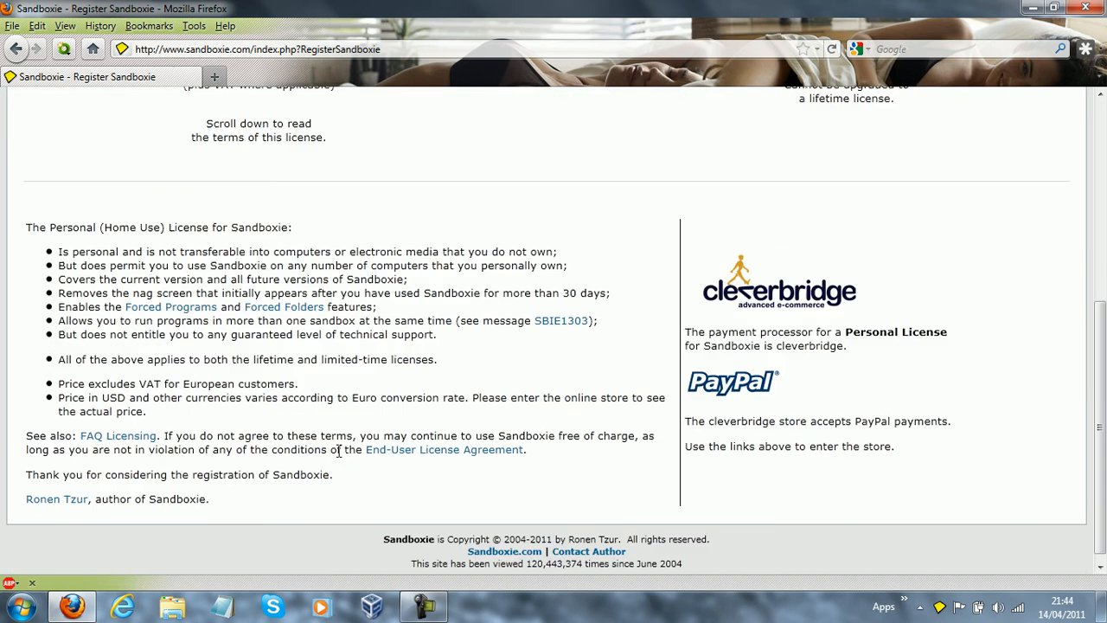
pyautogui.scroll(-3)
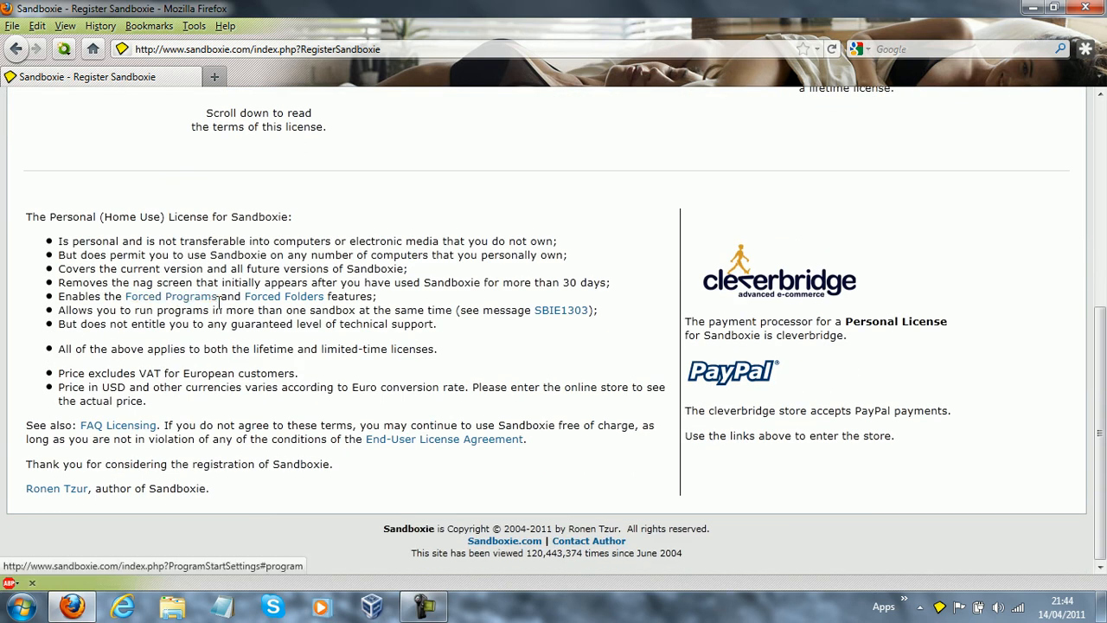
pyautogui.moveTo(561, 309)
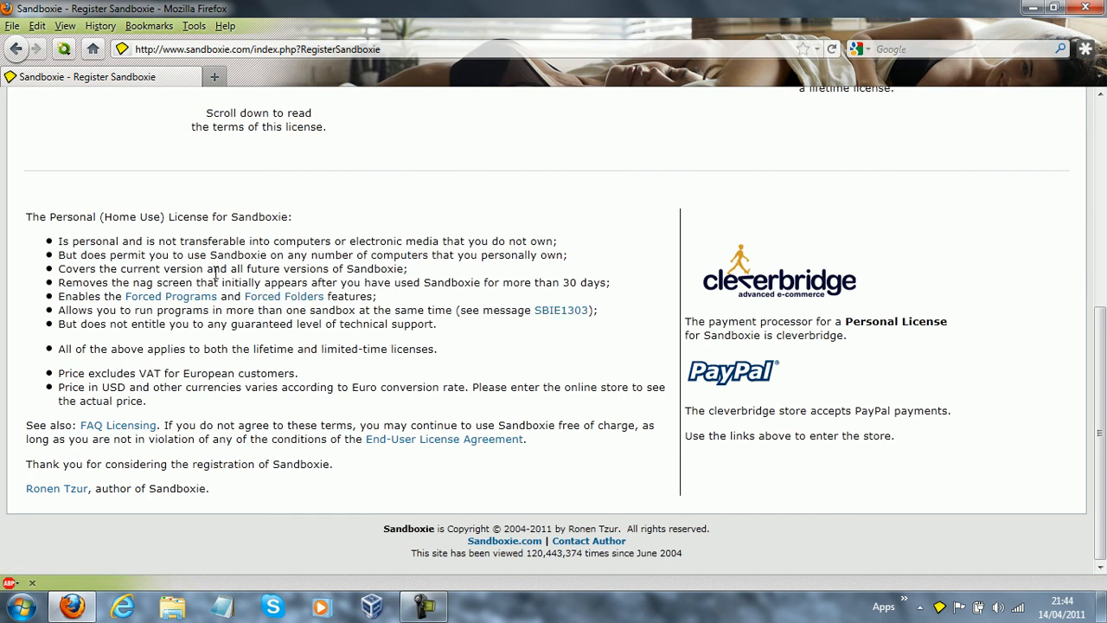
pyautogui.moveTo(242, 282); pyautogui.dragTo(414, 282)
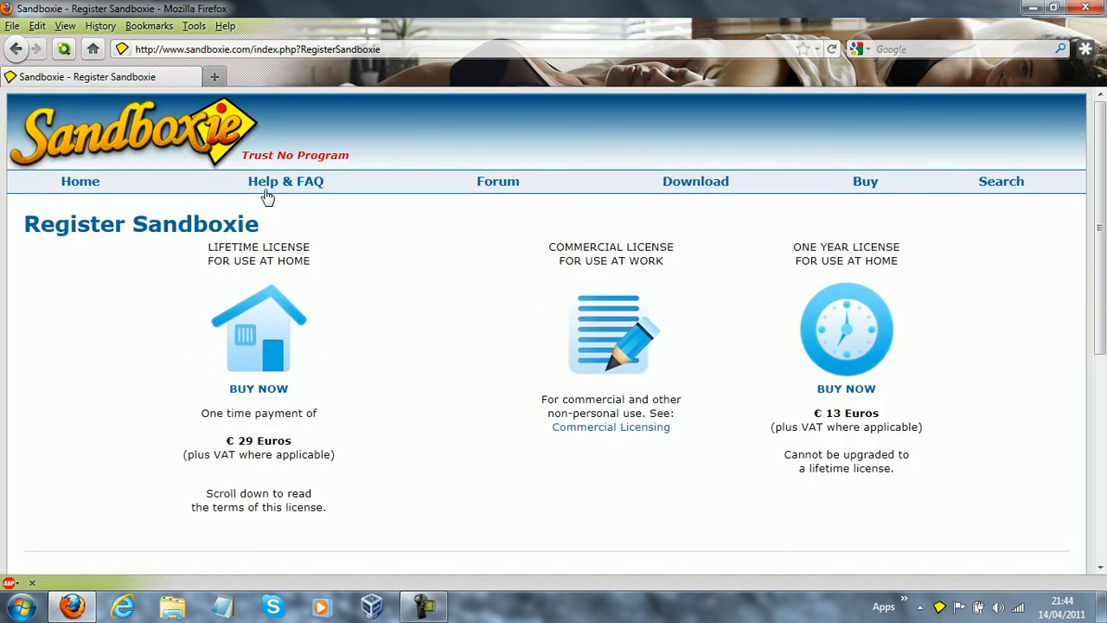
pyautogui.moveTo(864, 182)
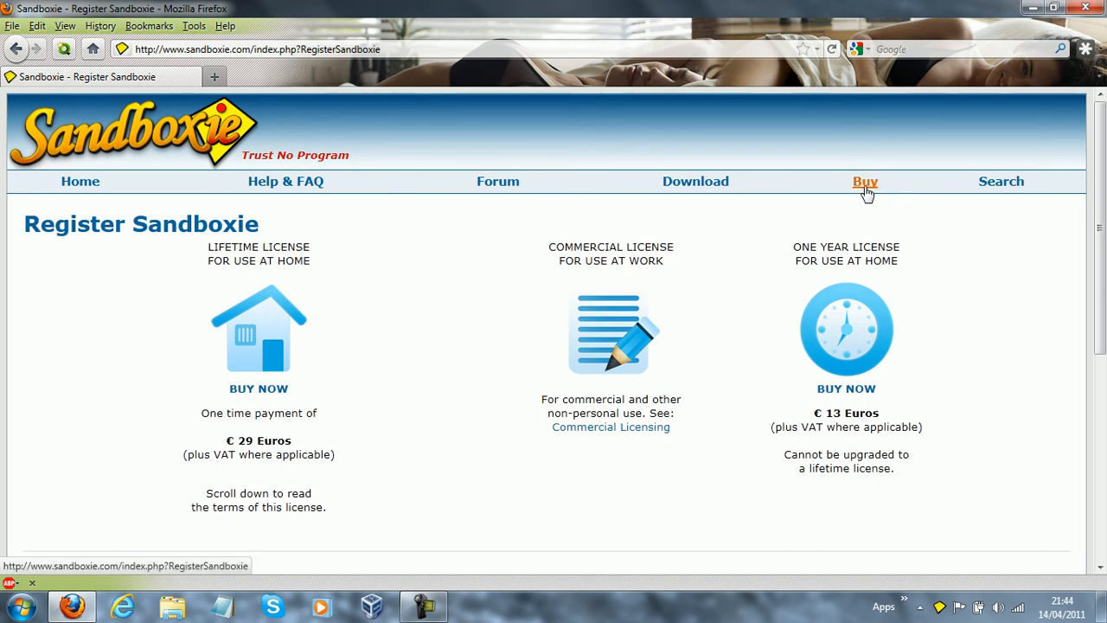
pyautogui.moveTo(259, 343)
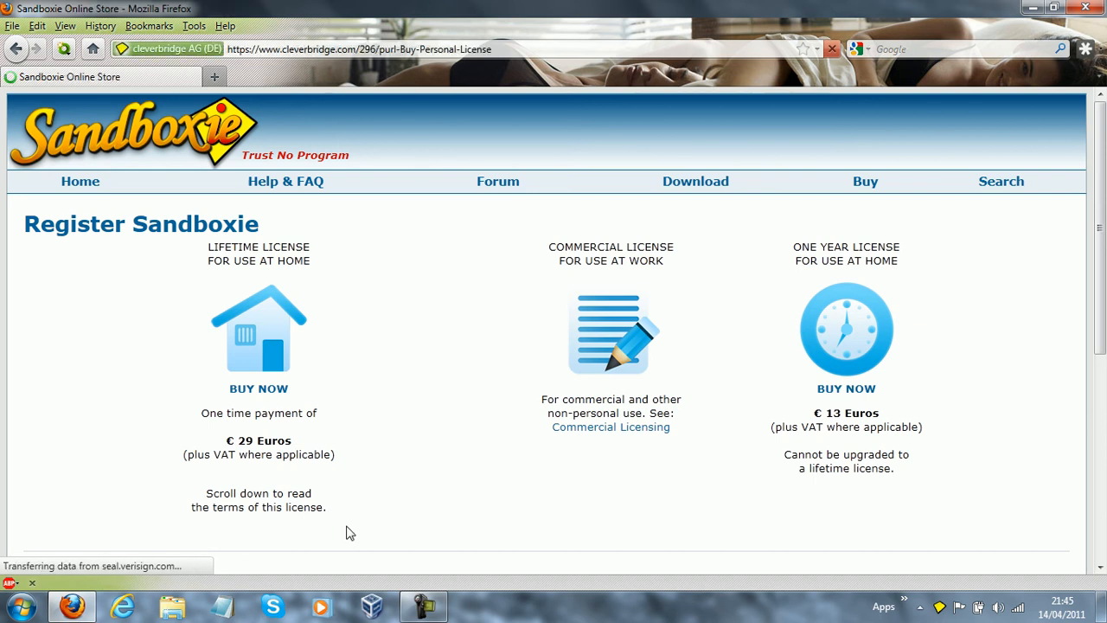
# Compare cart totals with and without the Backup CD, leaving only the Personal License at £32.14
pyautogui.click(258, 388)
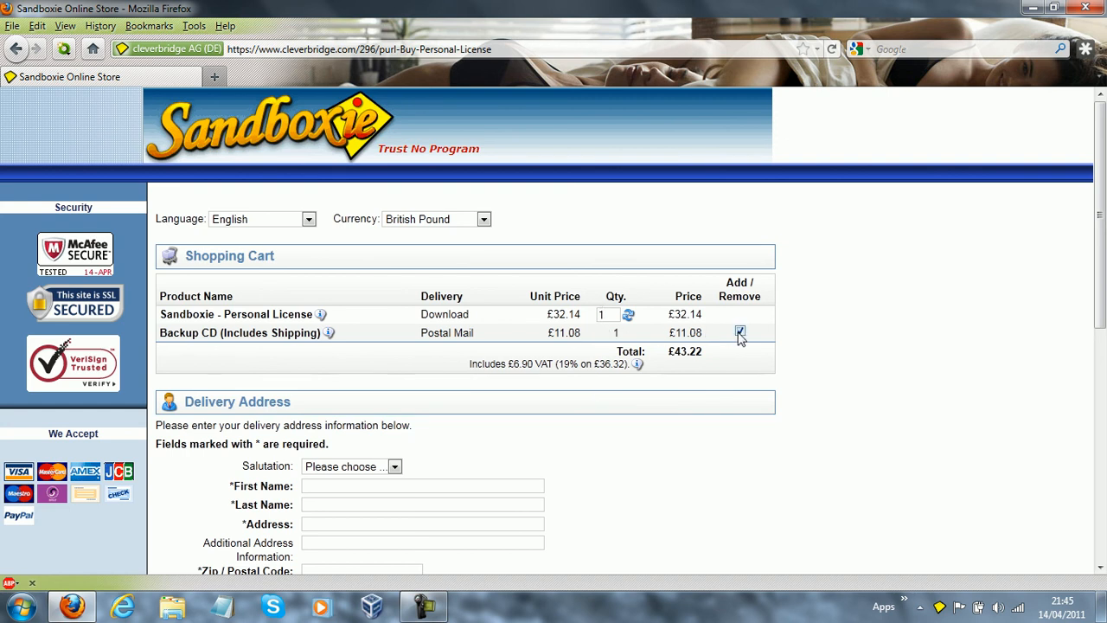
pyautogui.click(740, 332)
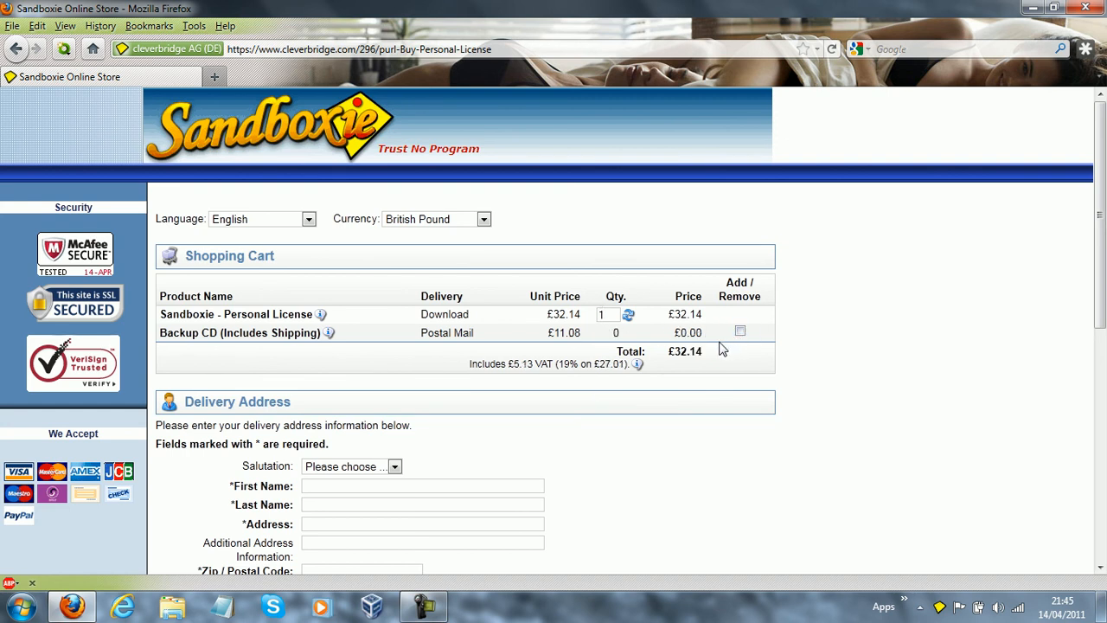
pyautogui.click(740, 332)
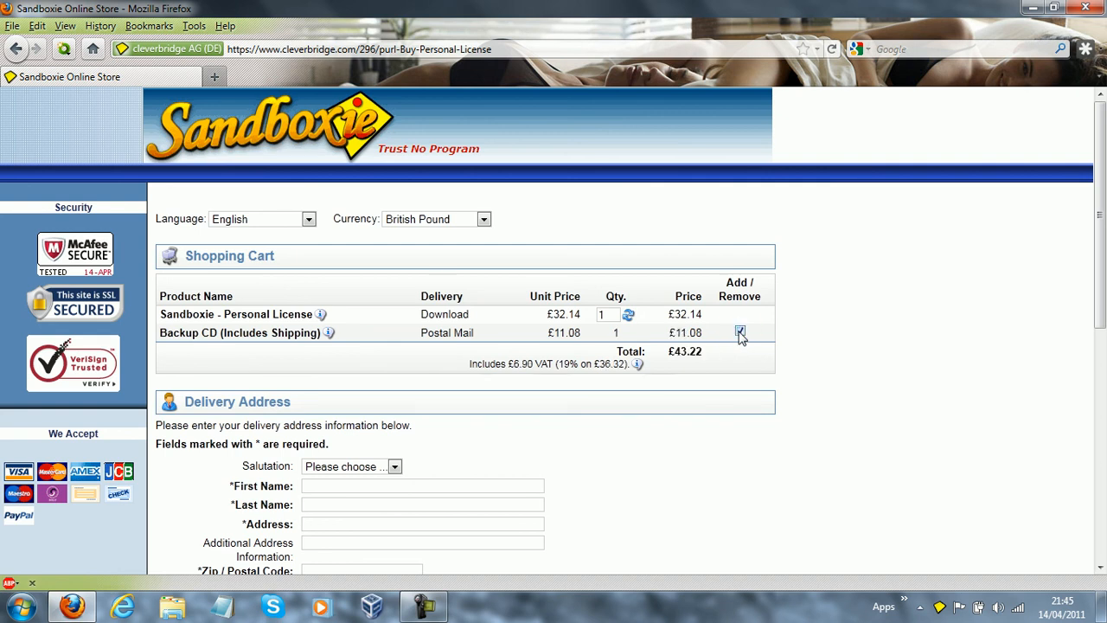
pyautogui.click(740, 332)
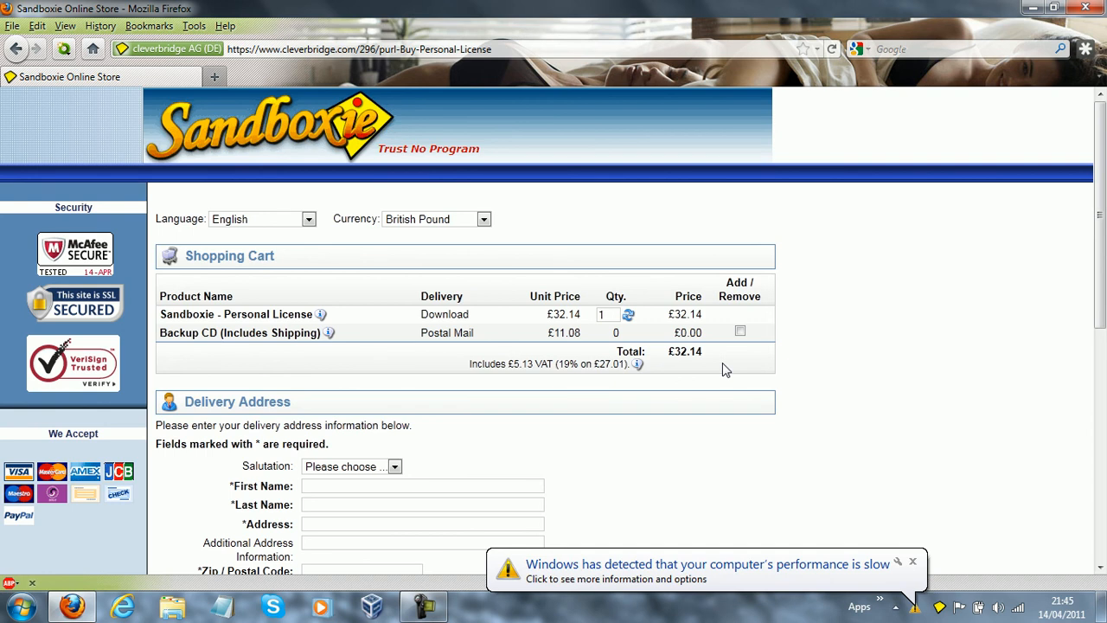
# Dismiss the slow-performance notification and review the delivery address form below the cart
pyautogui.click(913, 561)
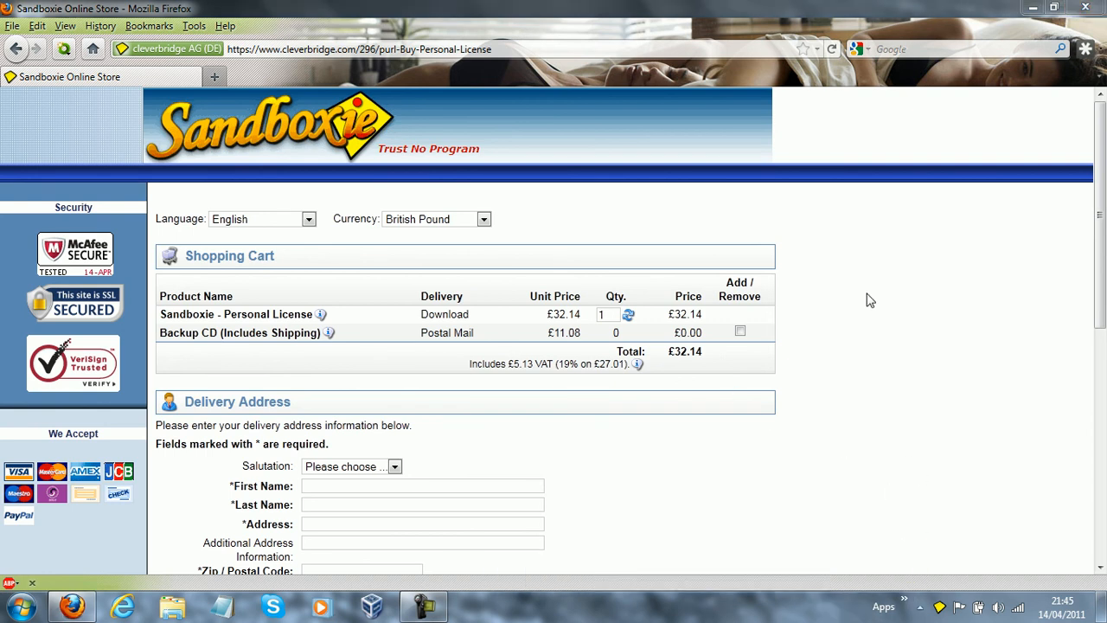
pyautogui.moveTo(706, 346)
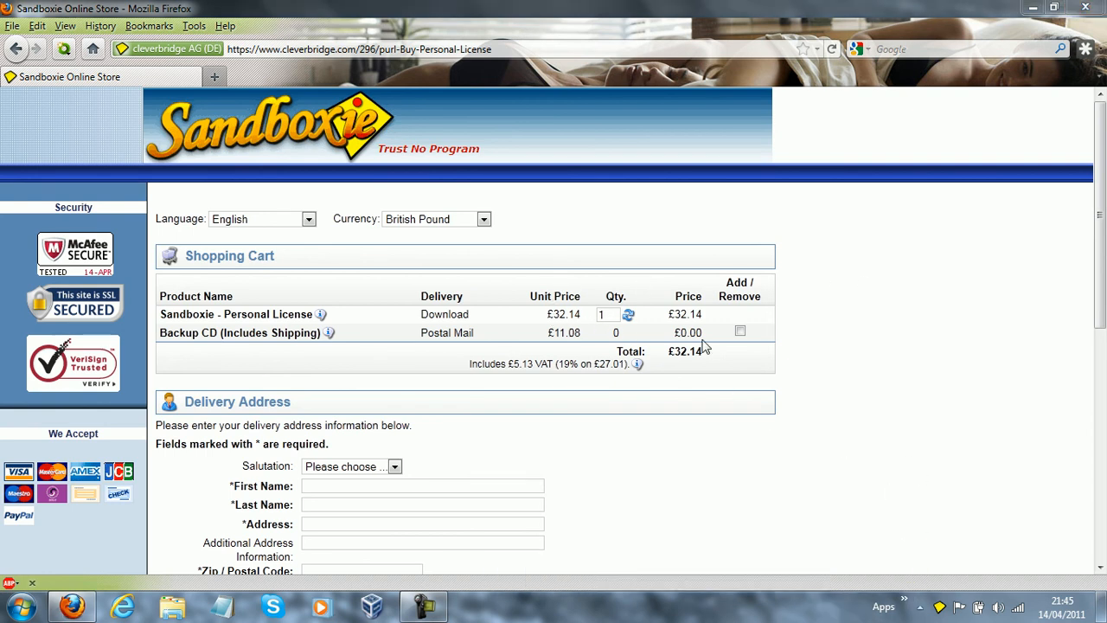
pyautogui.moveTo(256, 310)
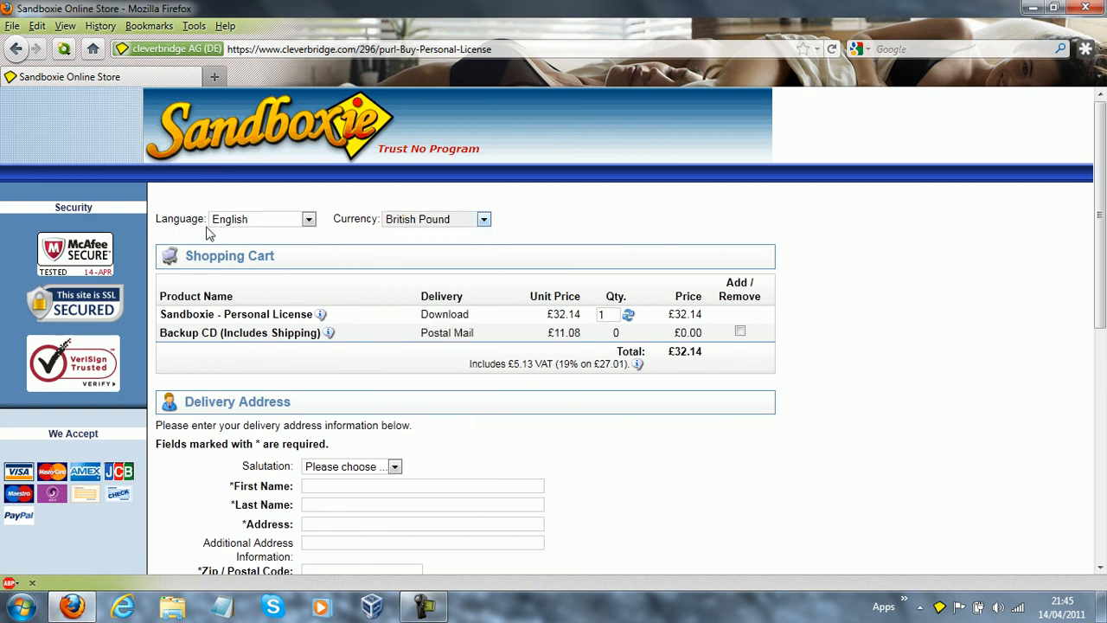
pyautogui.scroll(-3)
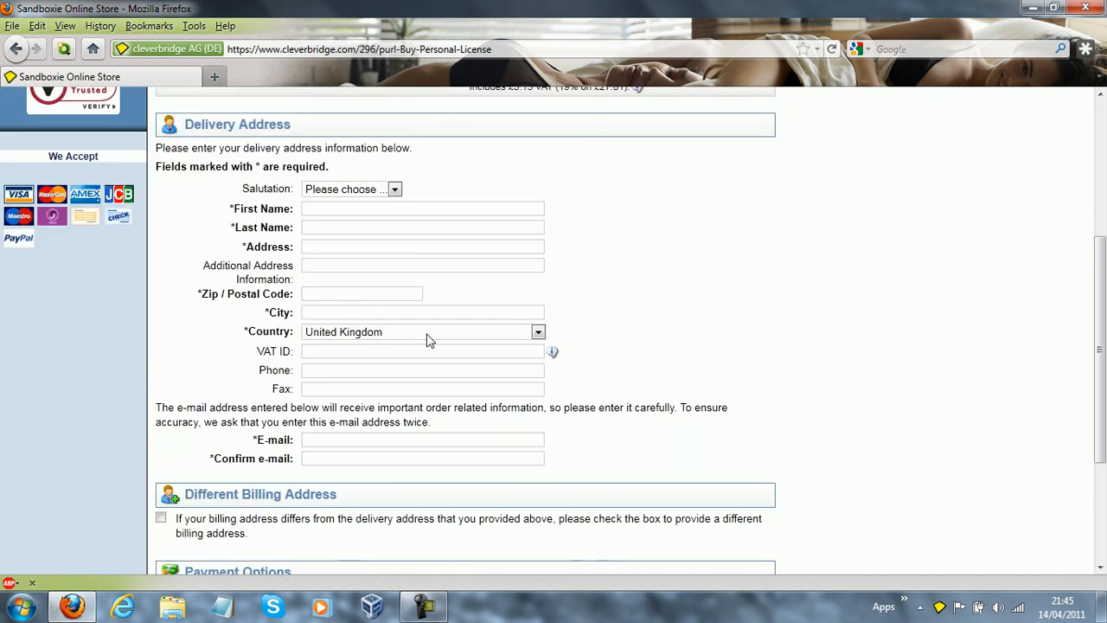
pyautogui.scroll(-3)
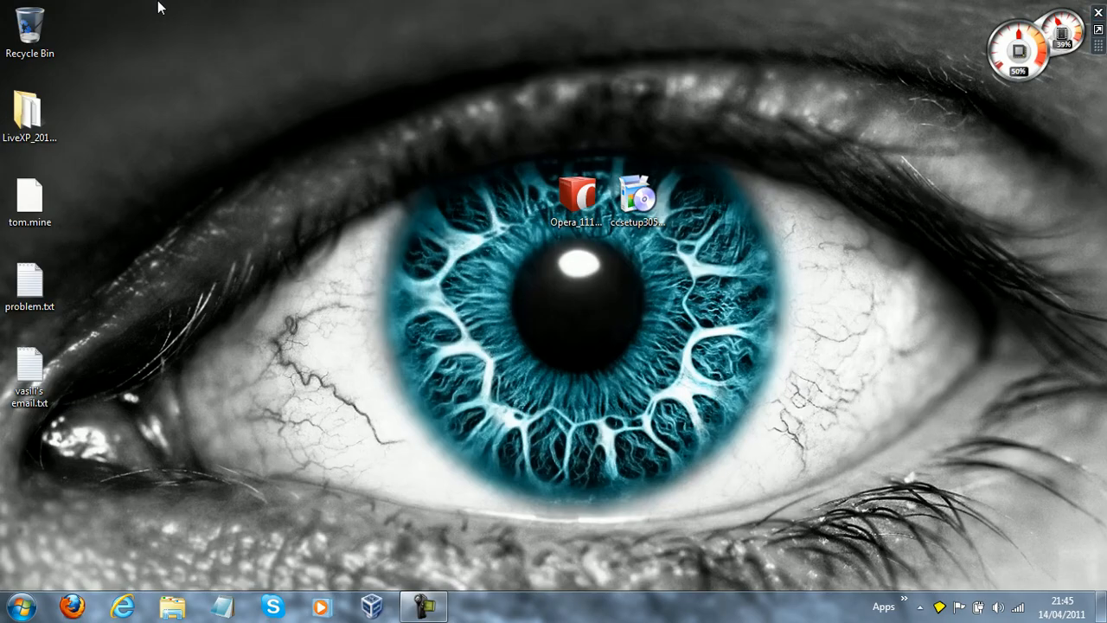
# Move the ccsetup icon left on the desktop, away from the Opera installer icon
pyautogui.moveTo(636, 194); pyautogui.dragTo(273, 206)
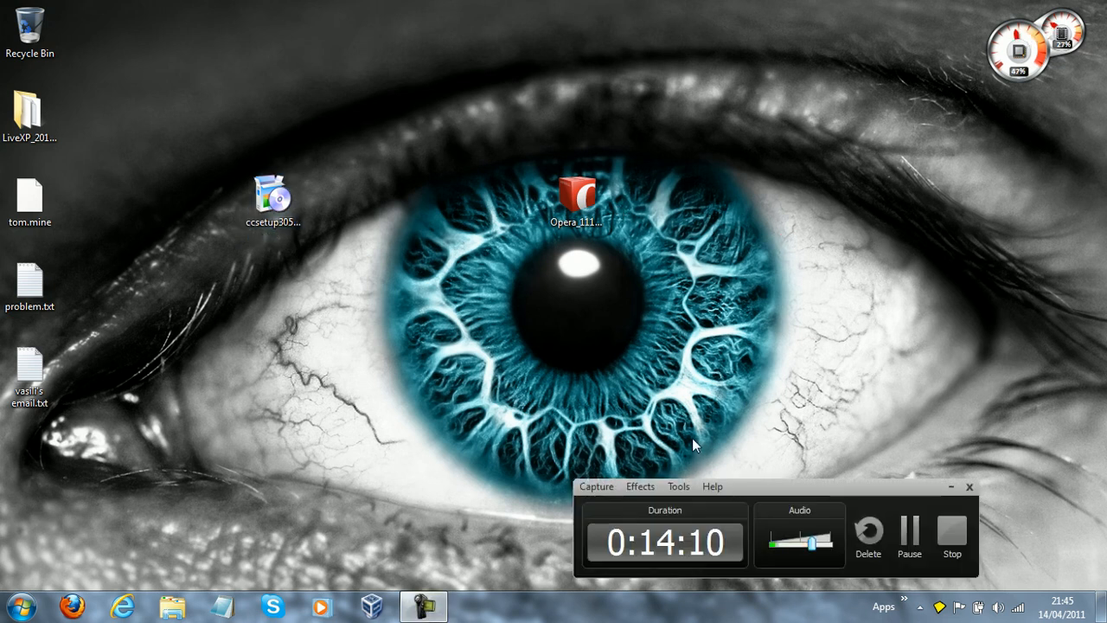
pyautogui.moveTo(770, 486); pyautogui.dragTo(896, 483)
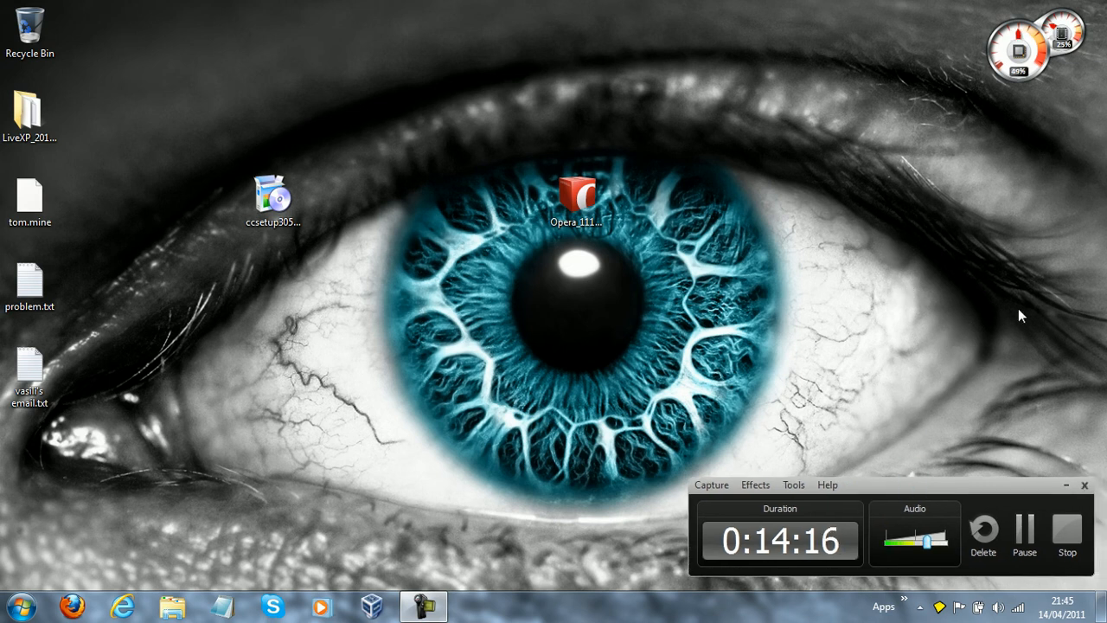
pyautogui.moveTo(1080, 265)
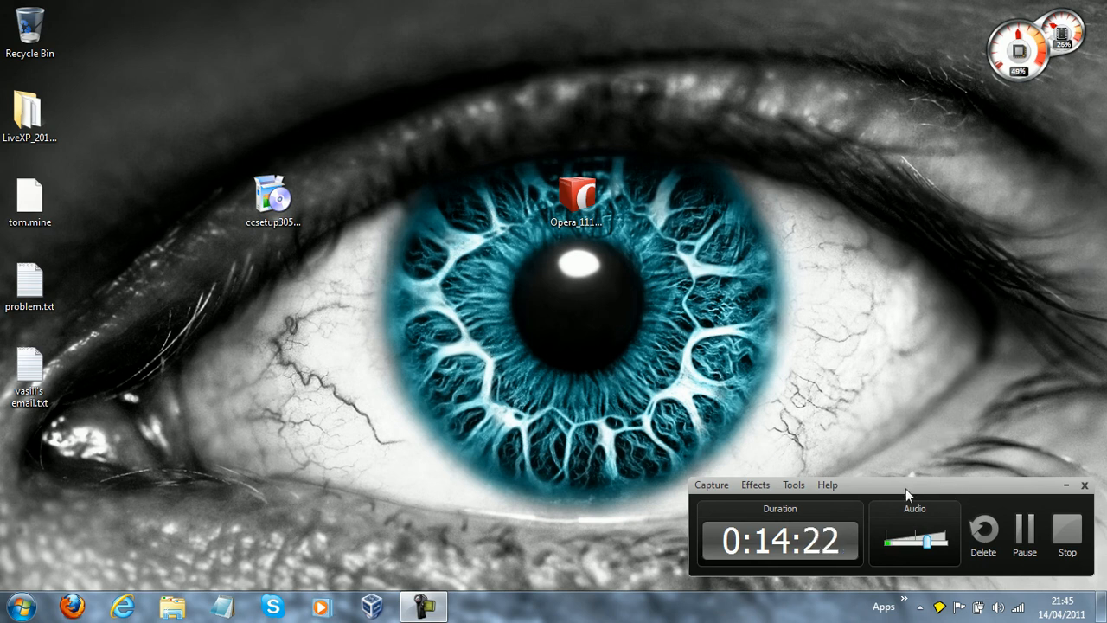
pyautogui.moveTo(944, 408)
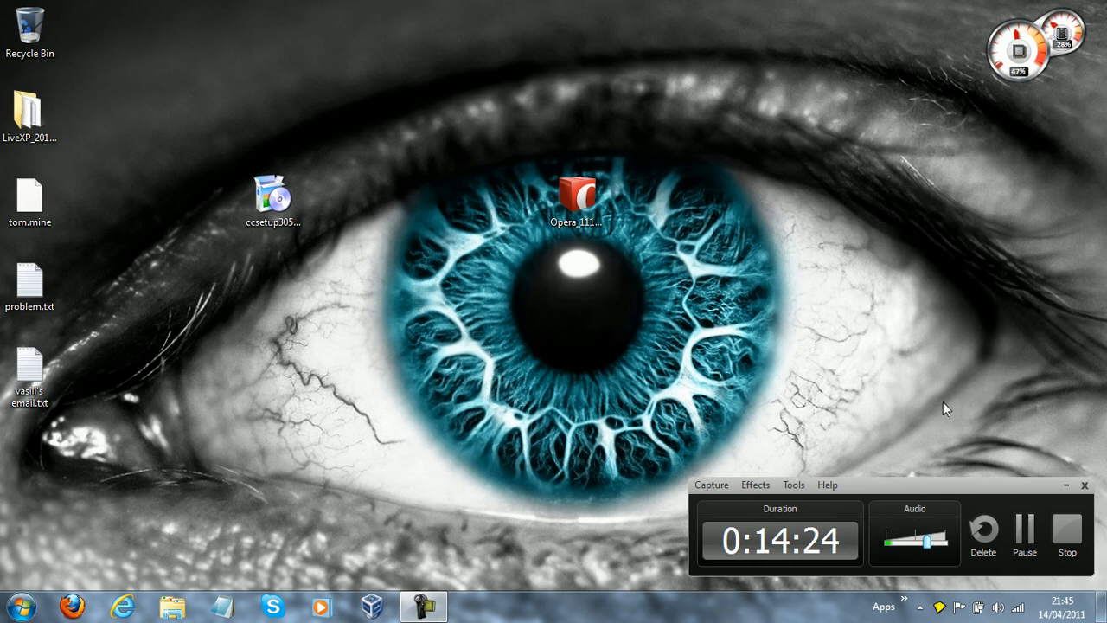